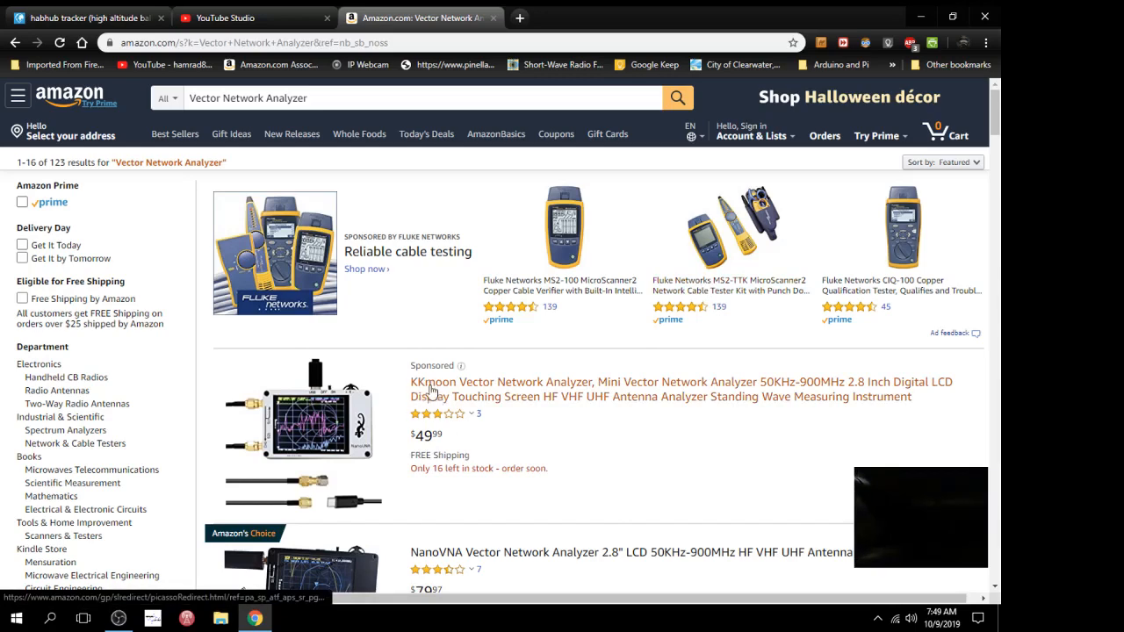
pyautogui.moveTo(434, 393)
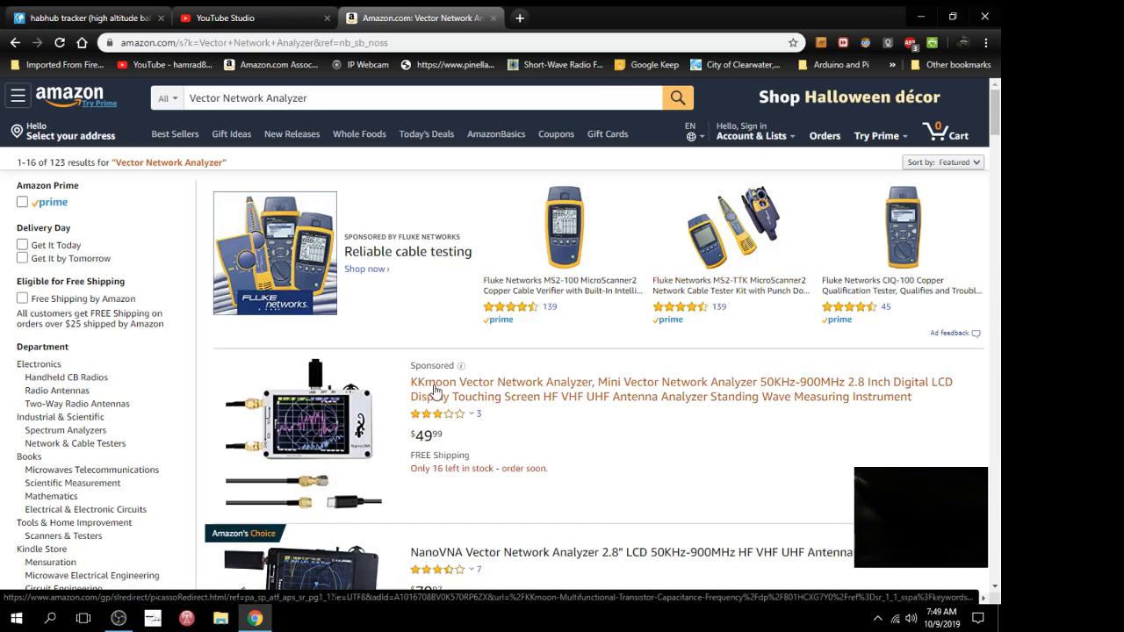
# Scroll down through the Vector Network Analyzer search results to the bottom of the page.
pyautogui.scroll(-3)
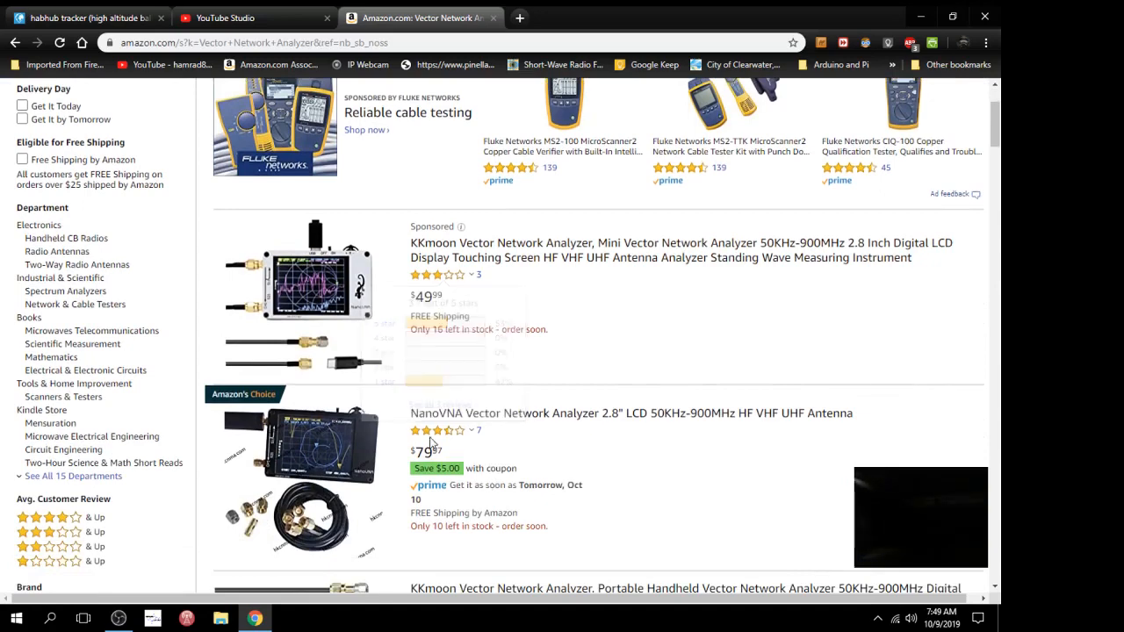
pyautogui.moveTo(439, 431)
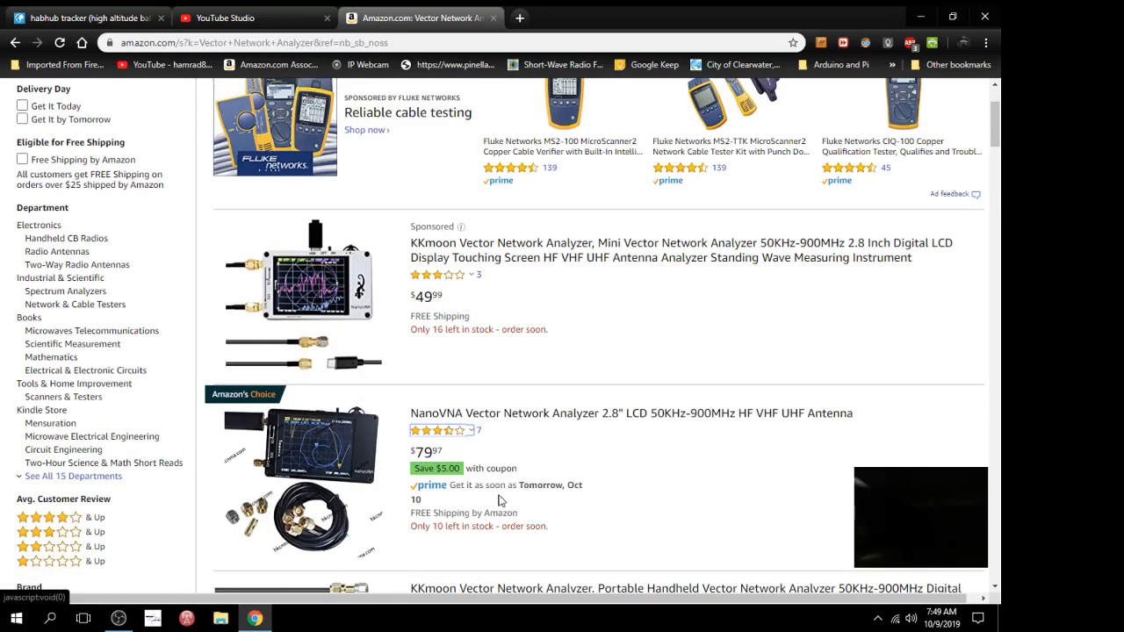
pyautogui.moveTo(595, 492)
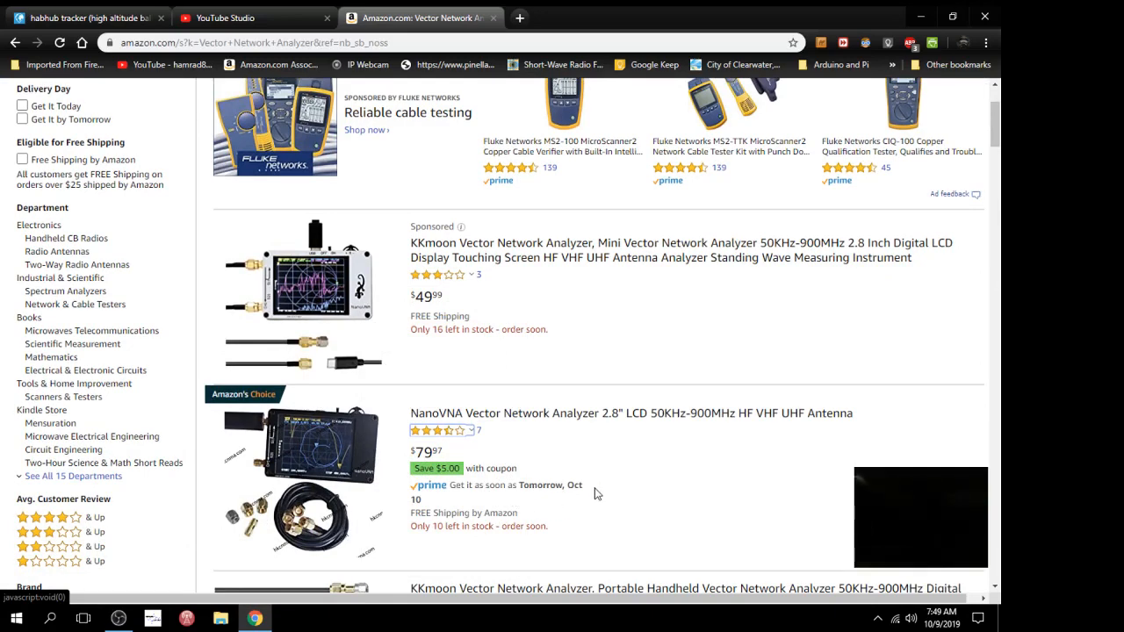
pyautogui.scroll(-3)
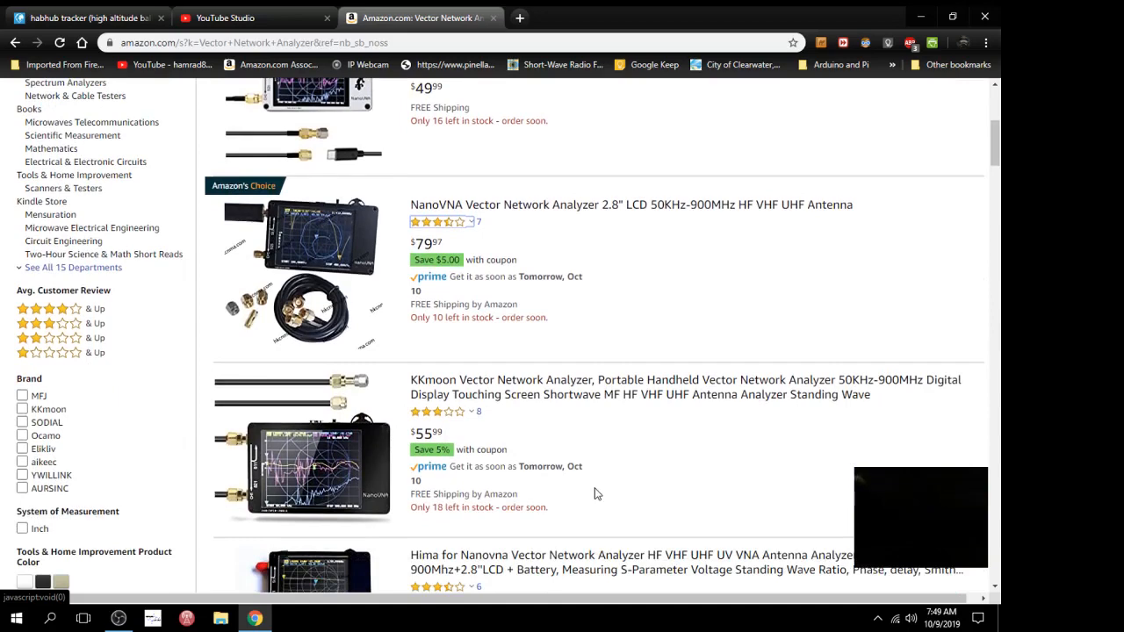
pyautogui.scroll(-3)
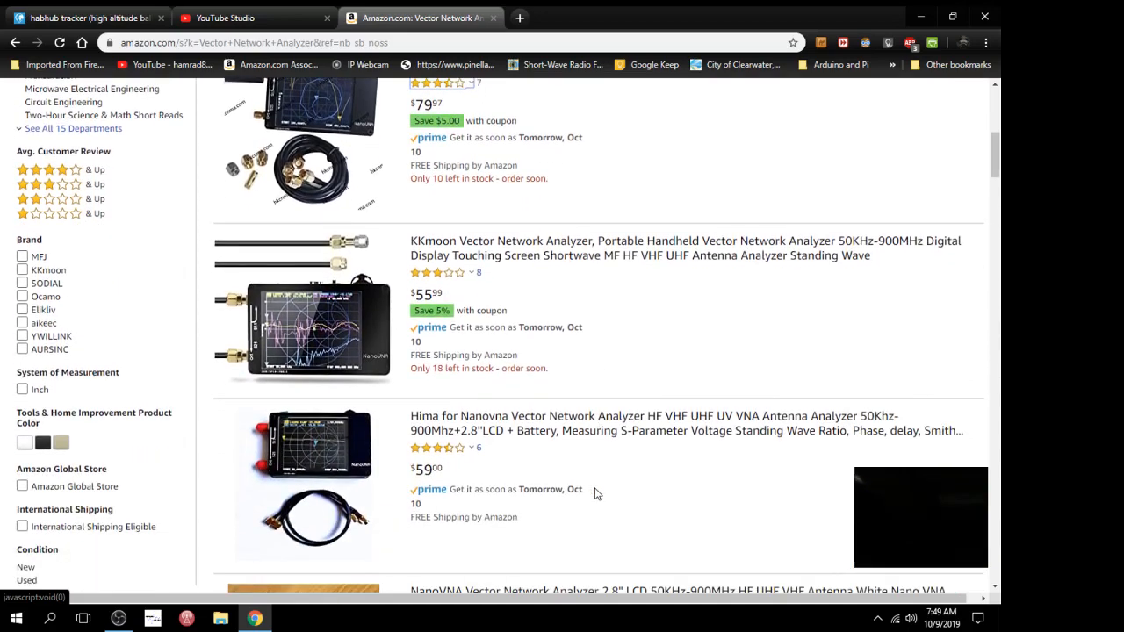
pyautogui.scroll(-3)
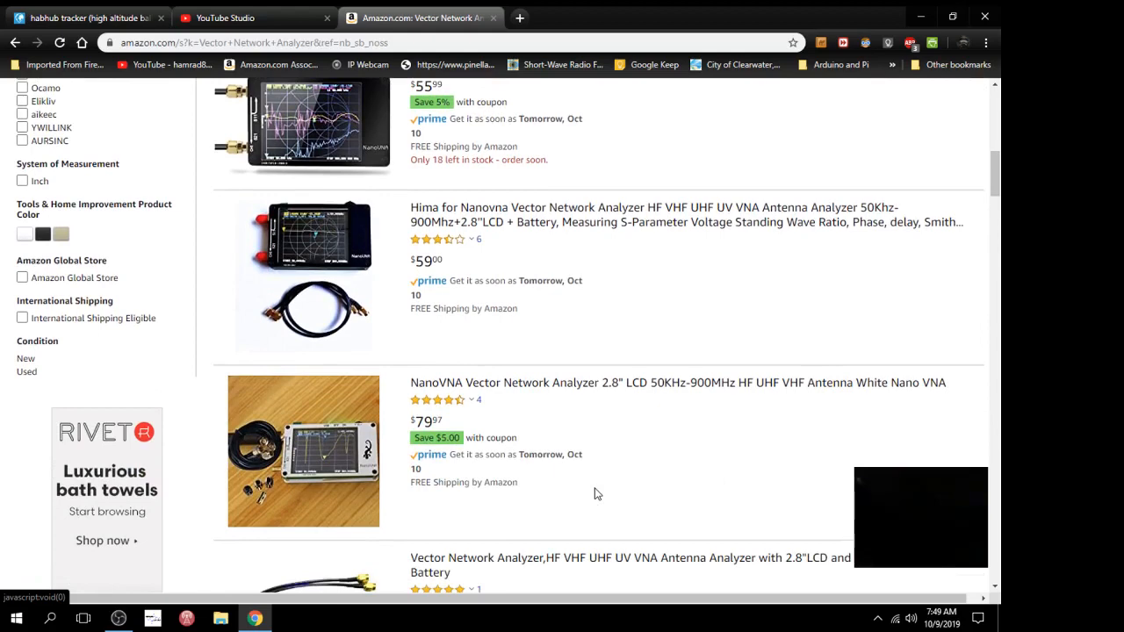
pyautogui.scroll(-3)
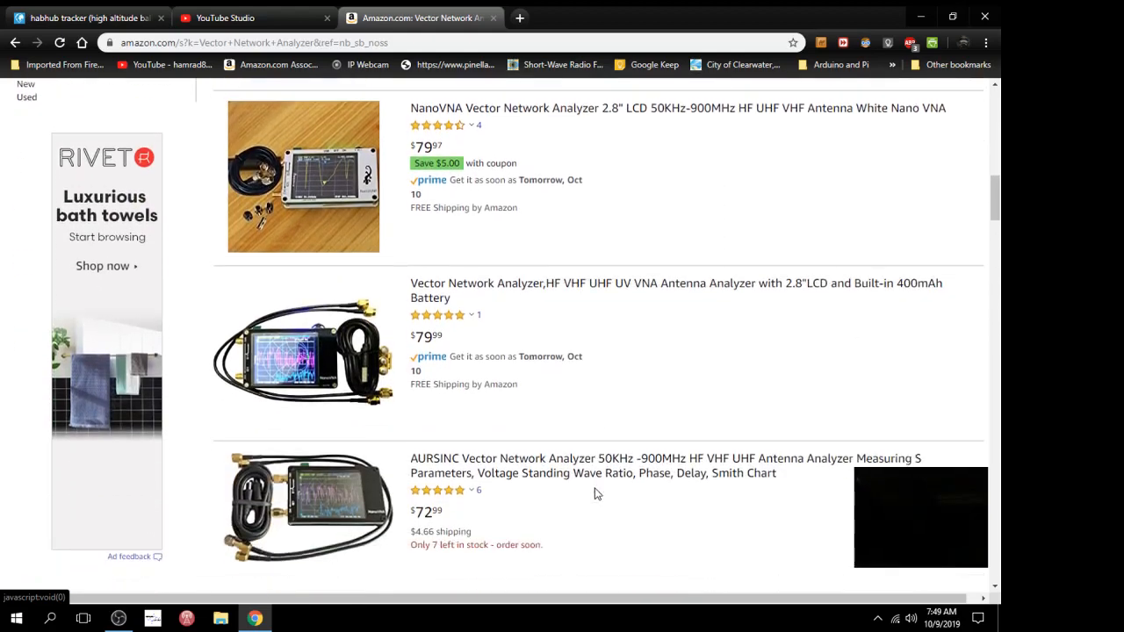
pyautogui.scroll(-3)
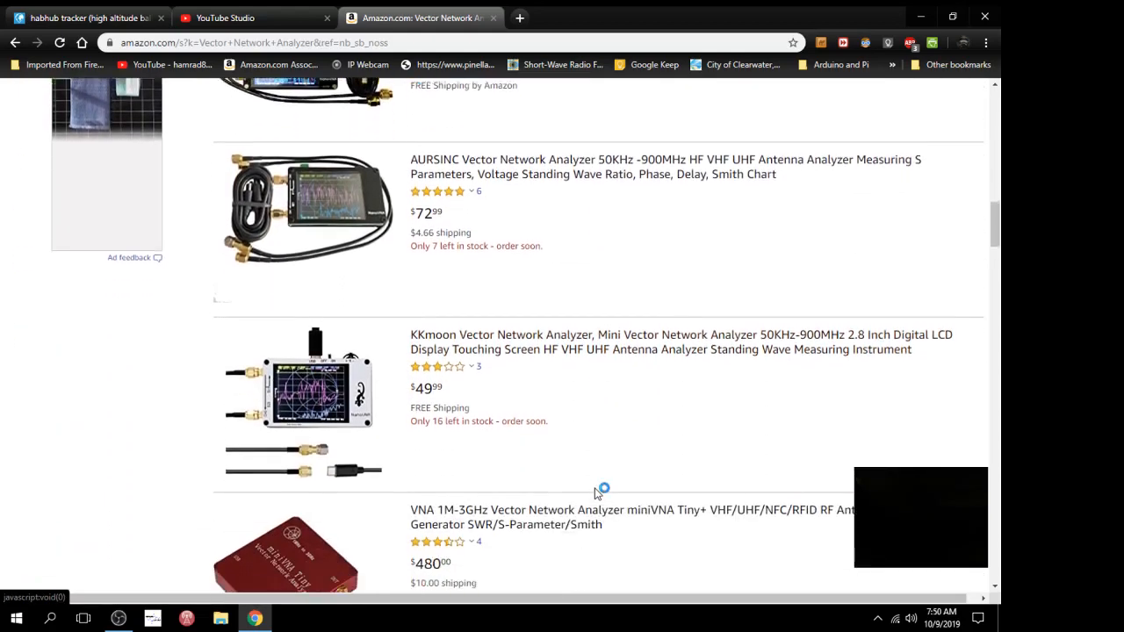
pyautogui.scroll(-3)
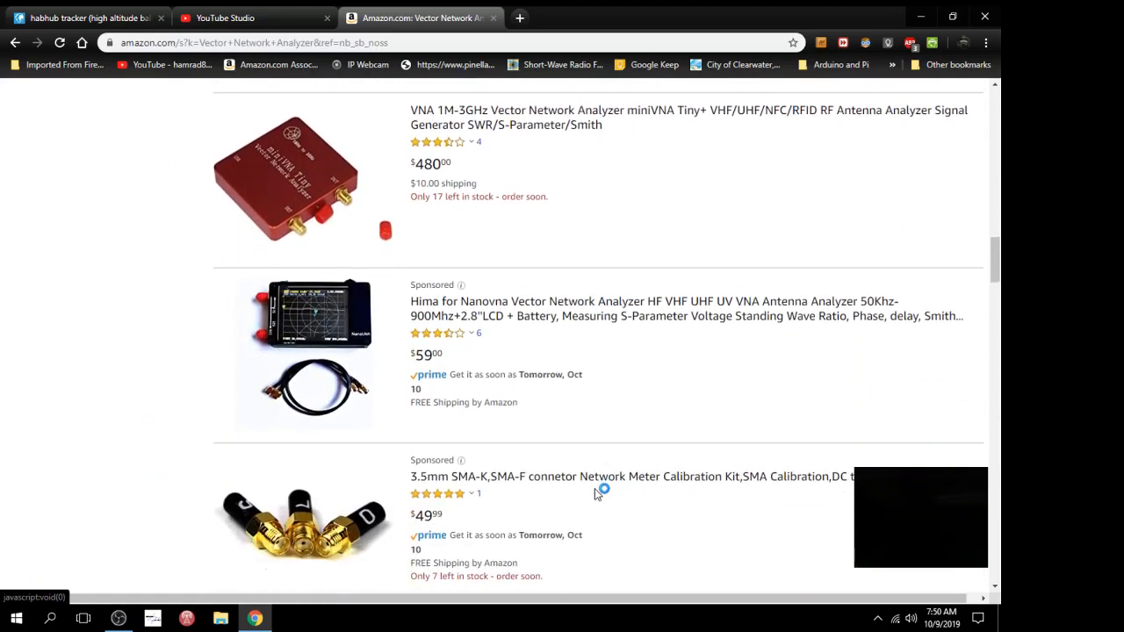
pyautogui.scroll(-3)
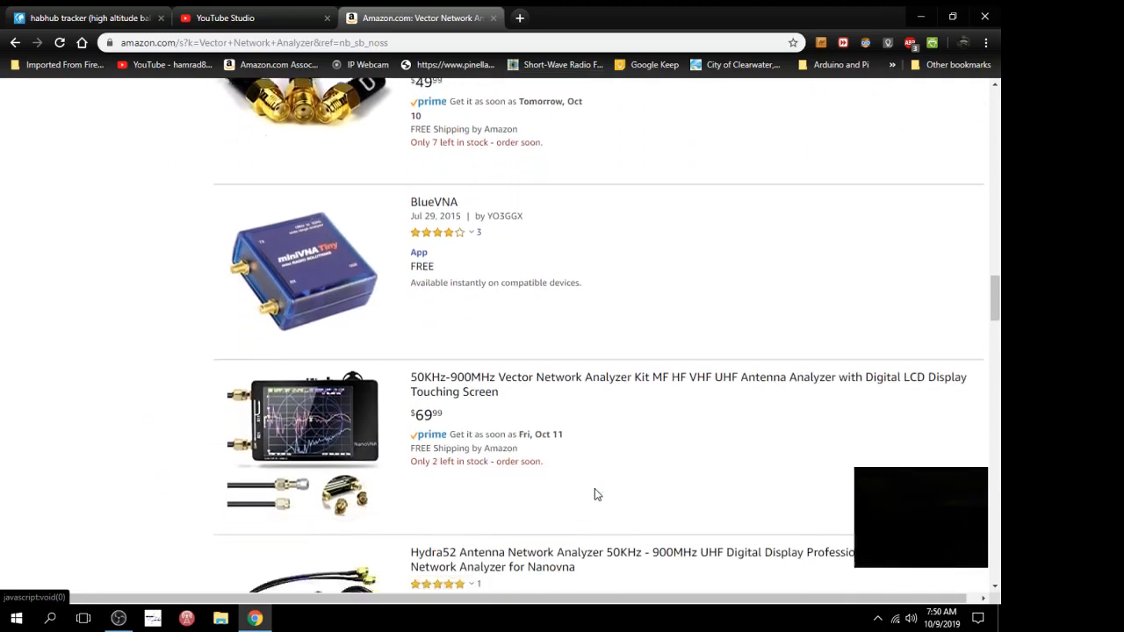
pyautogui.scroll(-3)
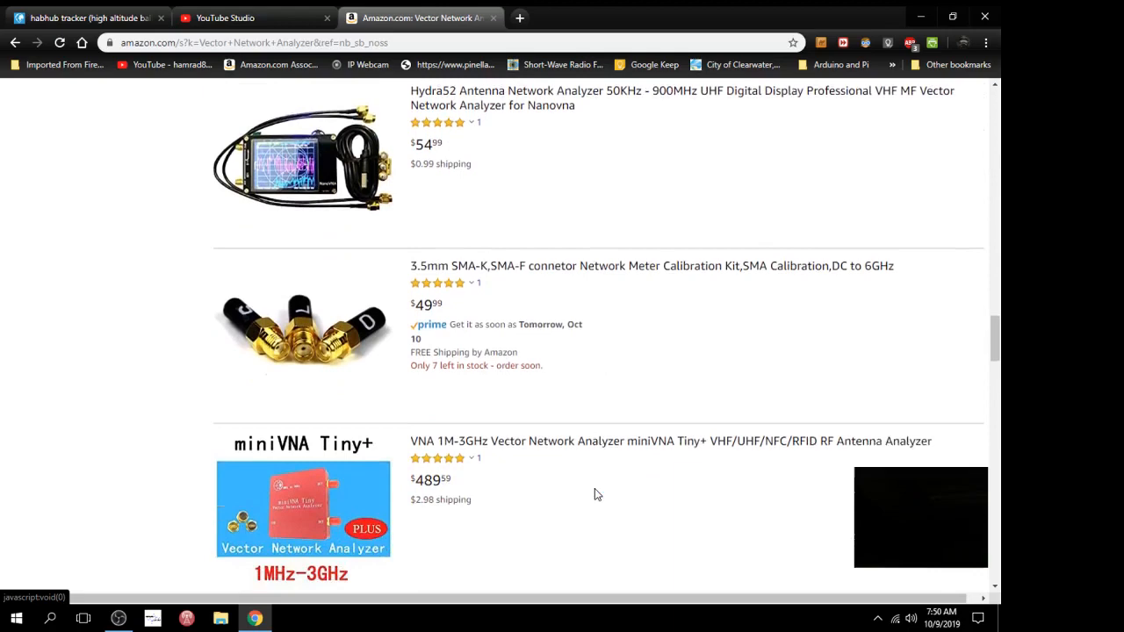
pyautogui.scroll(-3)
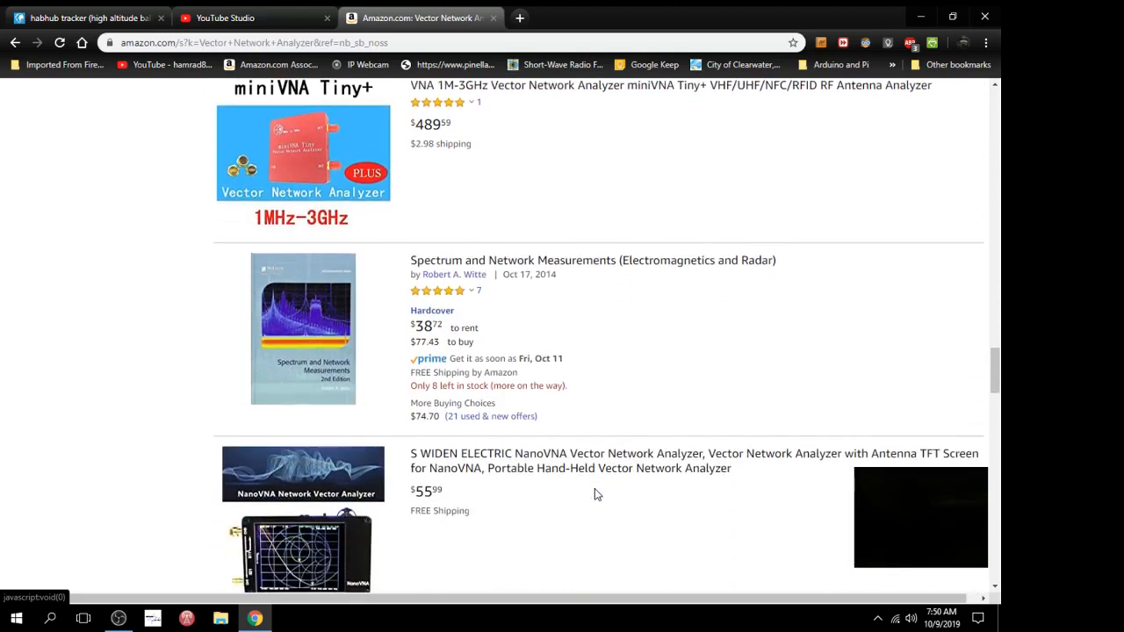
pyautogui.scroll(-3)
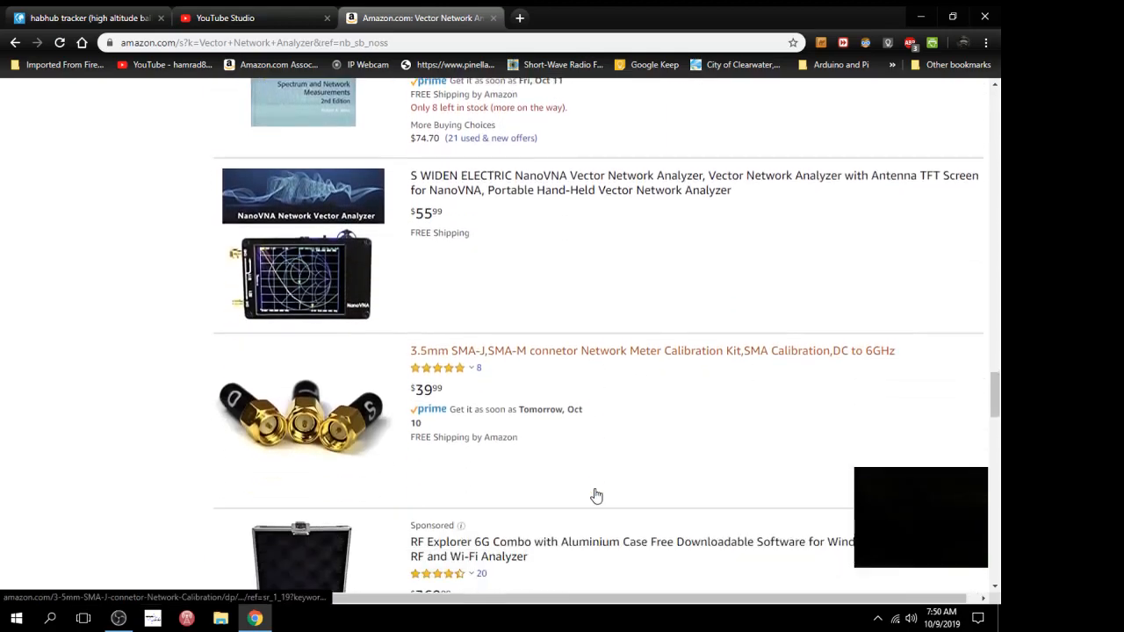
pyautogui.scroll(-3)
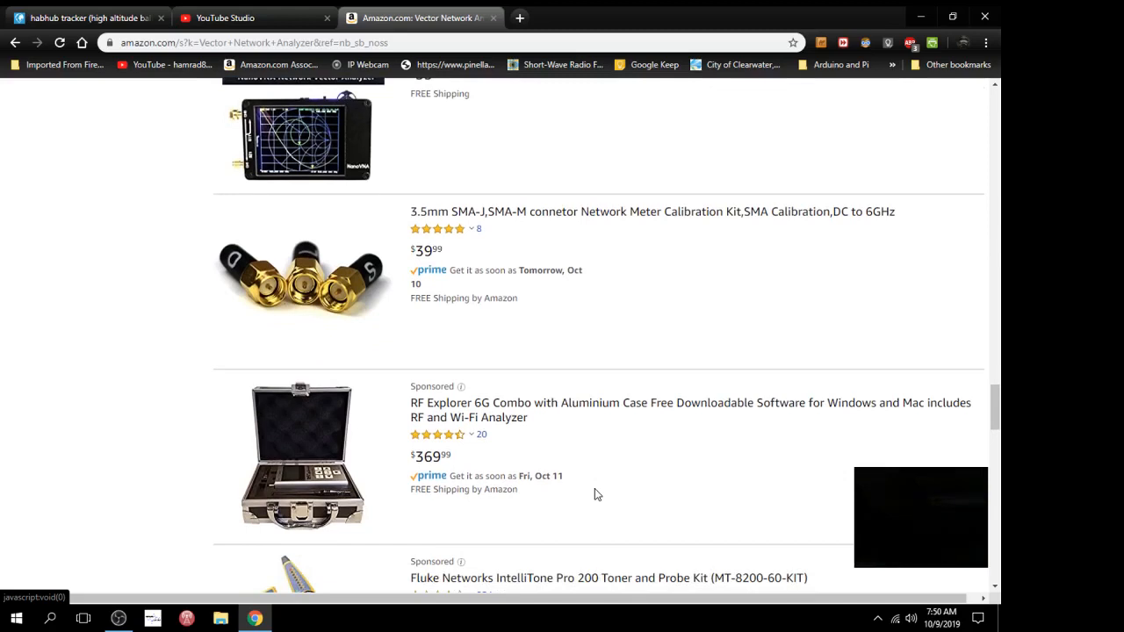
pyautogui.scroll(-3)
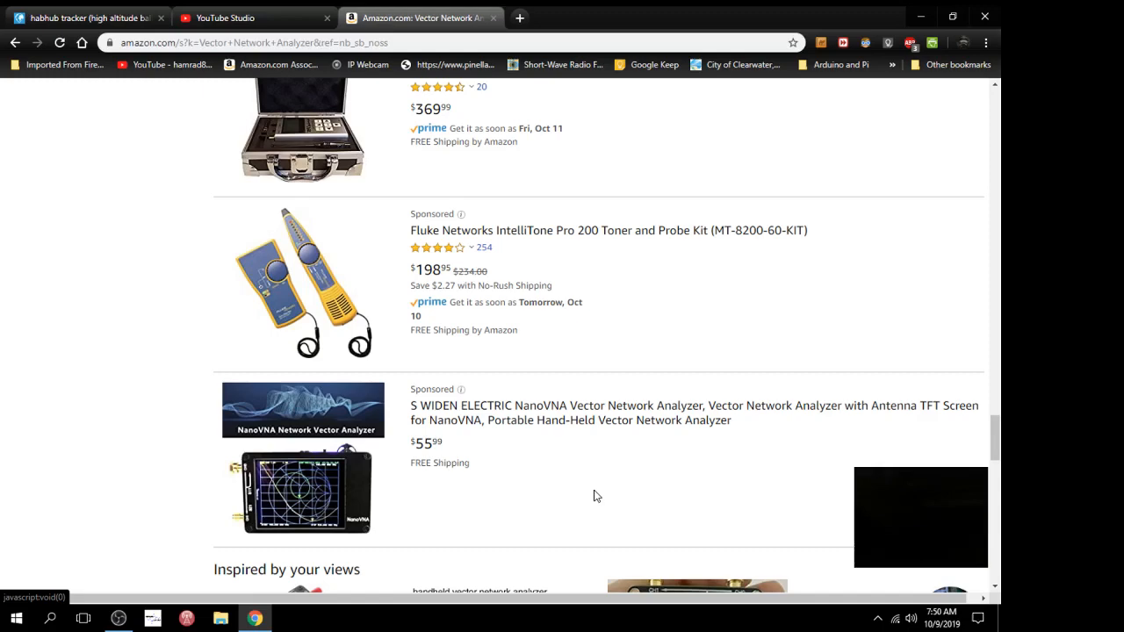
pyautogui.scroll(-3)
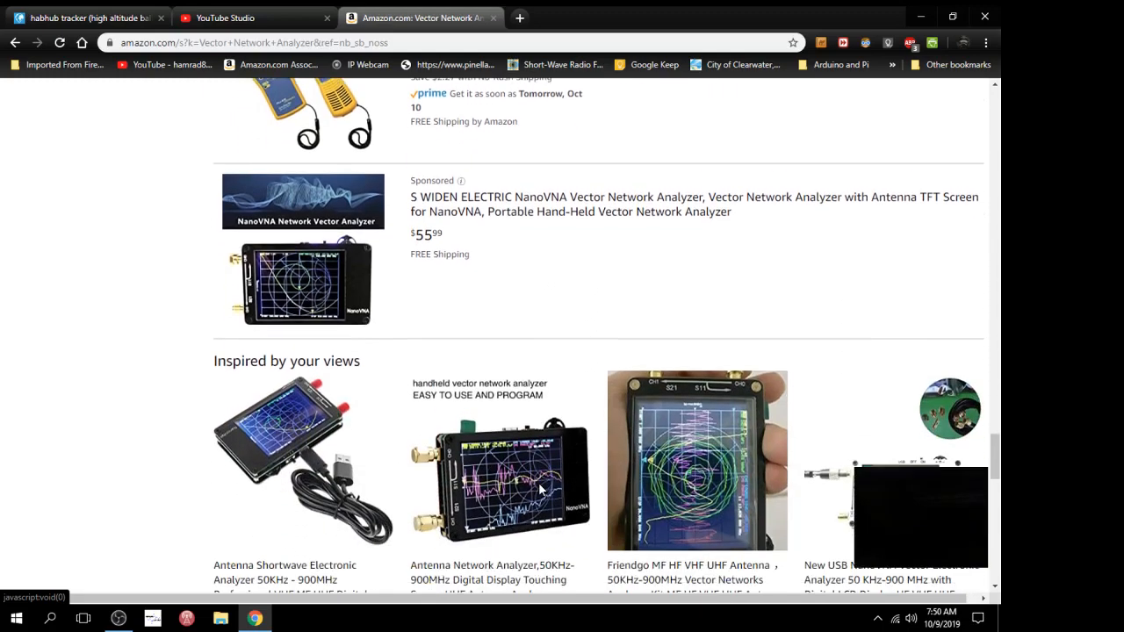
pyautogui.scroll(-3)
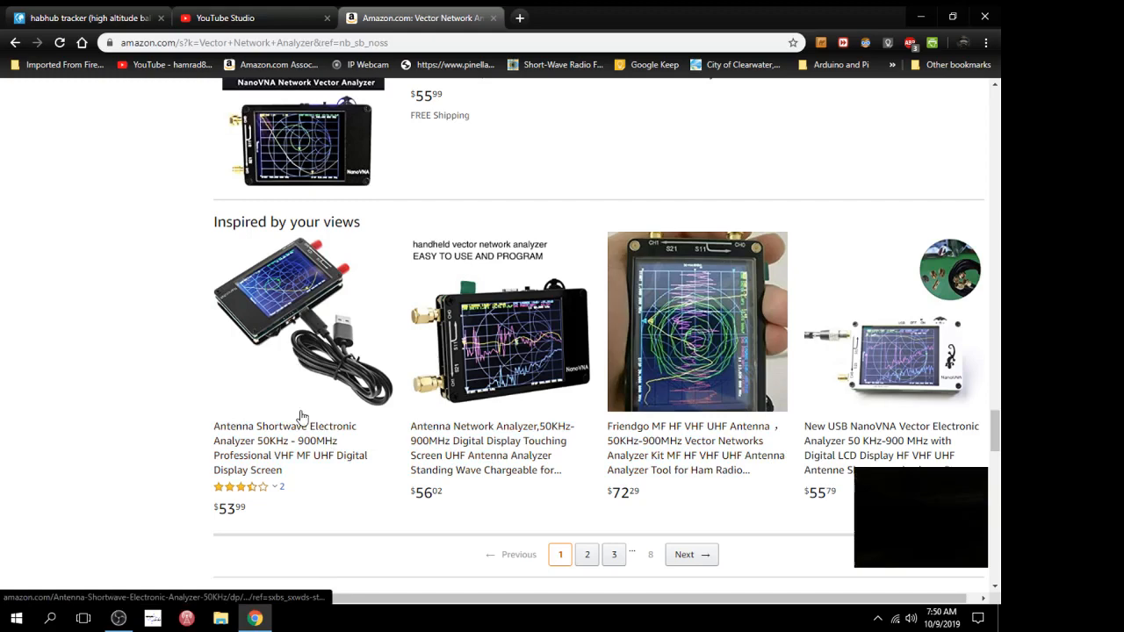
pyautogui.moveTo(601, 355)
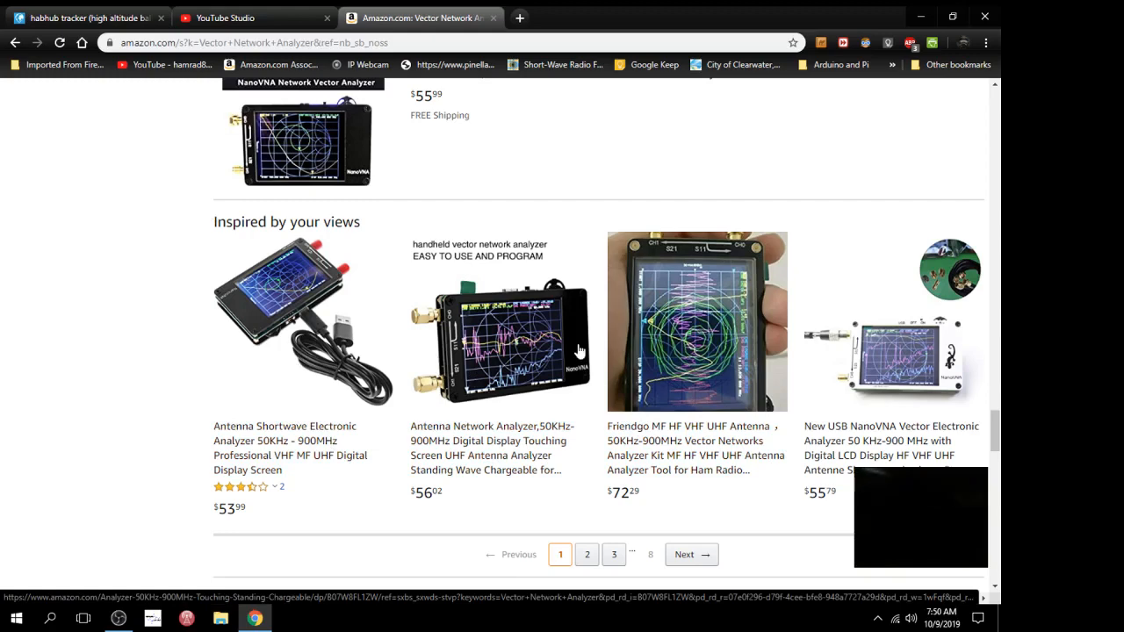
pyautogui.moveTo(513, 350)
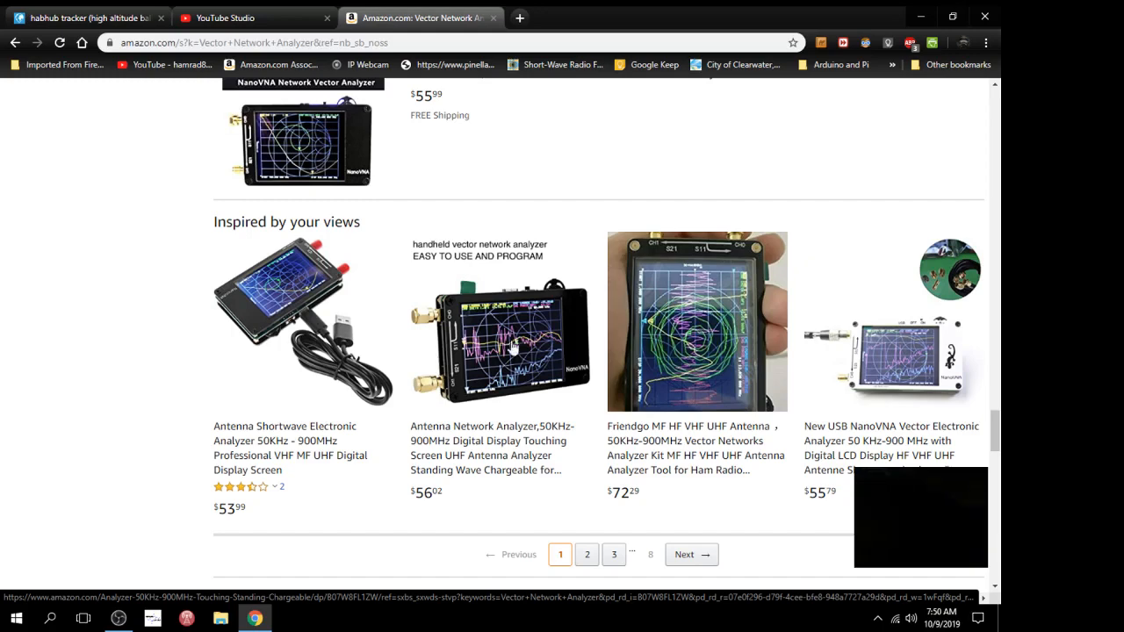
pyautogui.moveTo(365, 351)
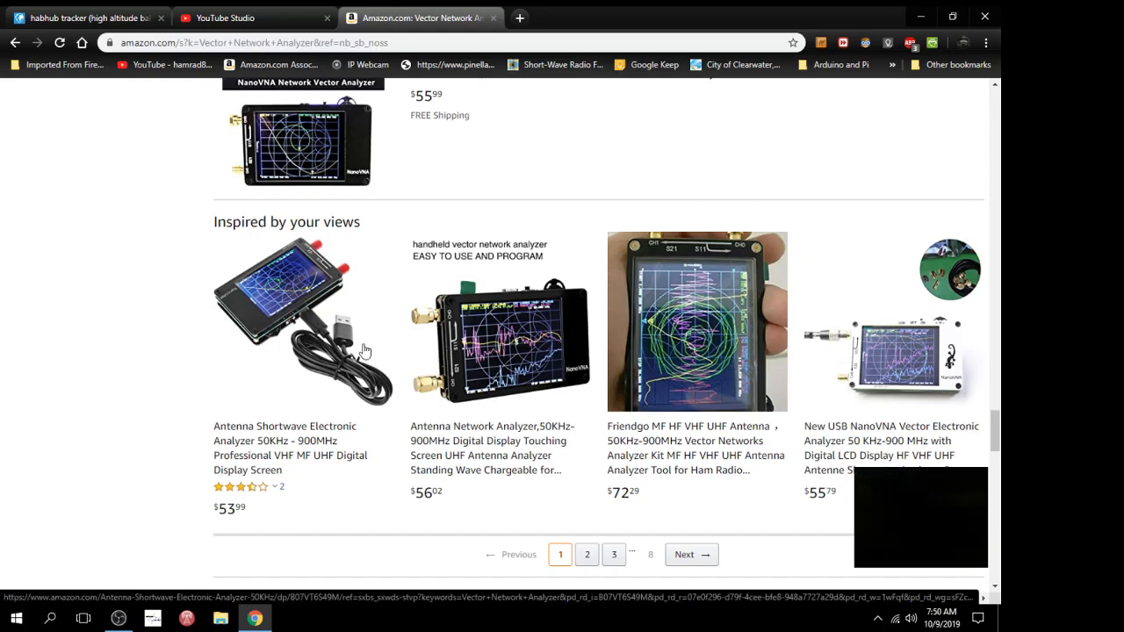
pyautogui.moveTo(382, 349)
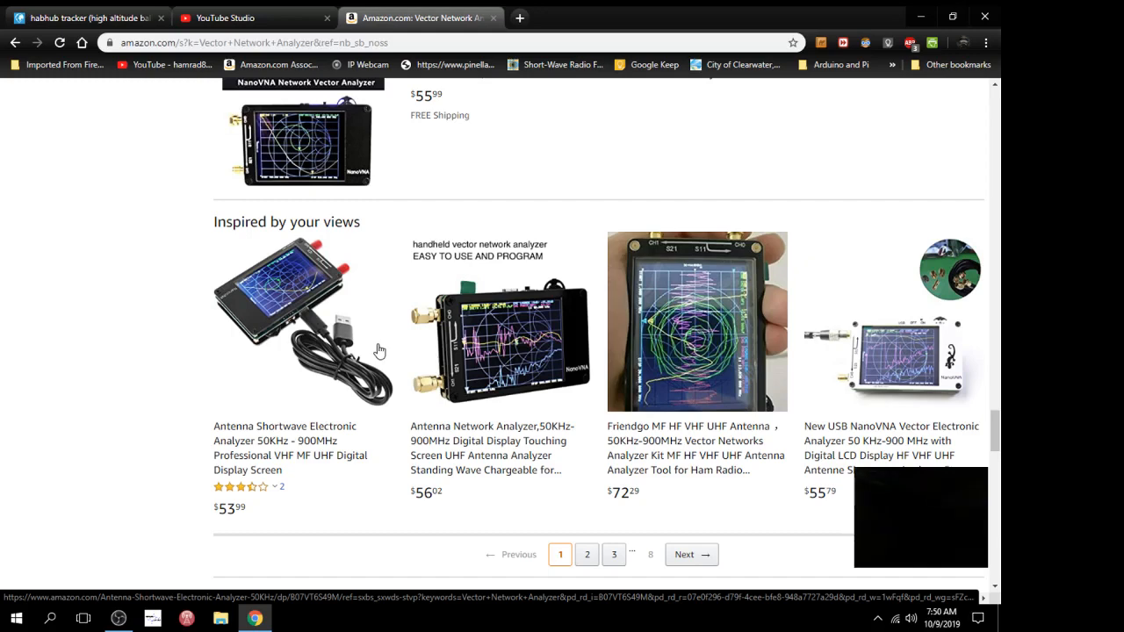
pyautogui.moveTo(422, 348)
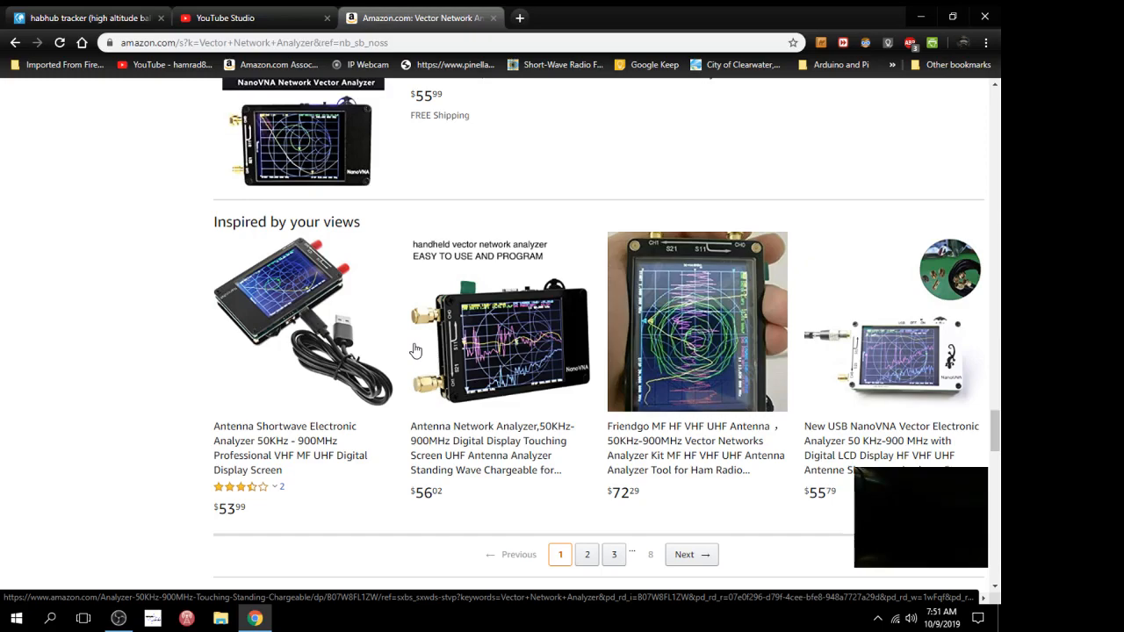
# Scroll back up and filter the results to Prime-eligible items only.
pyautogui.scroll(3)
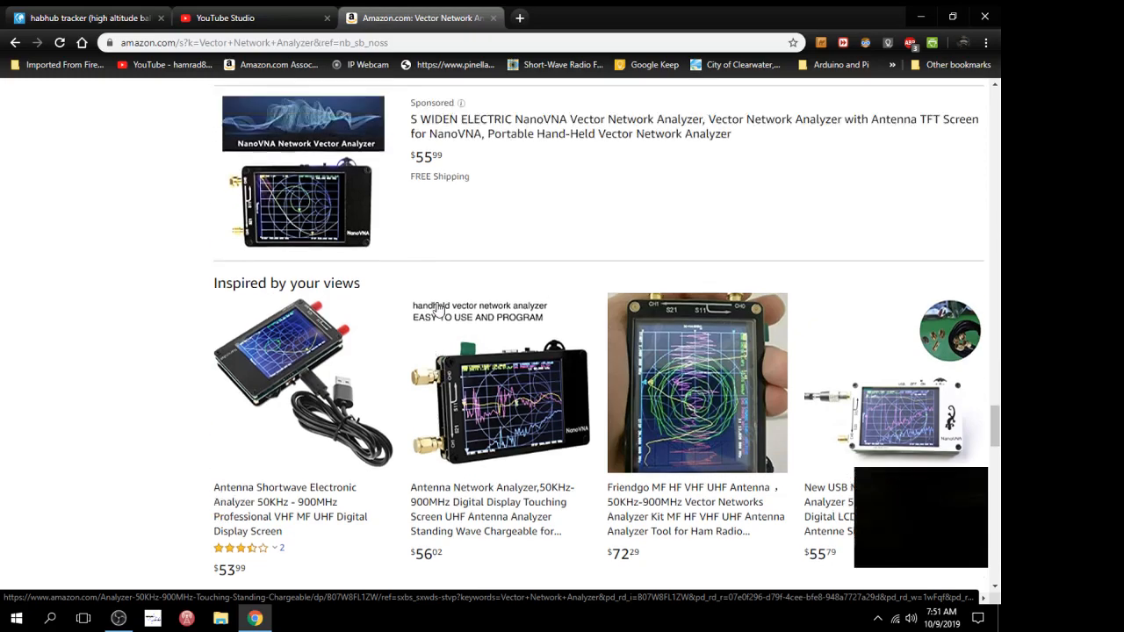
pyautogui.scroll(3)
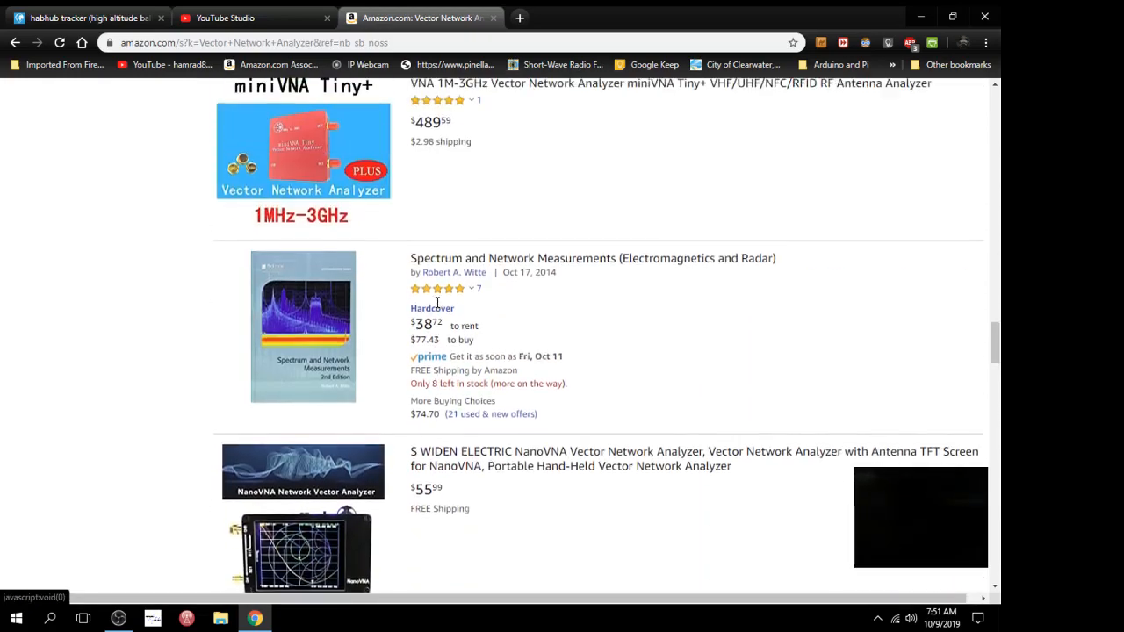
pyautogui.scroll(-3)
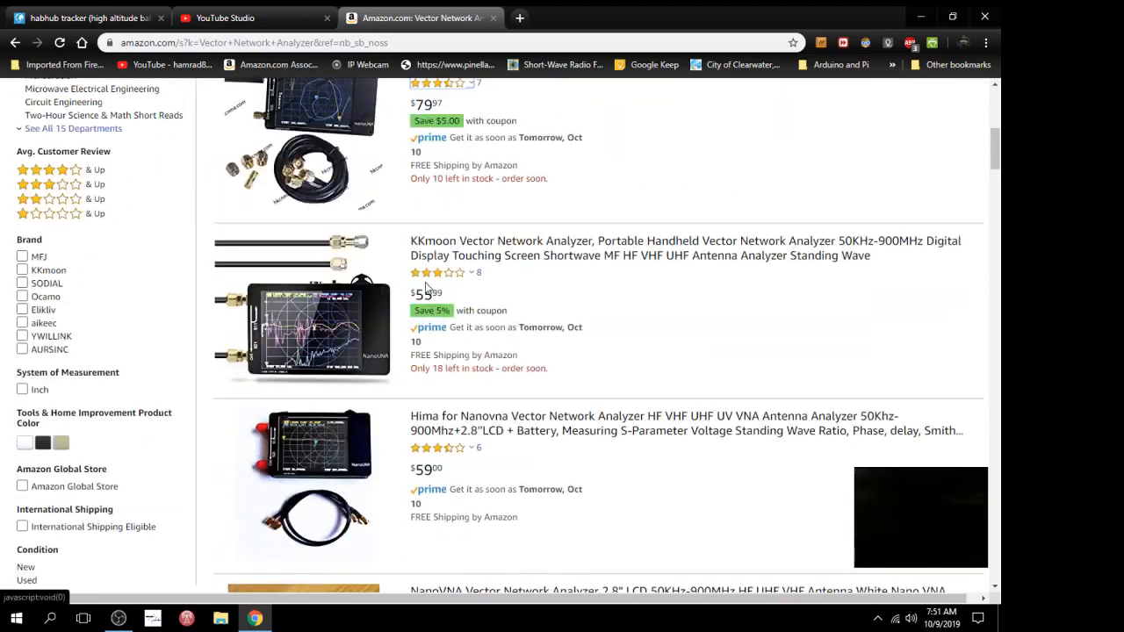
pyautogui.scroll(3)
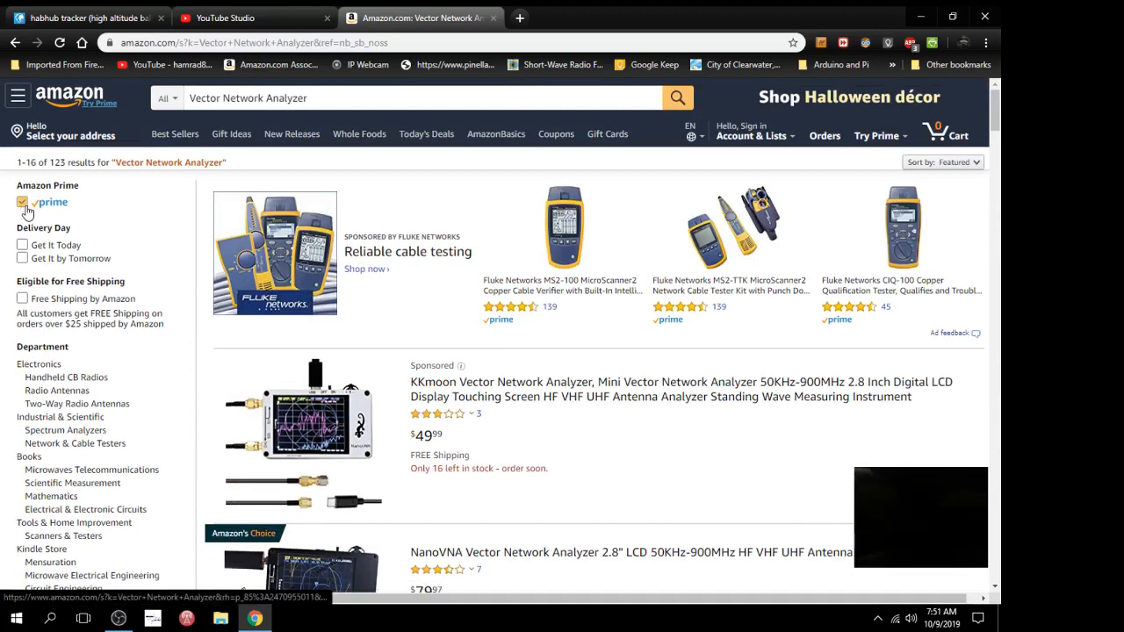
pyautogui.click(21, 202)
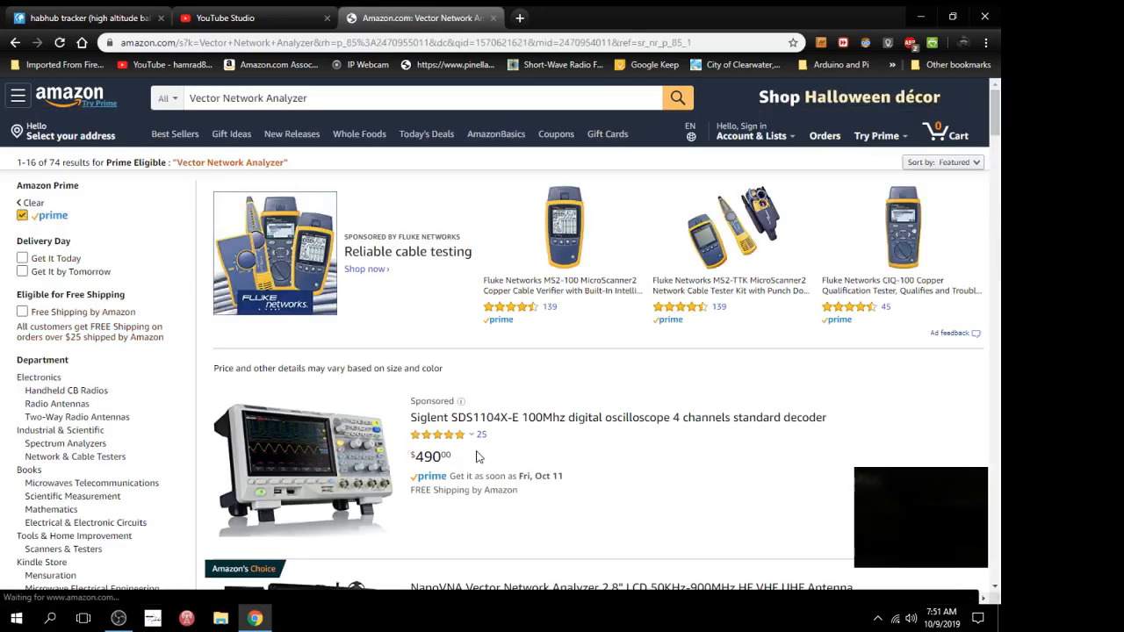
# Browse down and back up through the Prime-eligible analyzer listings.
pyautogui.scroll(-3)
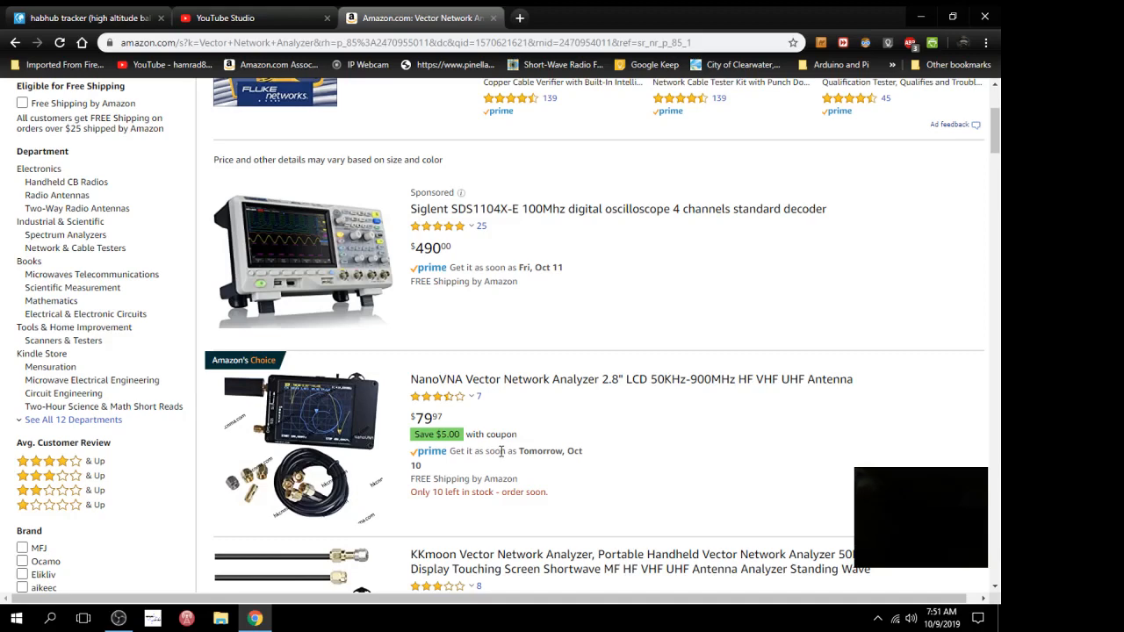
pyautogui.scroll(-3)
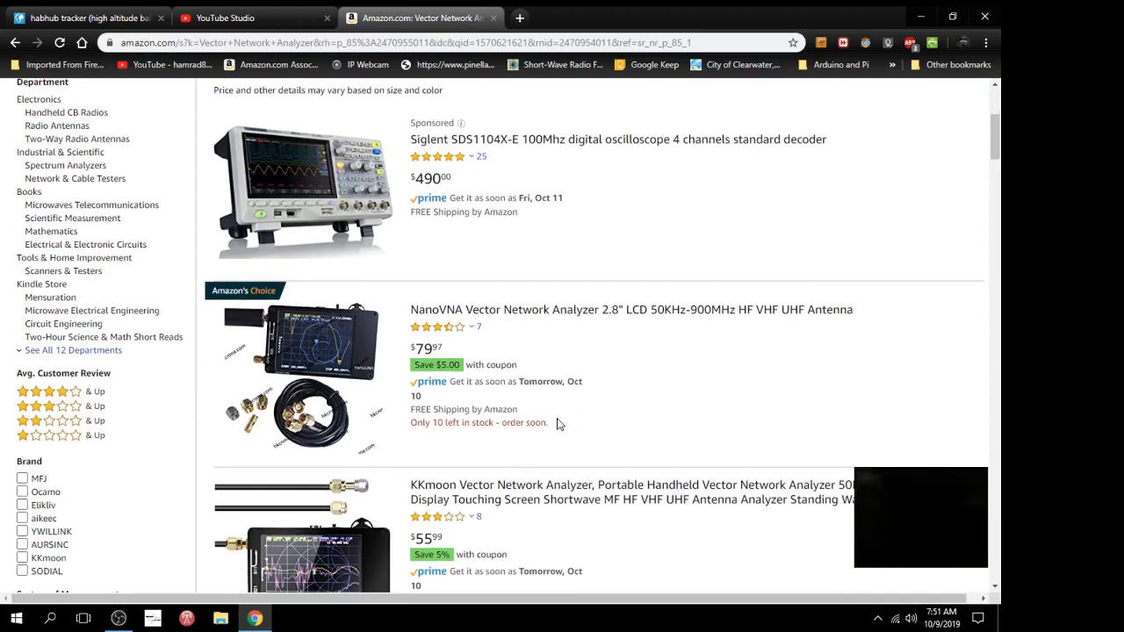
pyautogui.moveTo(253, 431)
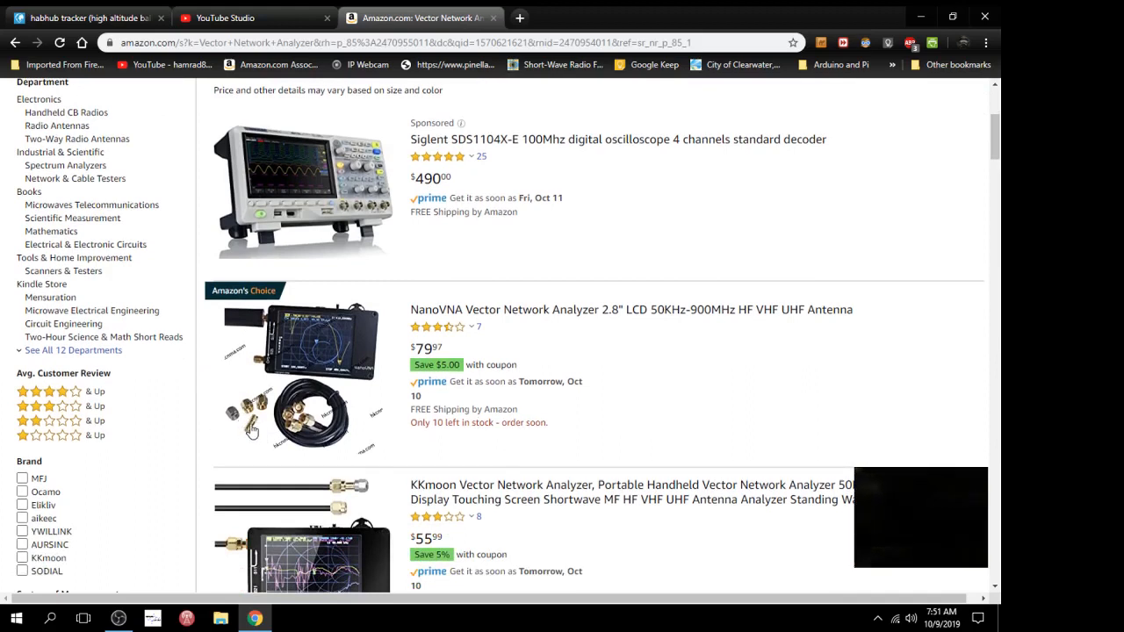
pyautogui.moveTo(260, 427)
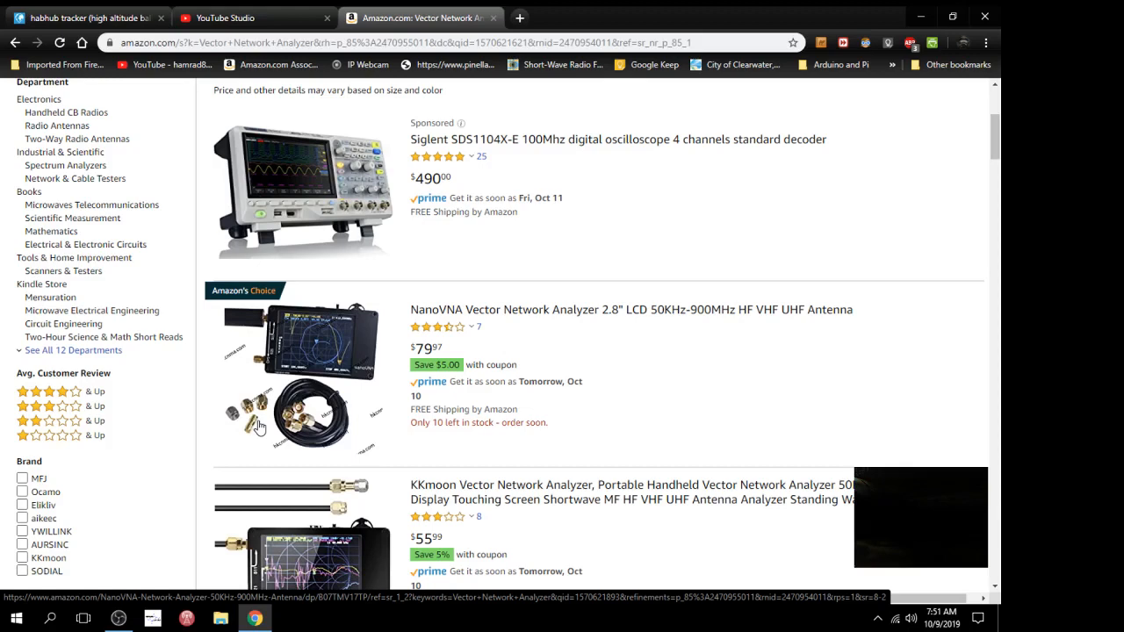
pyautogui.moveTo(277, 428)
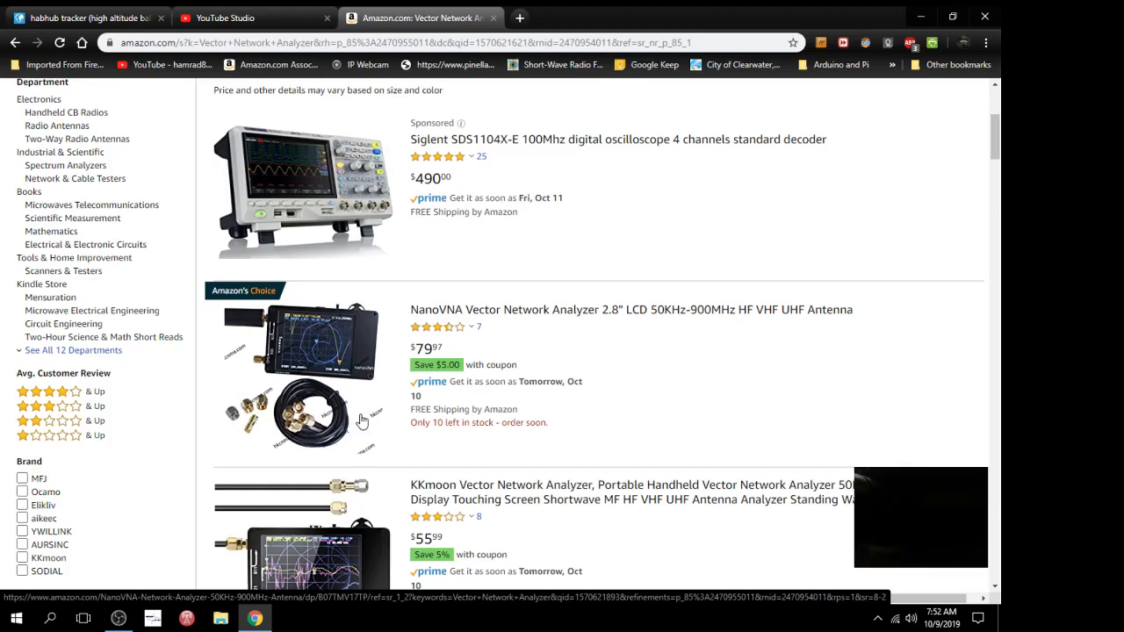
pyautogui.moveTo(442, 316)
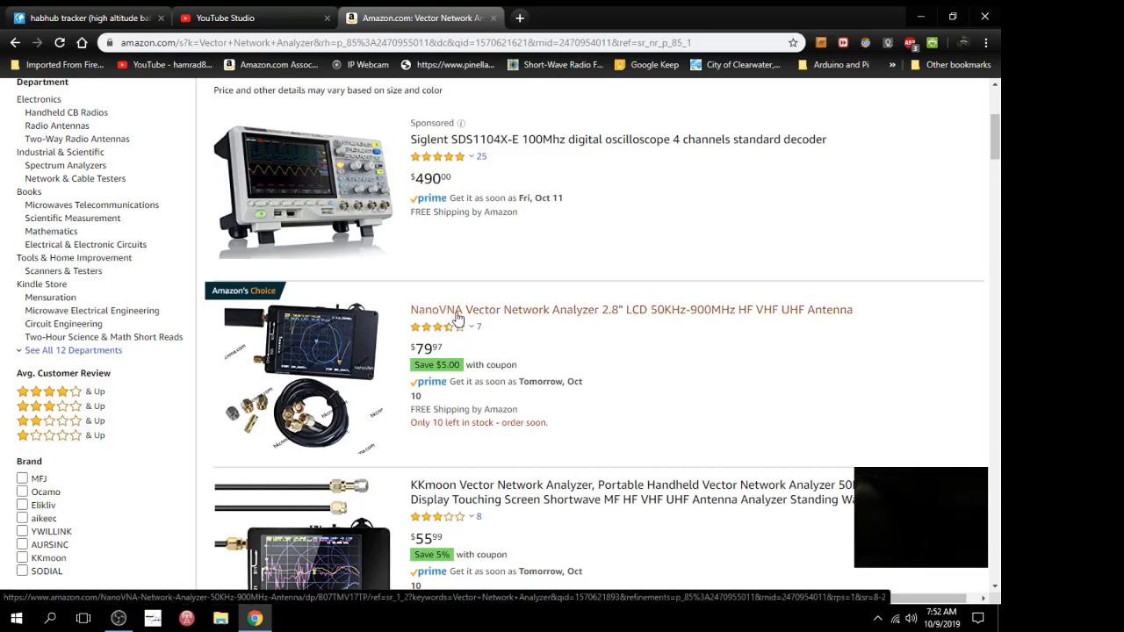
pyautogui.moveTo(450, 325)
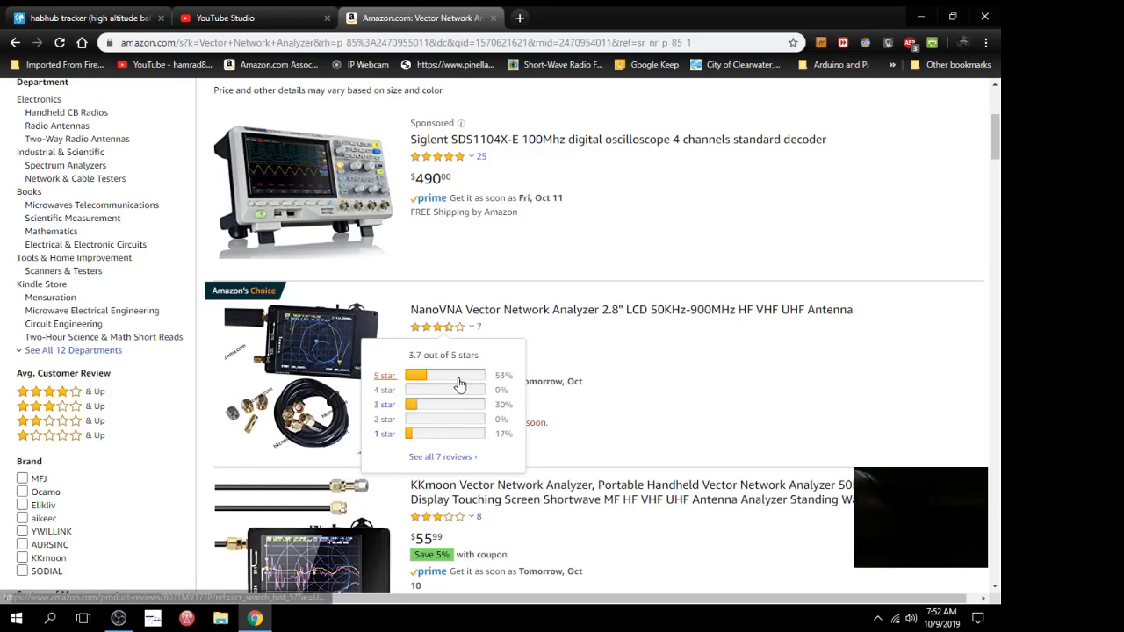
pyautogui.scroll(-3)
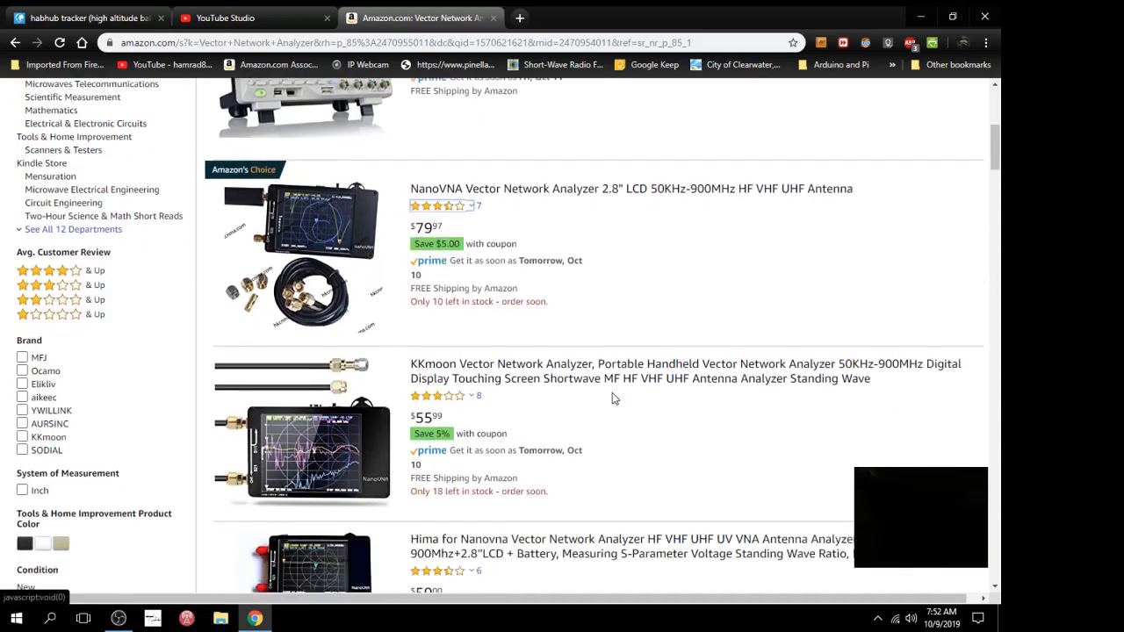
pyautogui.scroll(-3)
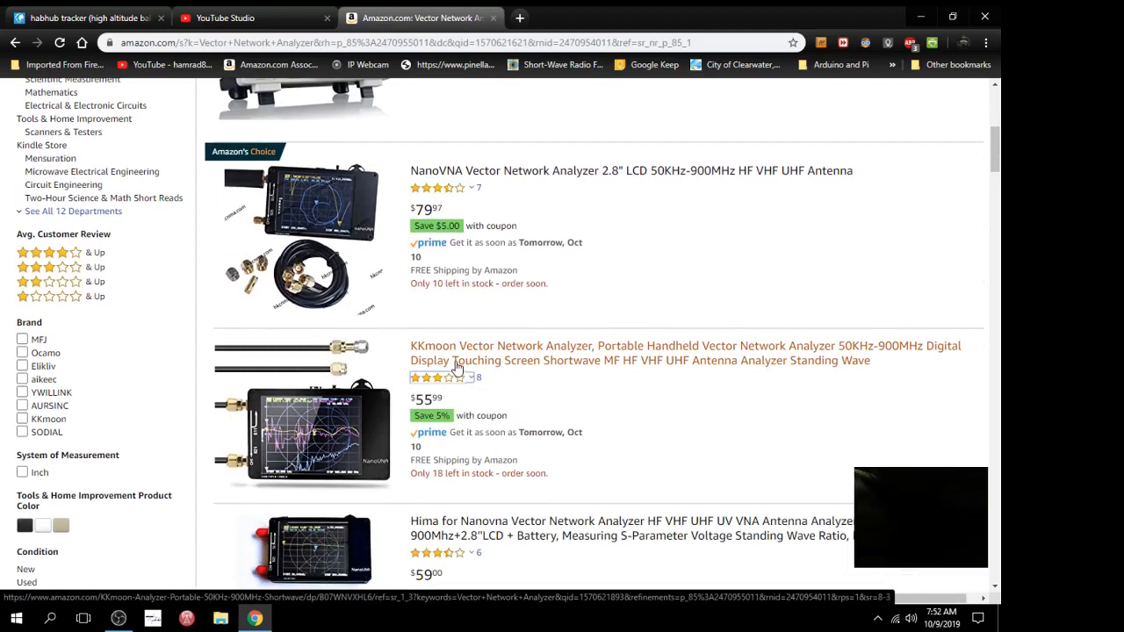
pyautogui.moveTo(513, 390)
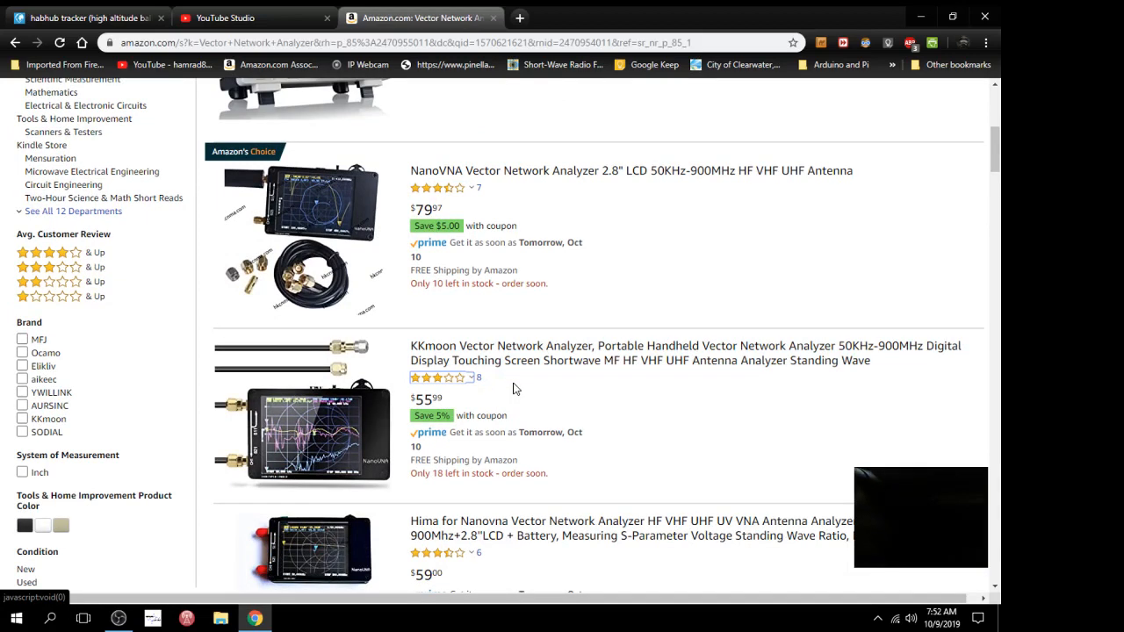
pyautogui.moveTo(471, 413)
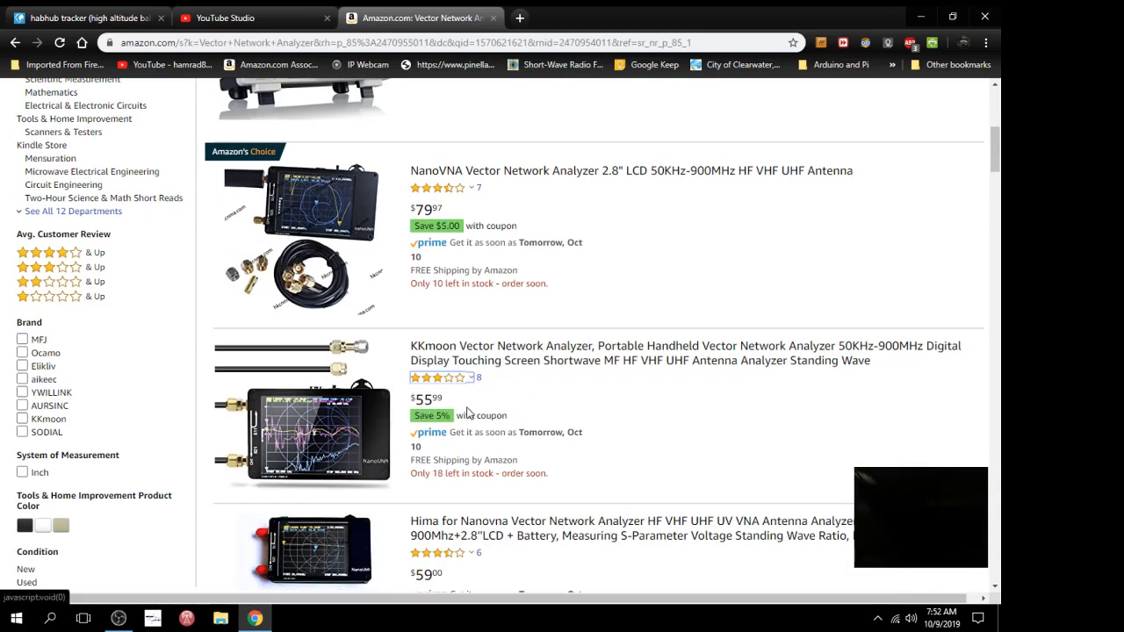
pyautogui.scroll(-3)
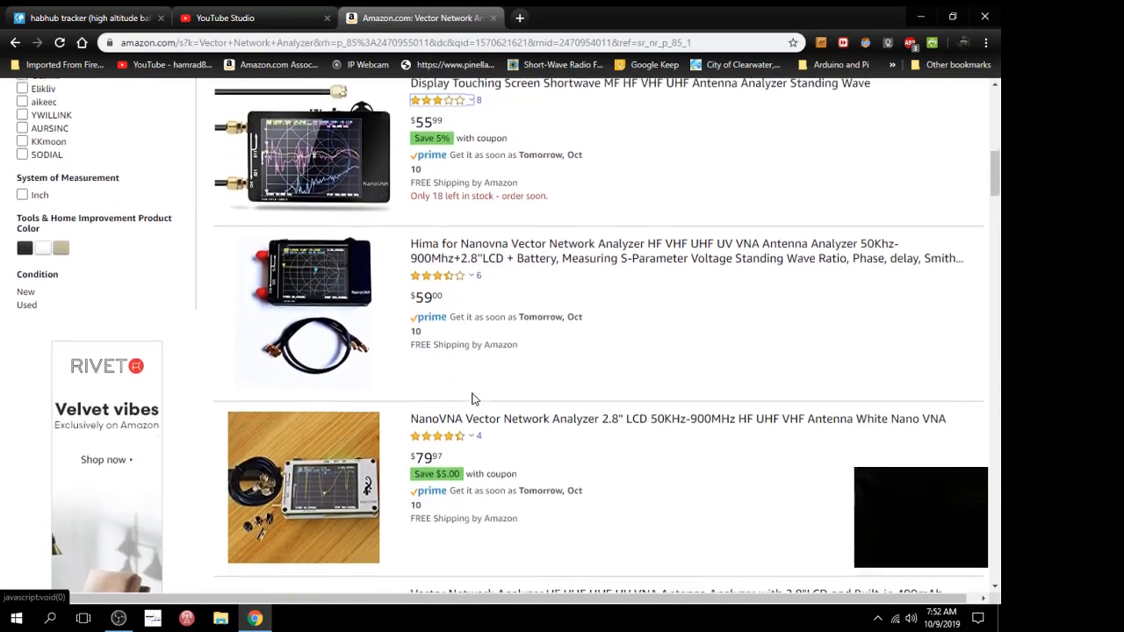
pyautogui.scroll(-3)
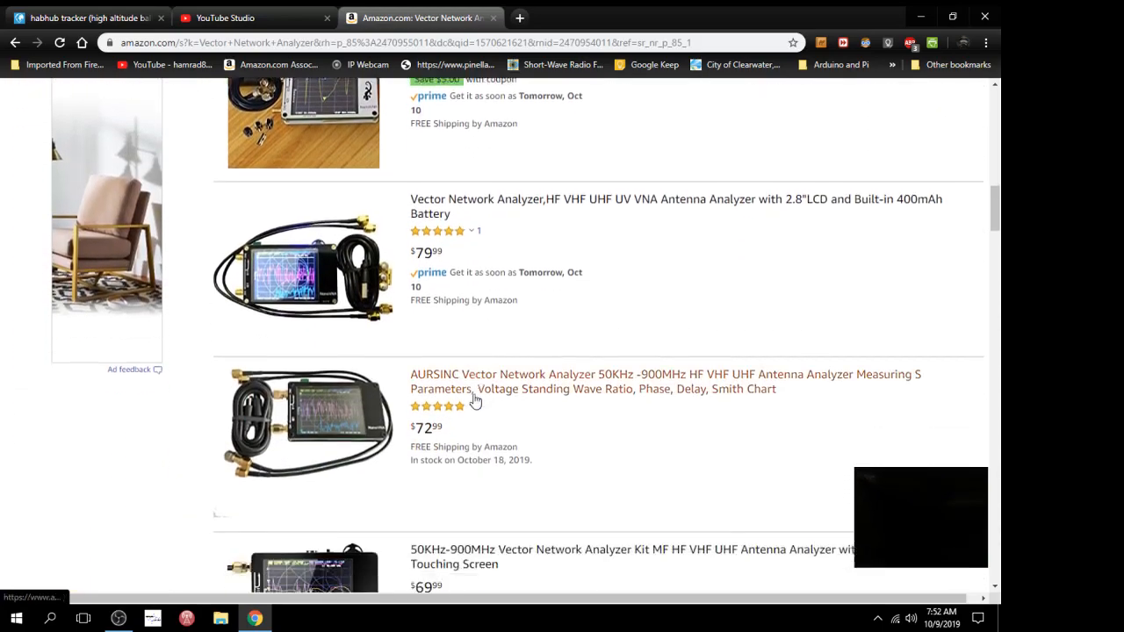
pyautogui.scroll(-3)
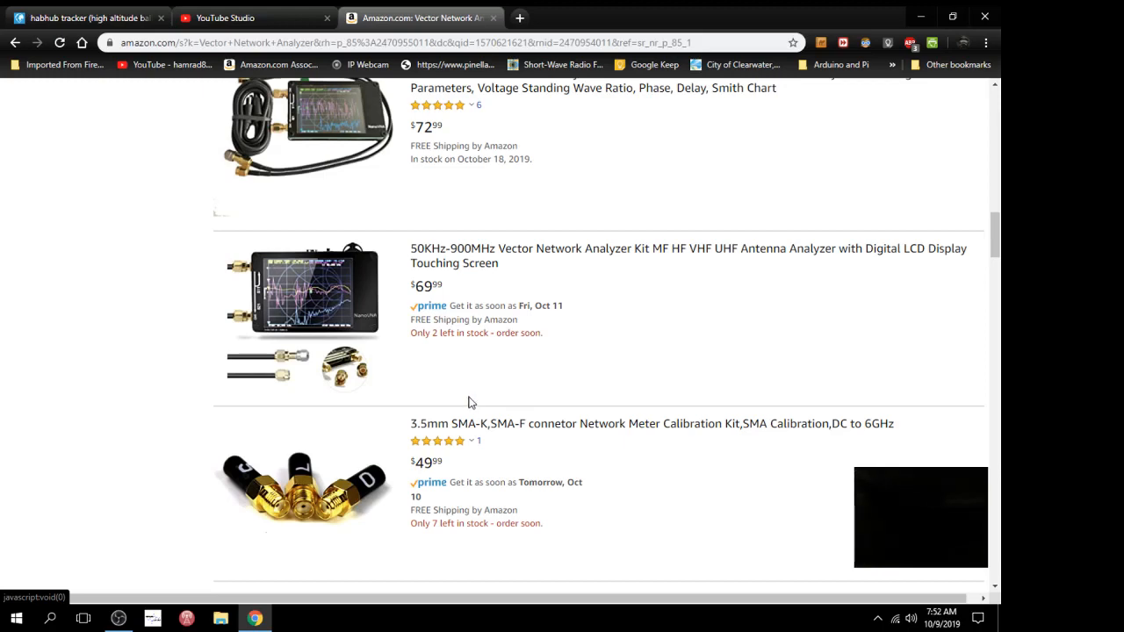
pyautogui.scroll(3)
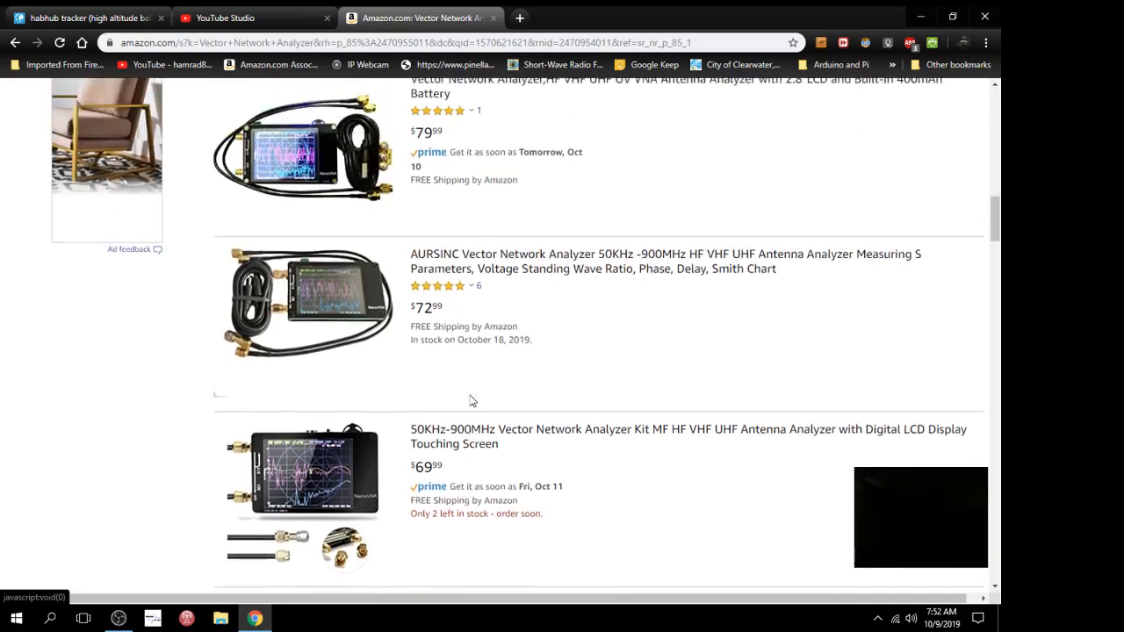
pyautogui.scroll(-3)
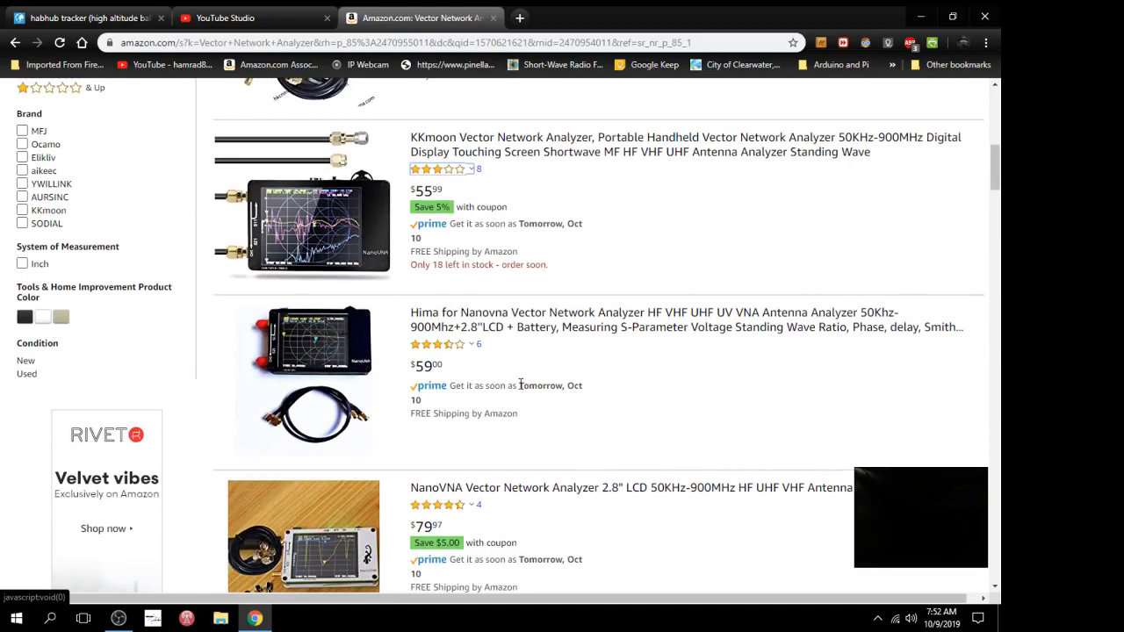
pyautogui.scroll(3)
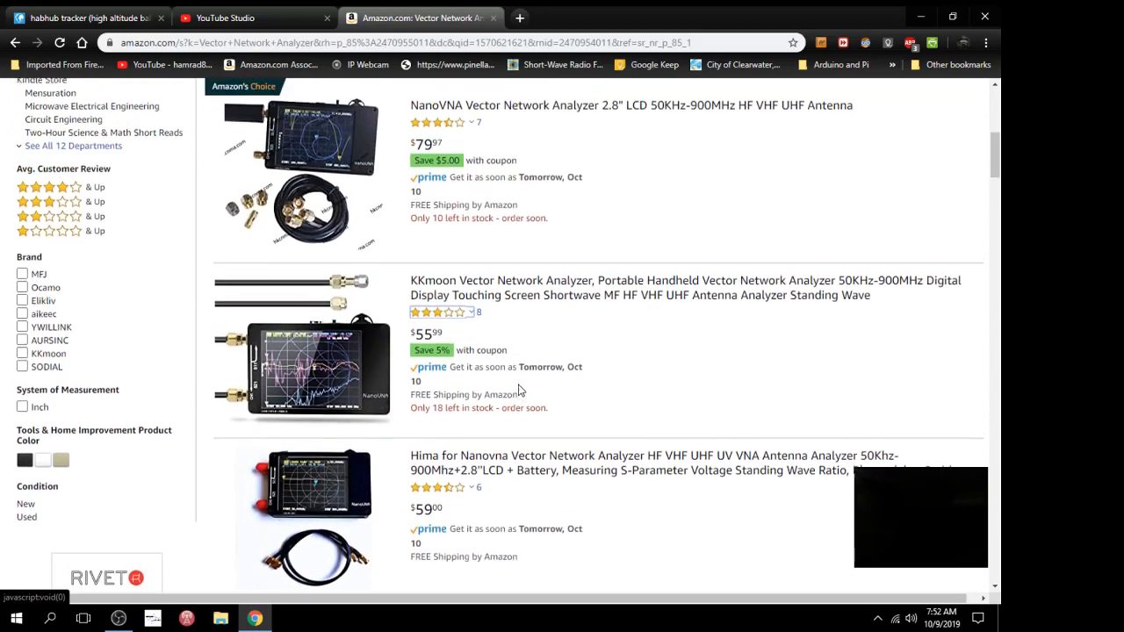
pyautogui.scroll(3)
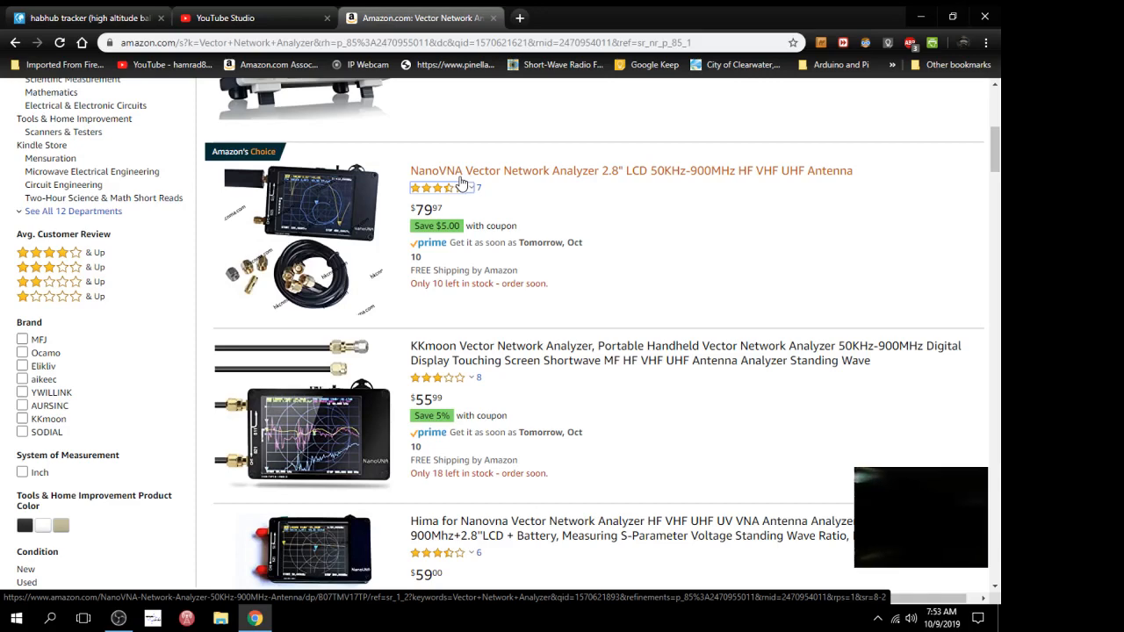
# Select an item near the top of the results page and glance over what loads.
pyautogui.click(436, 186)
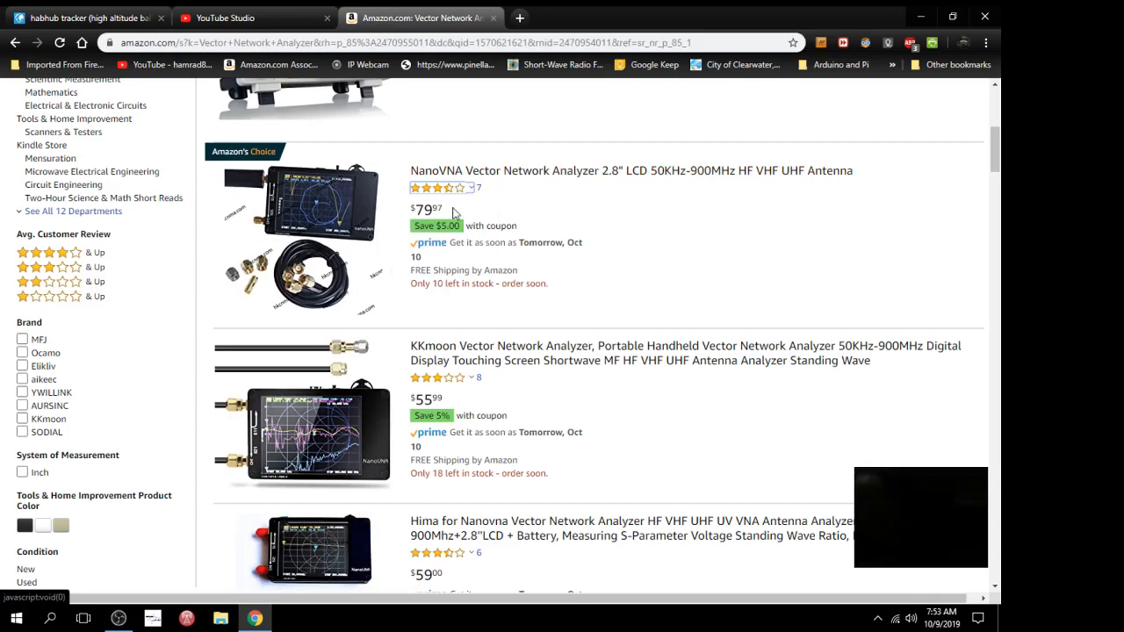
pyautogui.moveTo(569, 239)
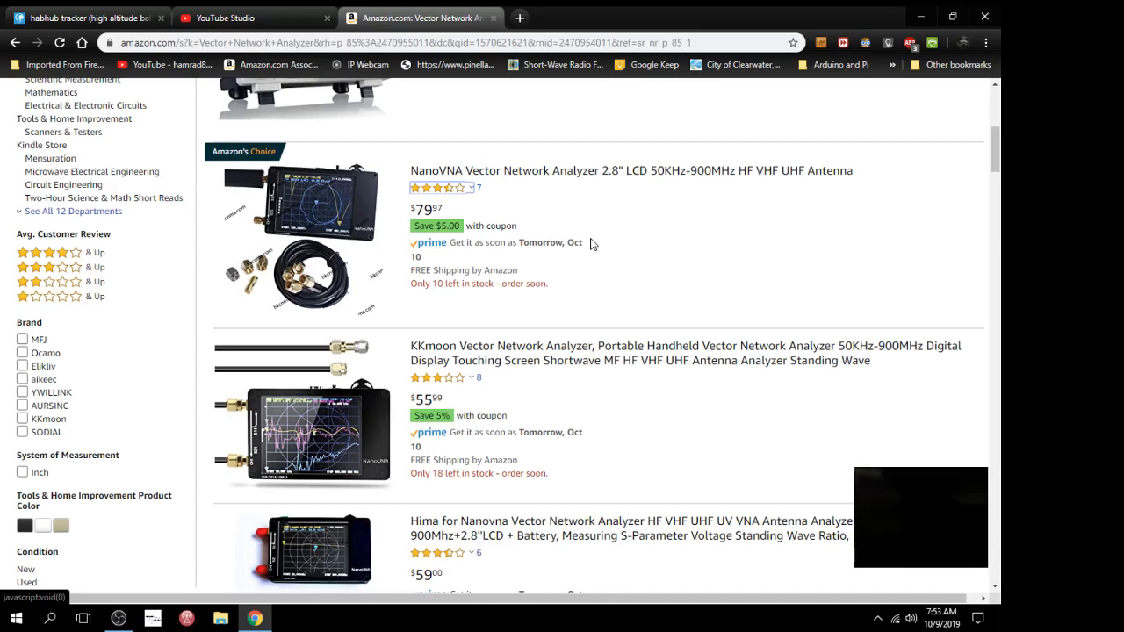
pyautogui.moveTo(464, 201)
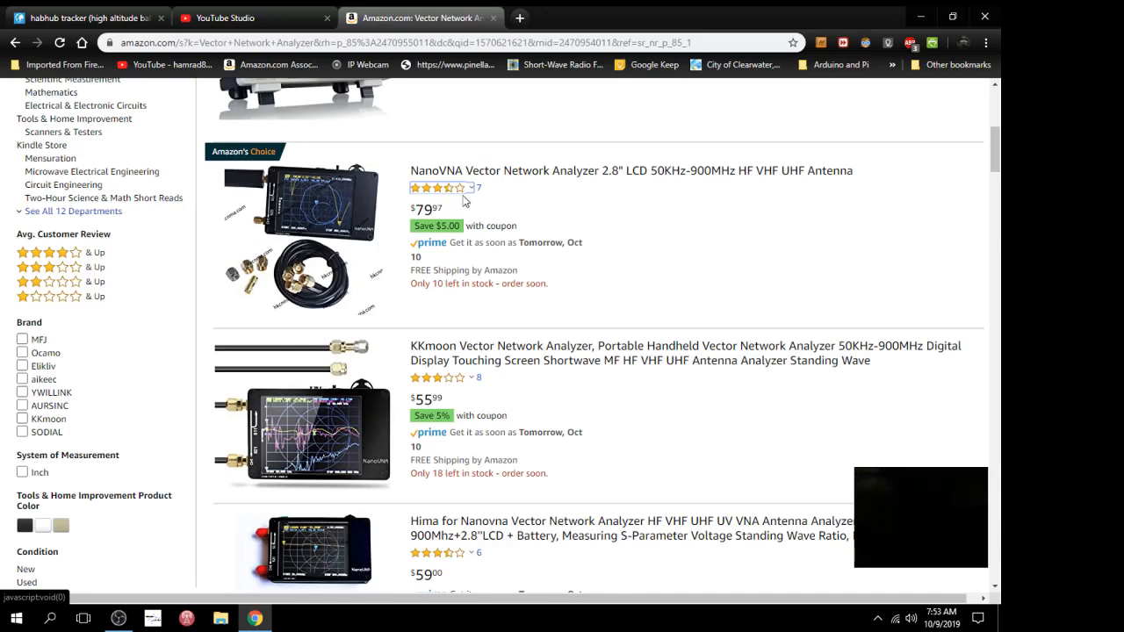
pyautogui.moveTo(425, 225)
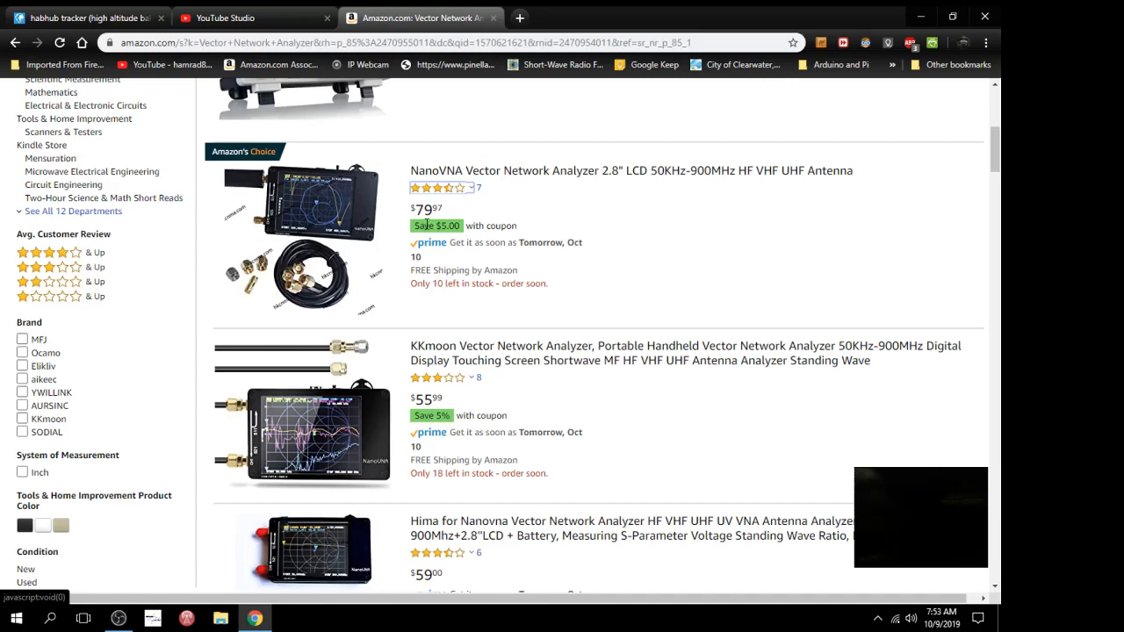
pyautogui.moveTo(448, 179)
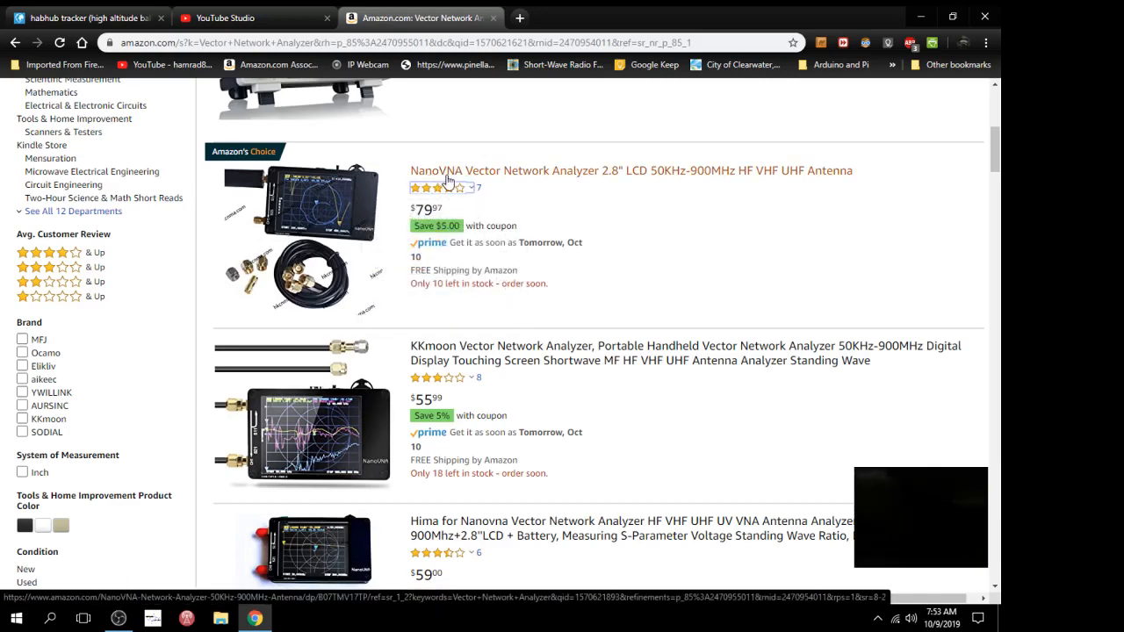
pyautogui.moveTo(443, 353)
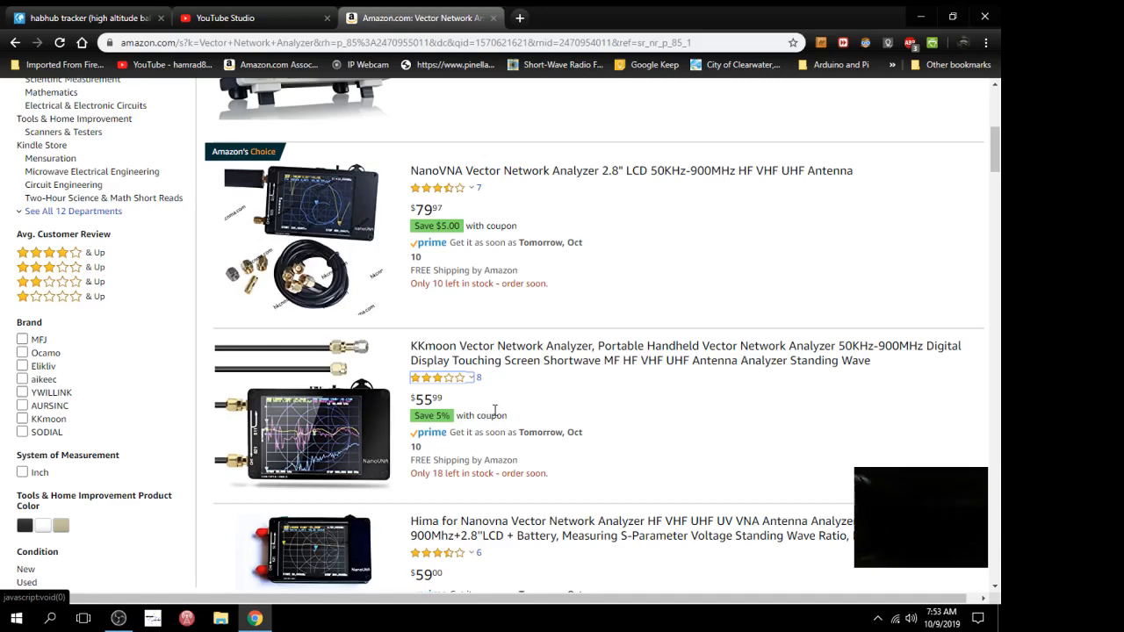
pyautogui.scroll(-3)
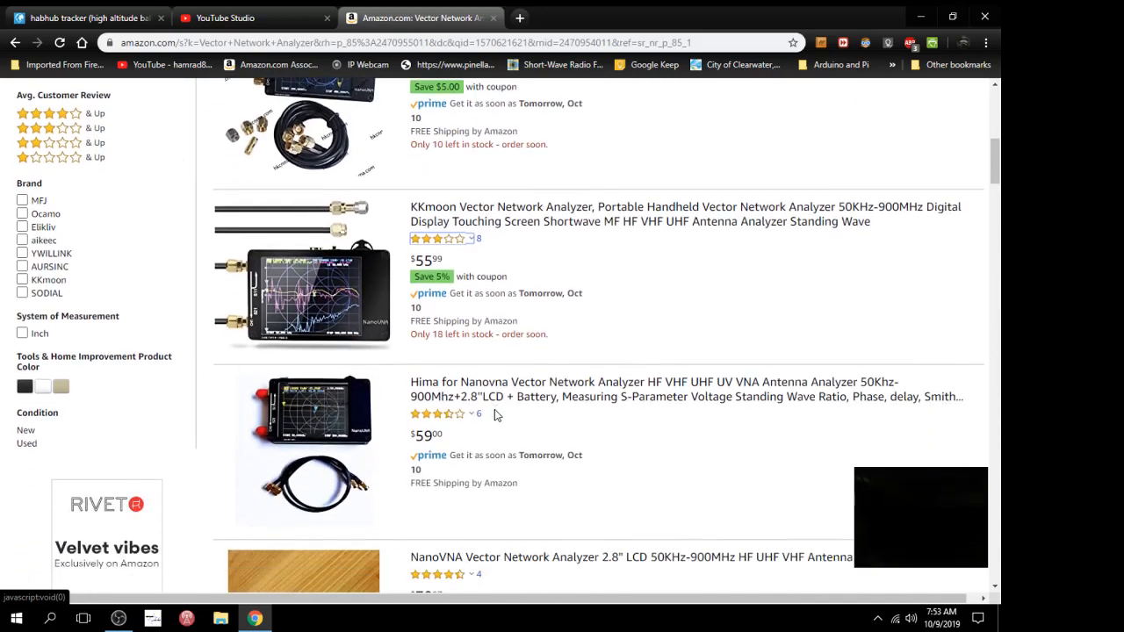
pyautogui.scroll(3)
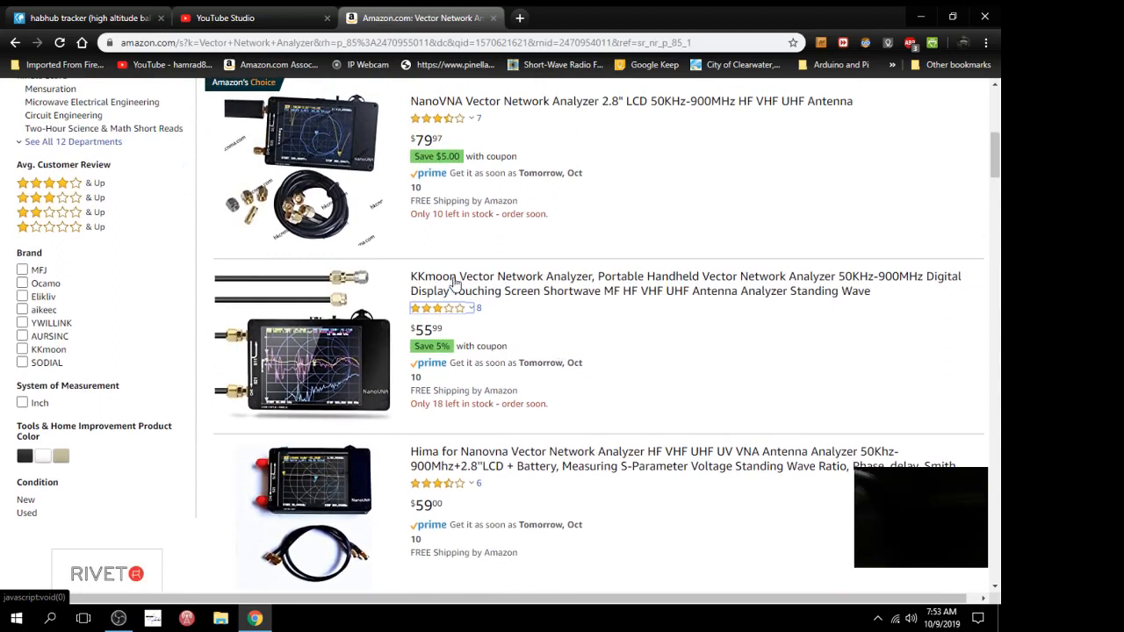
pyautogui.moveTo(508, 311)
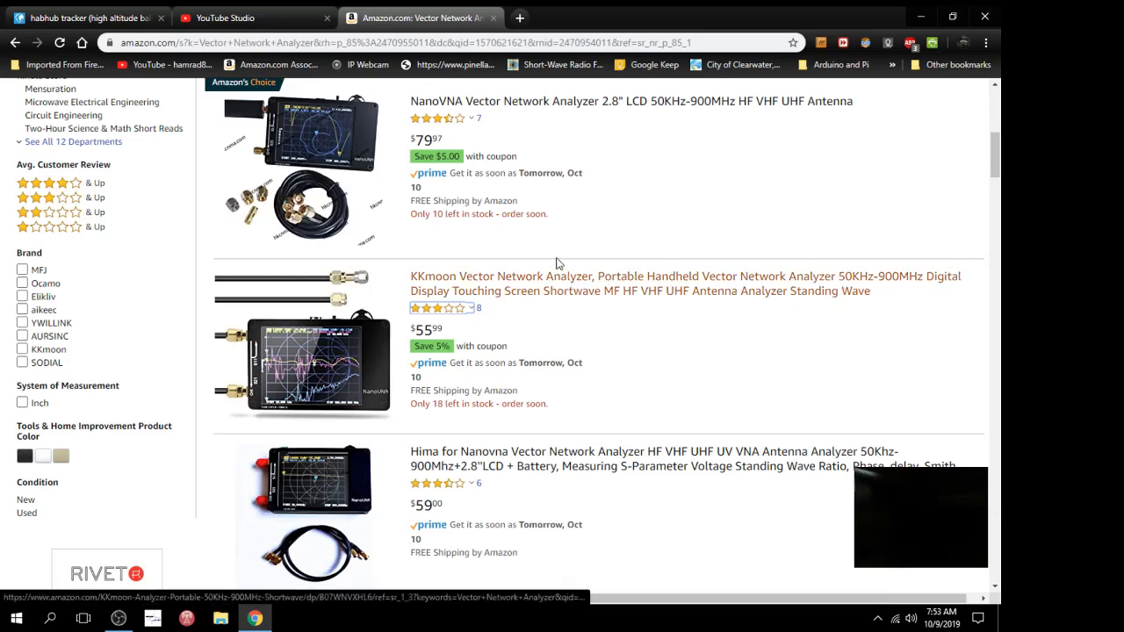
pyautogui.moveTo(436, 119)
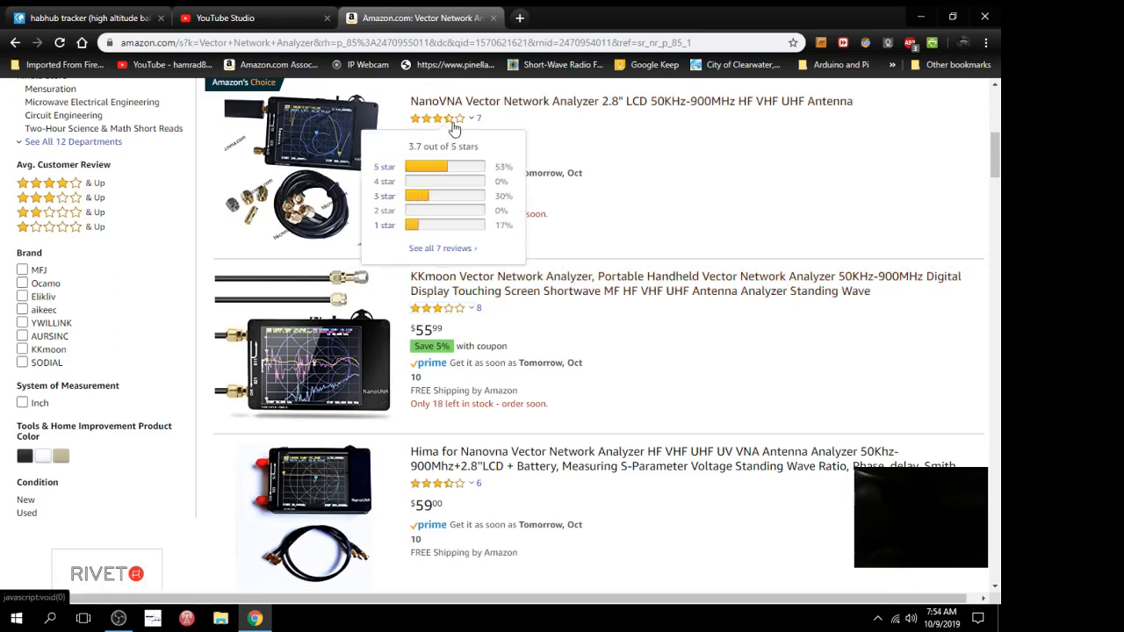
pyautogui.moveTo(444, 168)
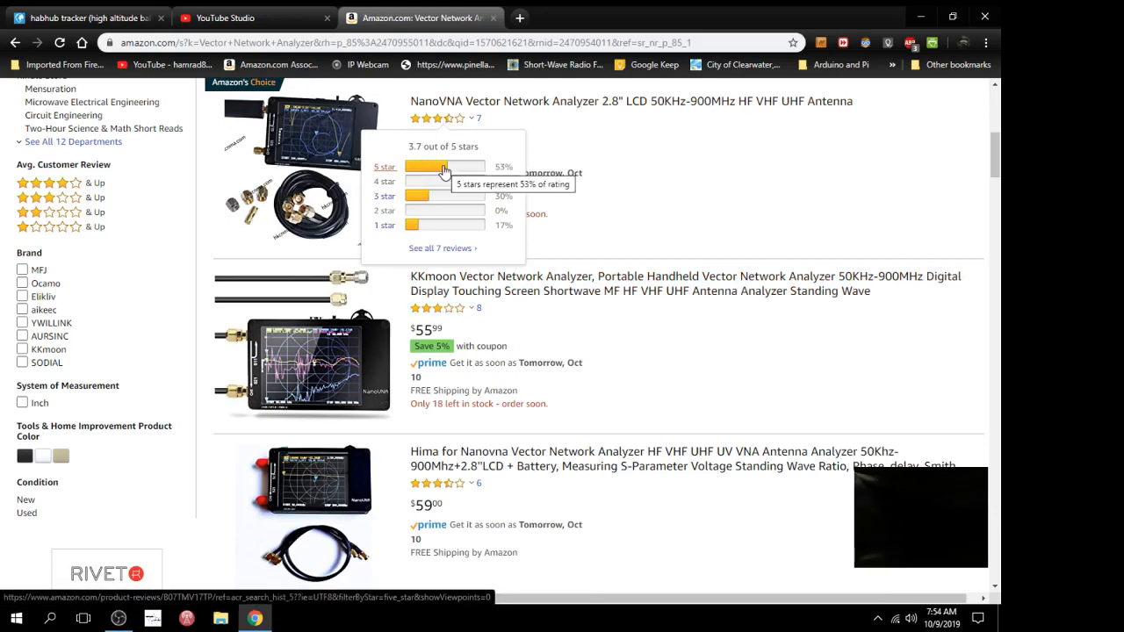
pyautogui.moveTo(435, 196)
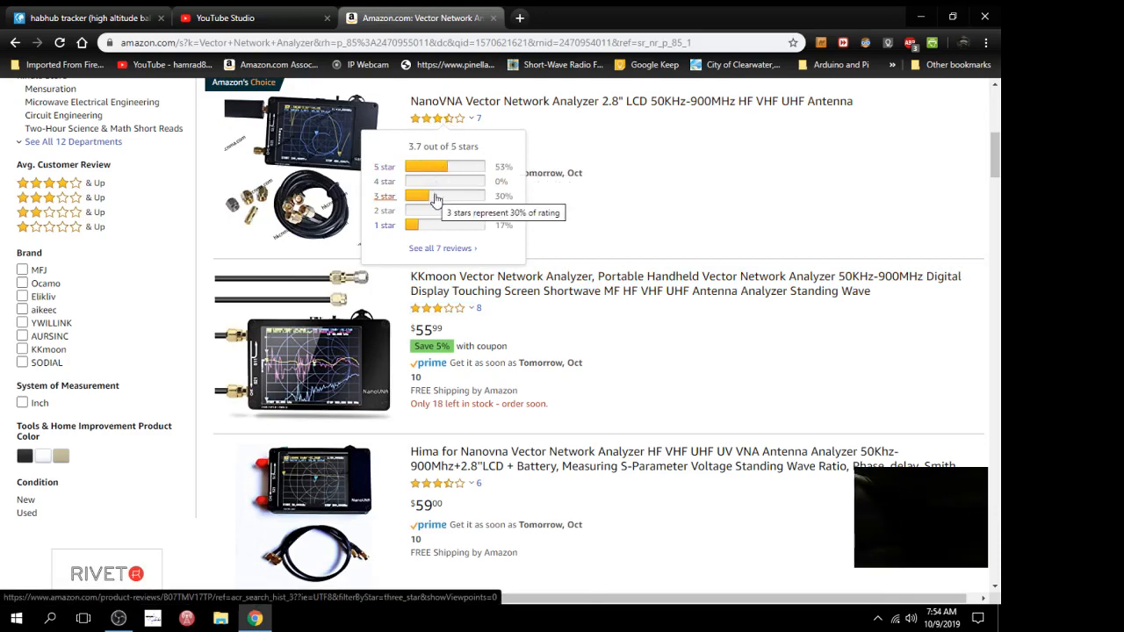
pyautogui.moveTo(439, 235)
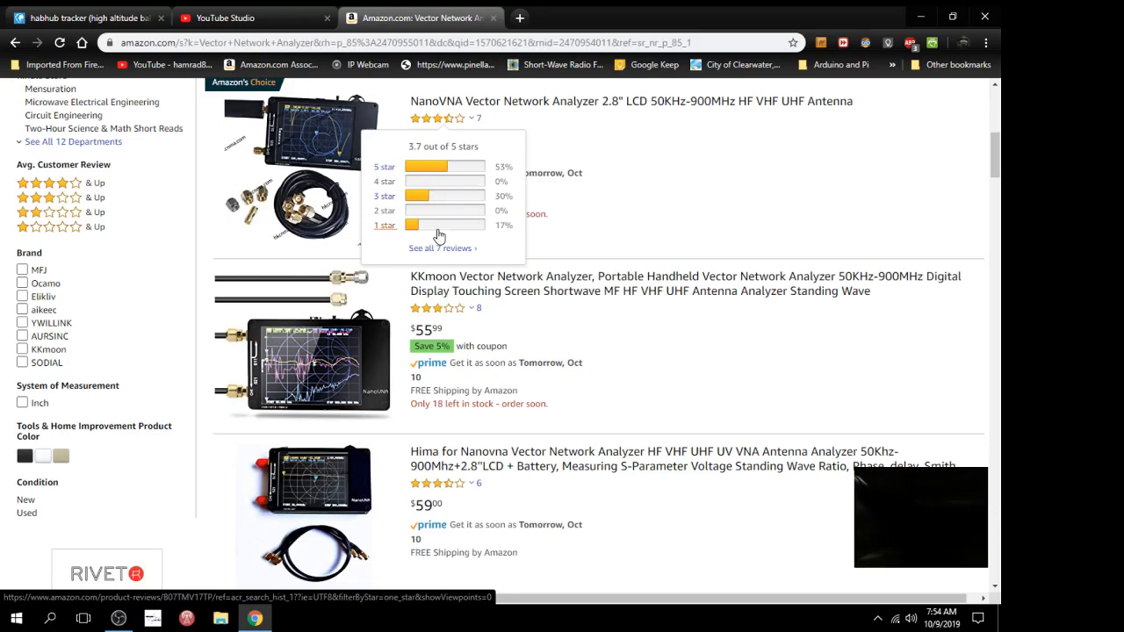
pyautogui.moveTo(430, 225)
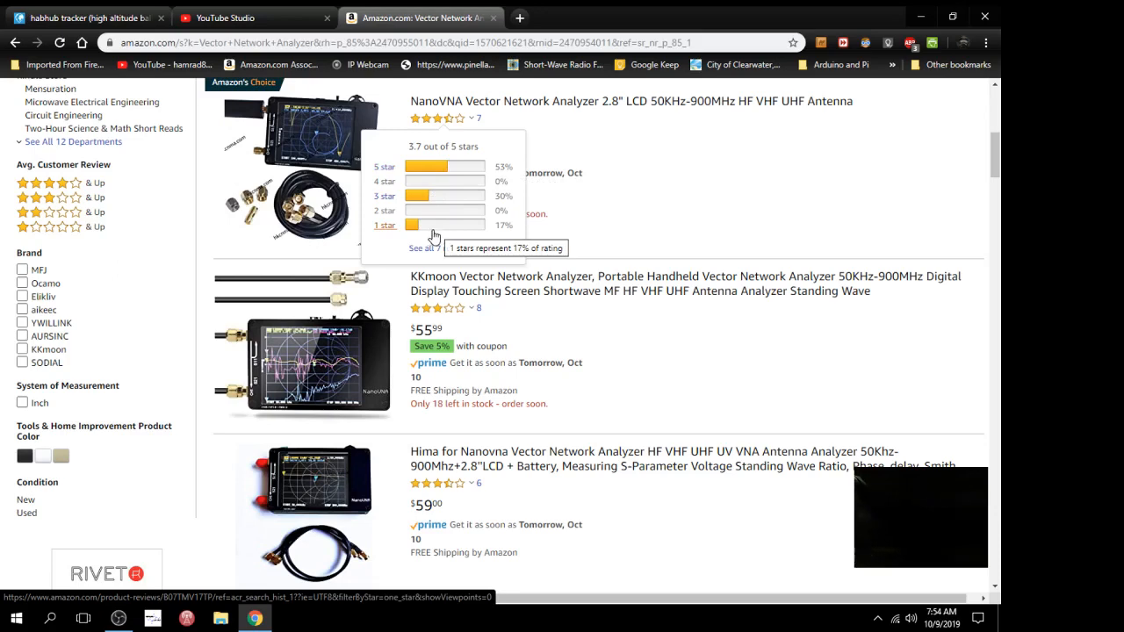
pyautogui.moveTo(618, 239)
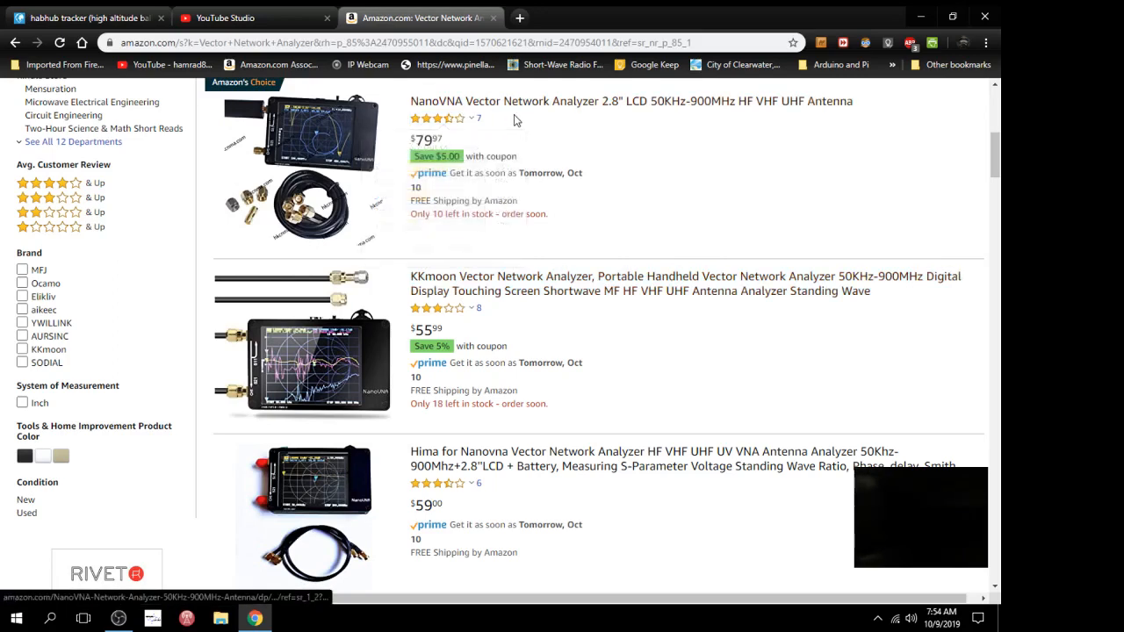
pyautogui.moveTo(457, 119)
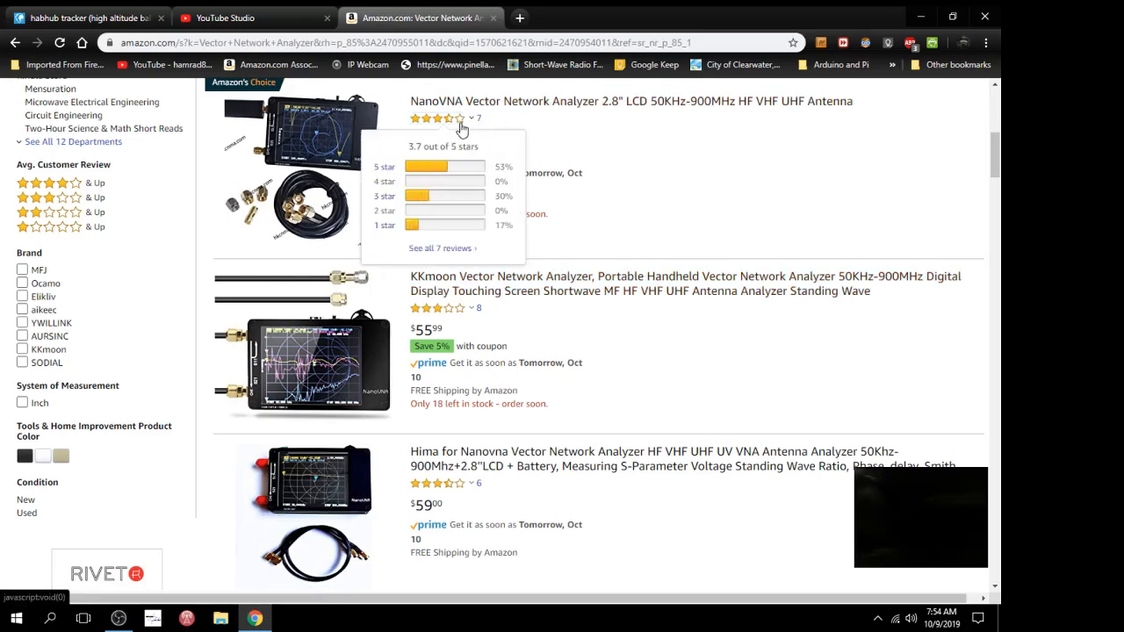
pyautogui.moveTo(513, 319)
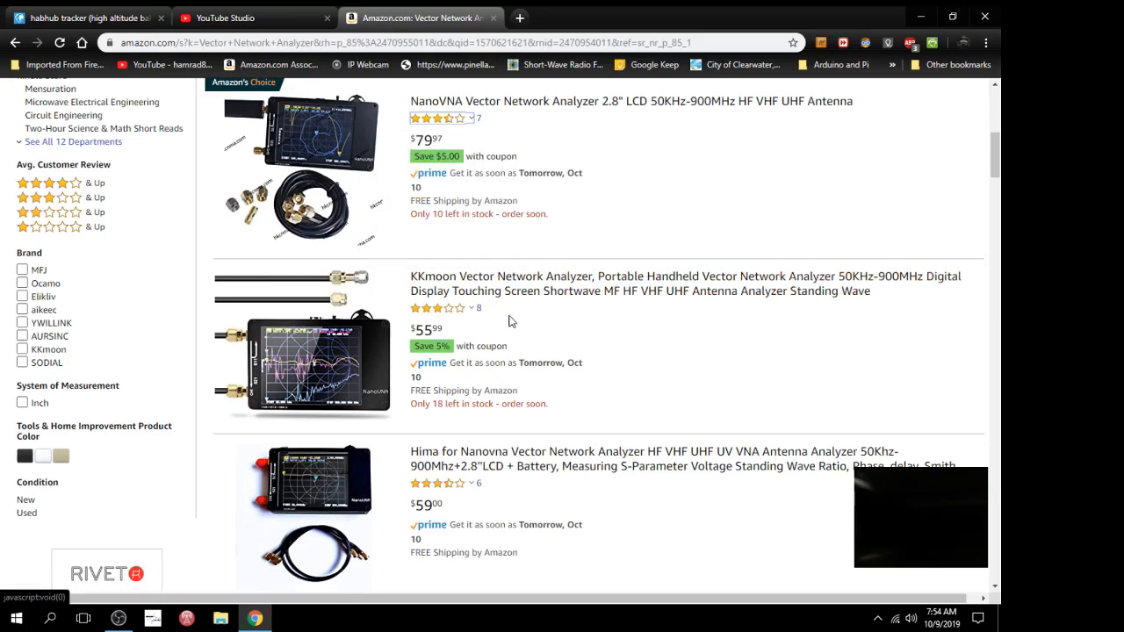
pyautogui.moveTo(489, 126)
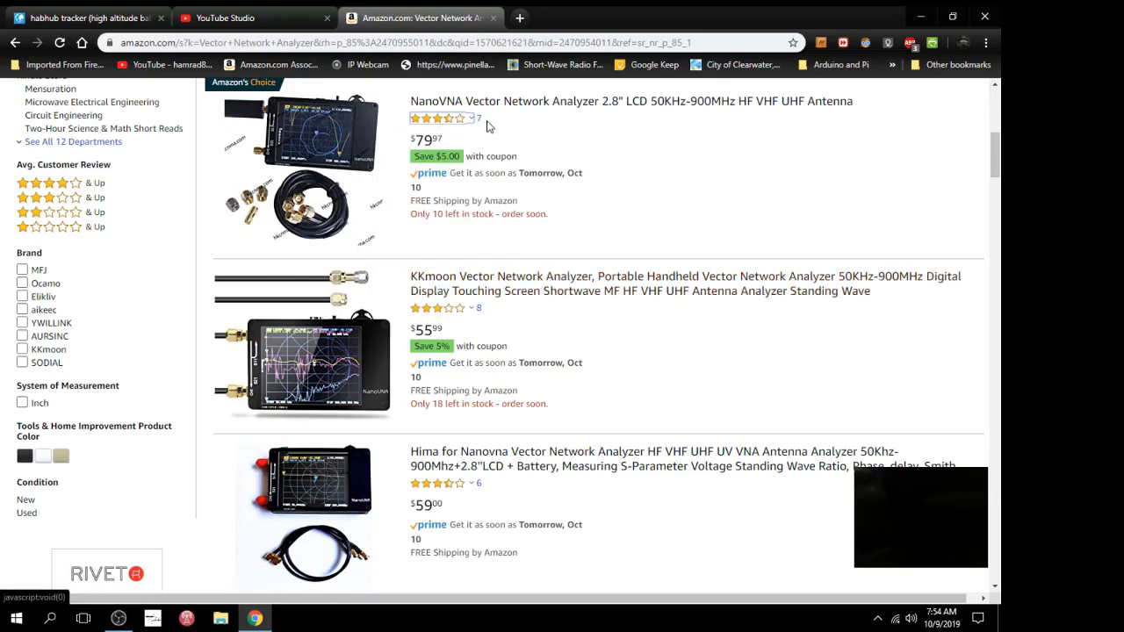
pyautogui.moveTo(562, 320)
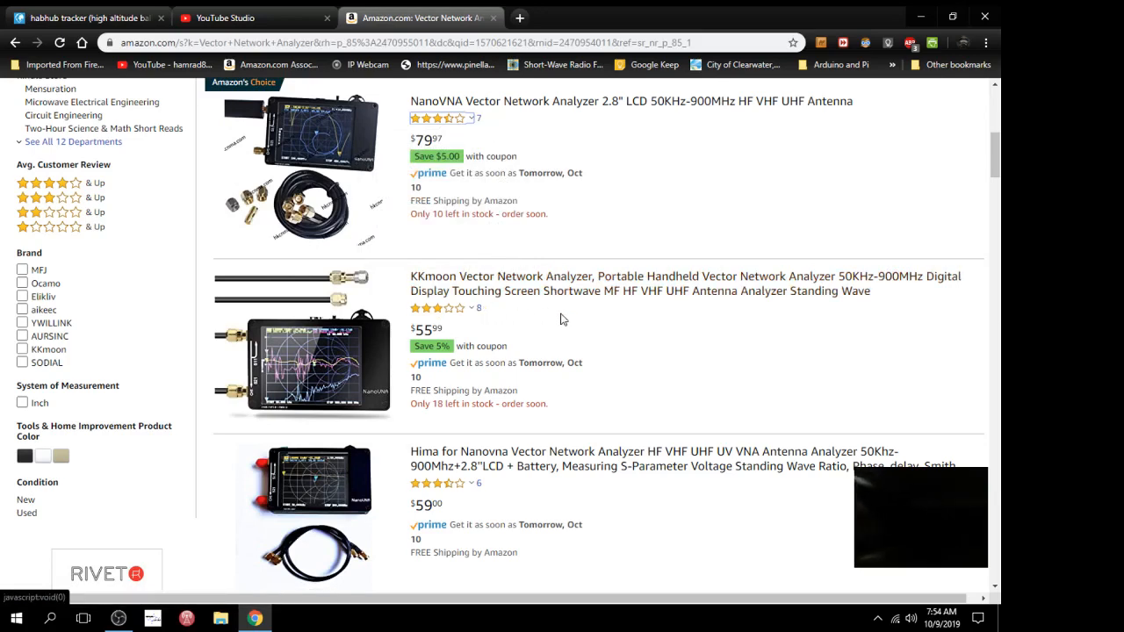
# Scroll to the bottom of the results and move on to page two.
pyautogui.scroll(-3)
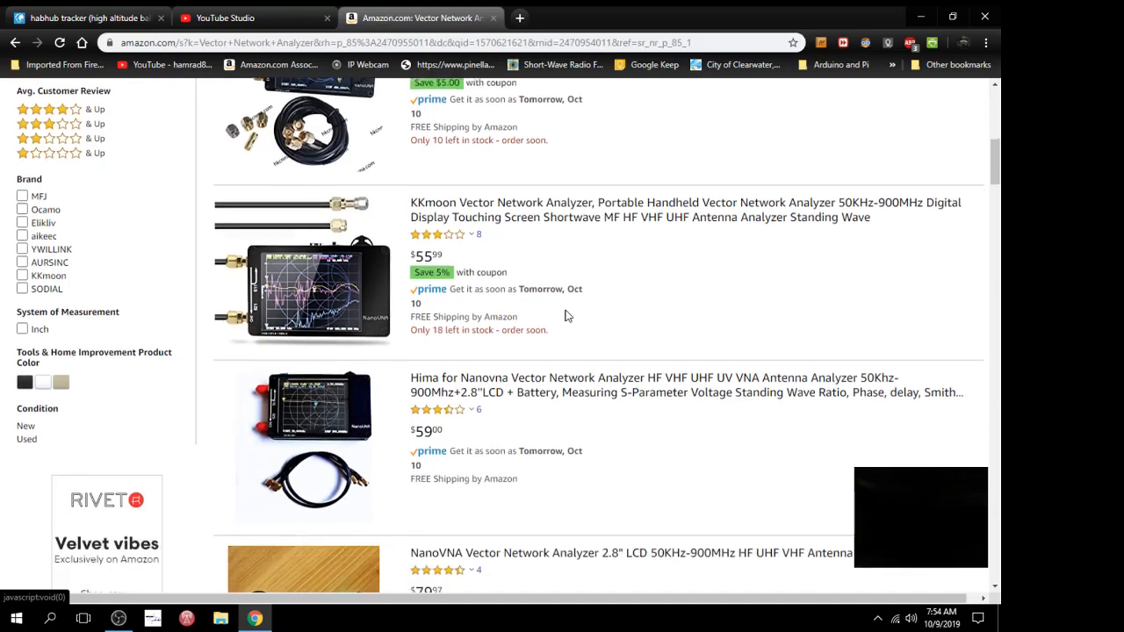
pyautogui.scroll(-3)
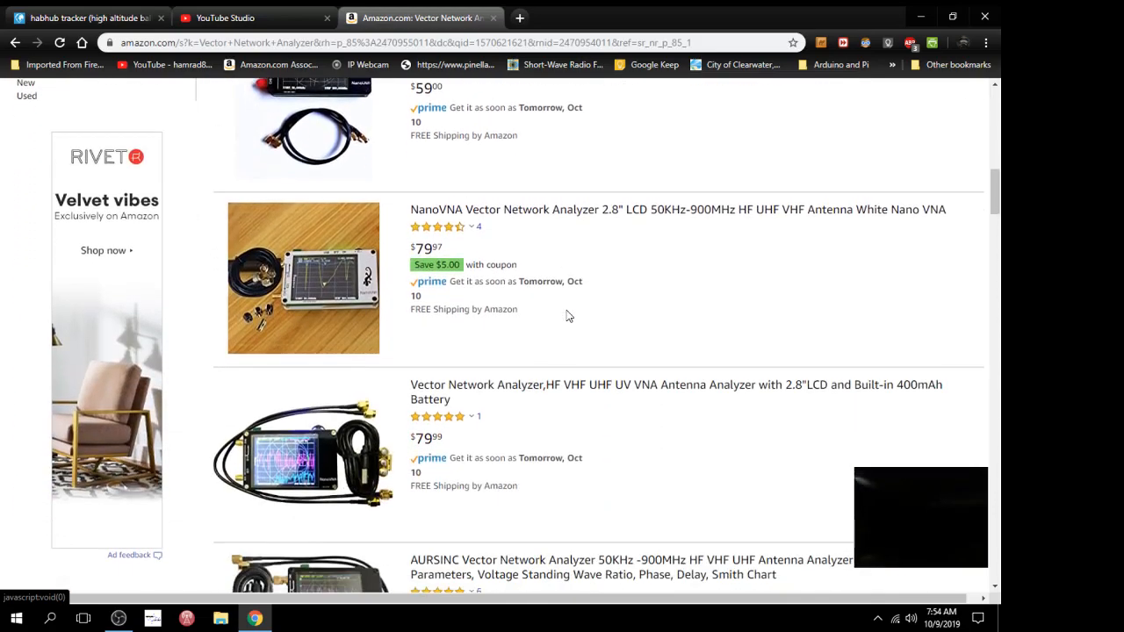
pyautogui.scroll(-3)
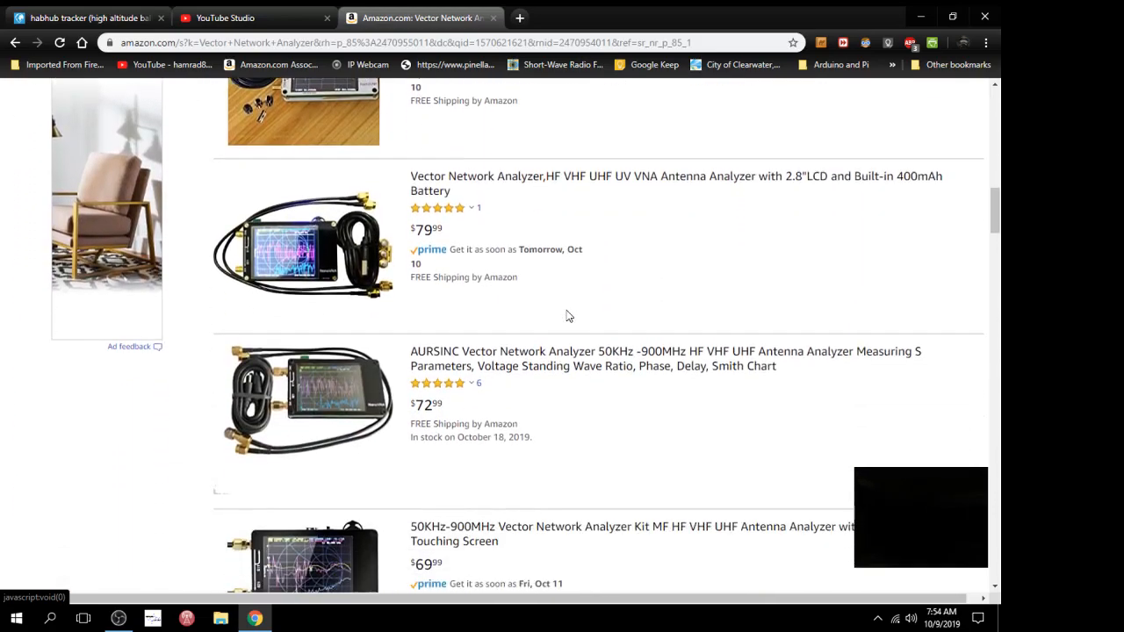
pyautogui.scroll(-3)
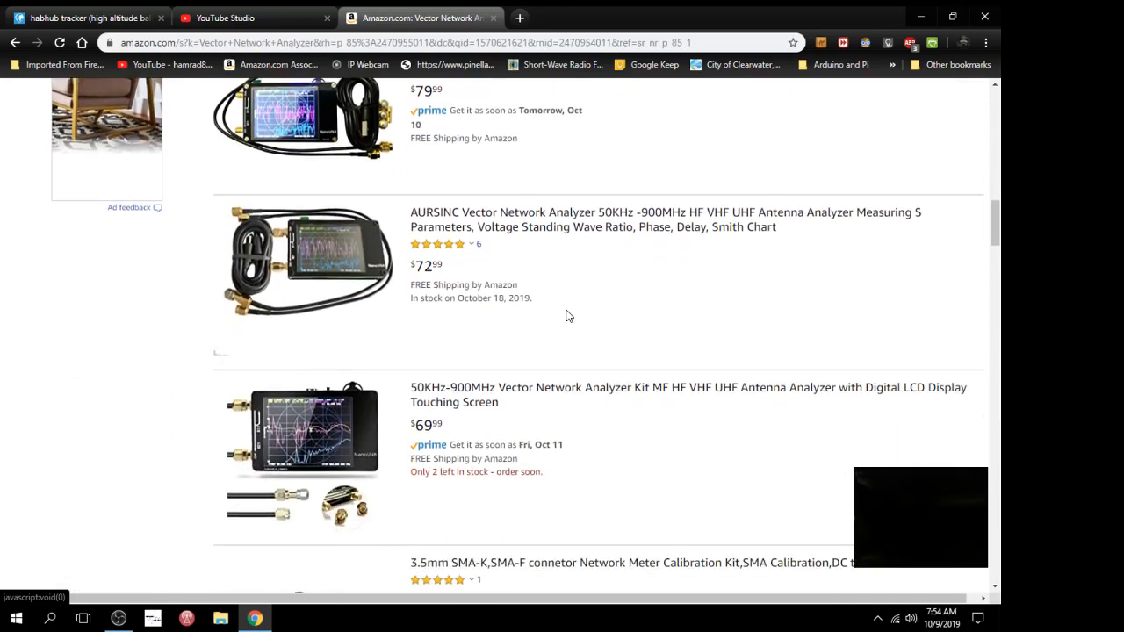
pyautogui.scroll(-3)
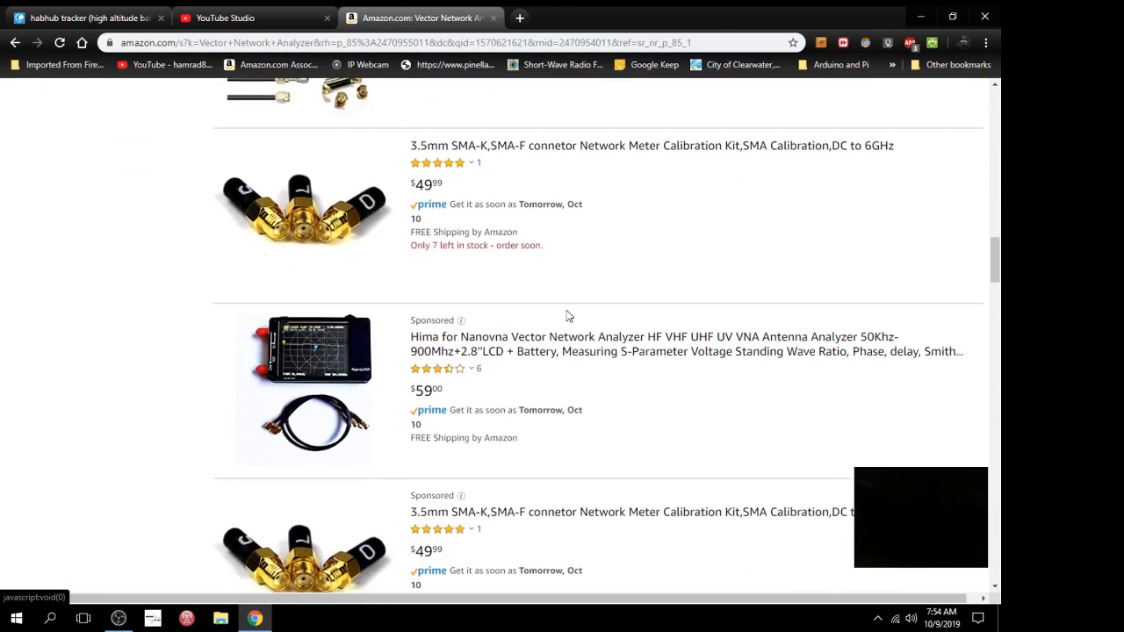
pyautogui.scroll(-3)
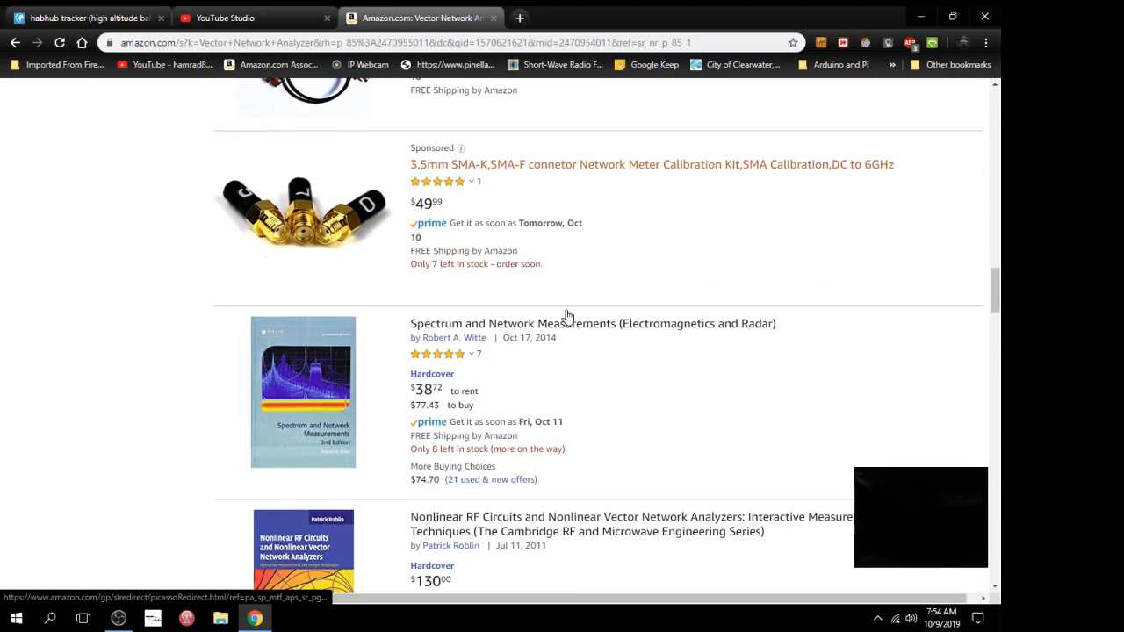
pyautogui.scroll(-3)
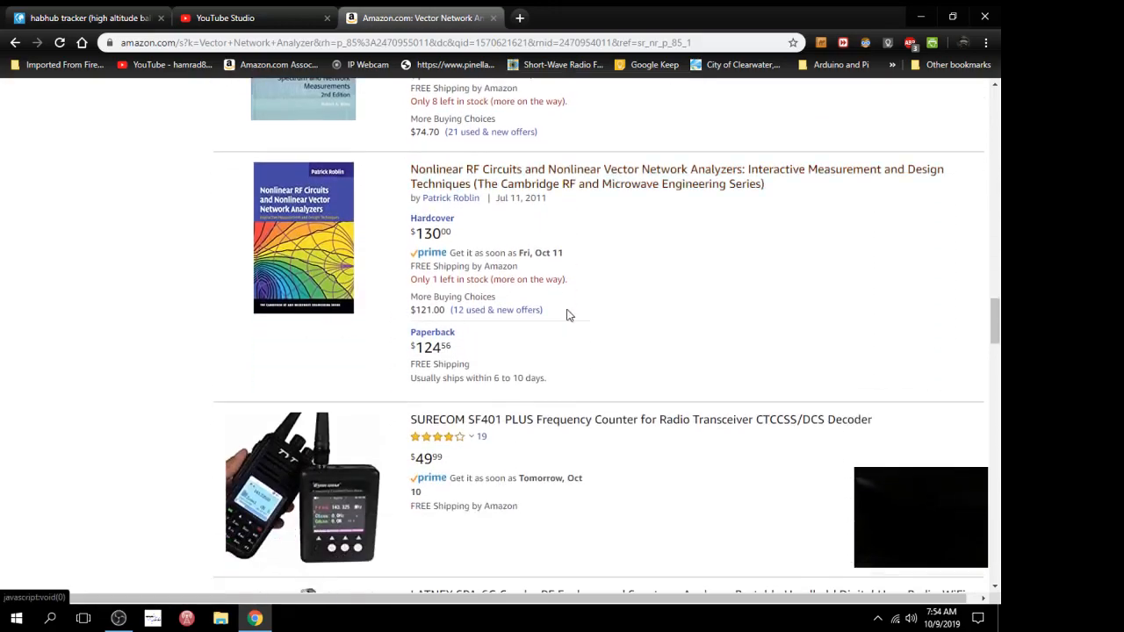
pyautogui.scroll(3)
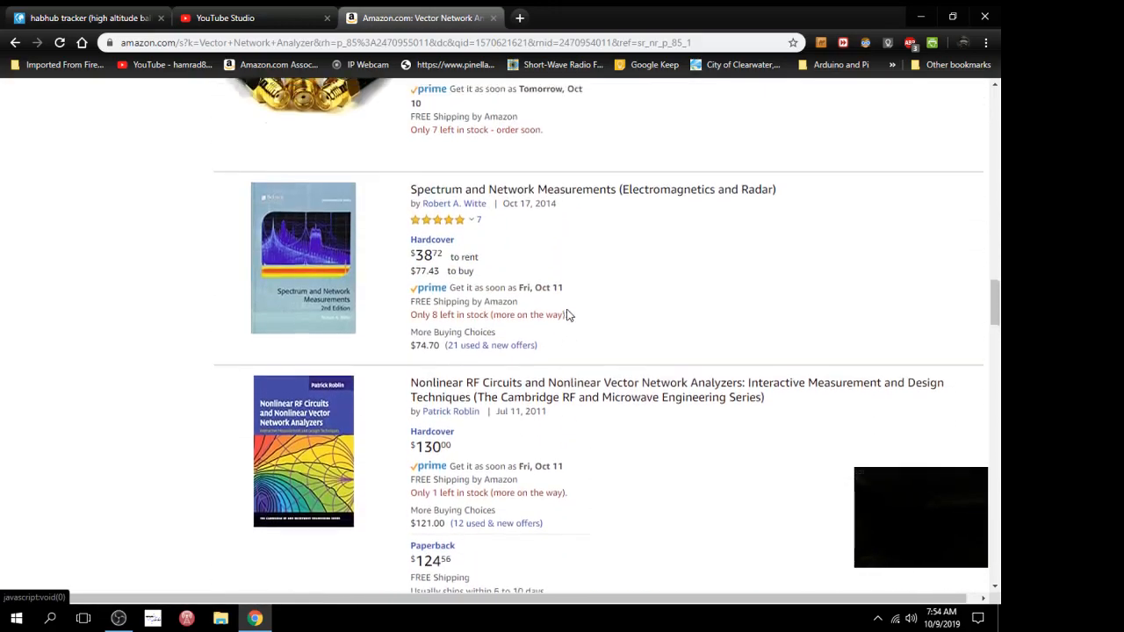
pyautogui.scroll(3)
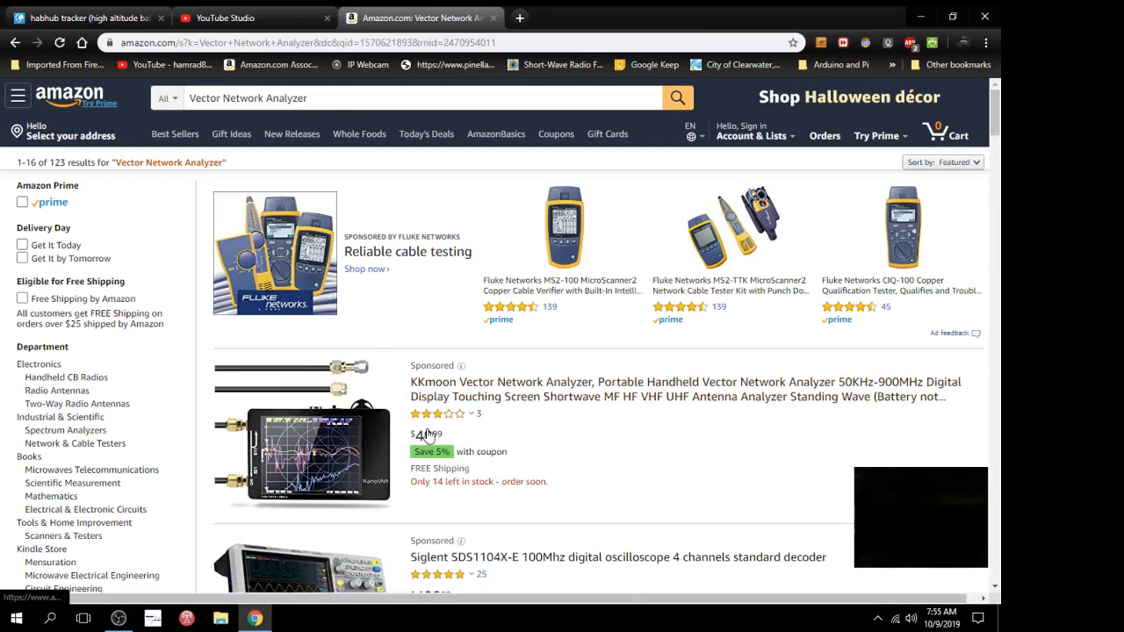
pyautogui.scroll(-3)
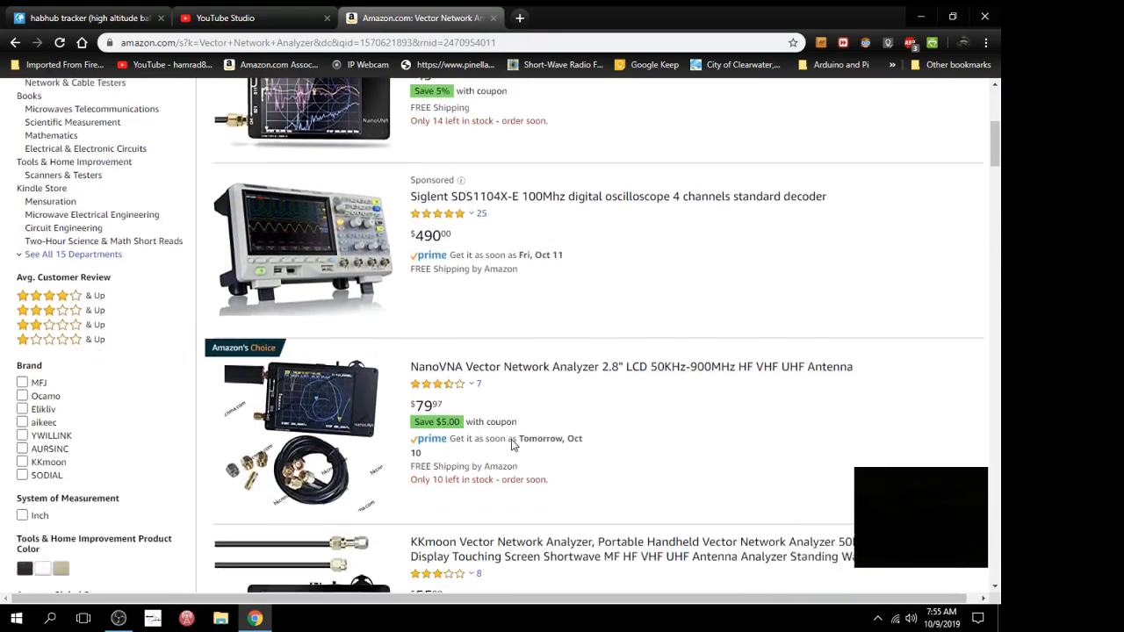
pyautogui.scroll(-3)
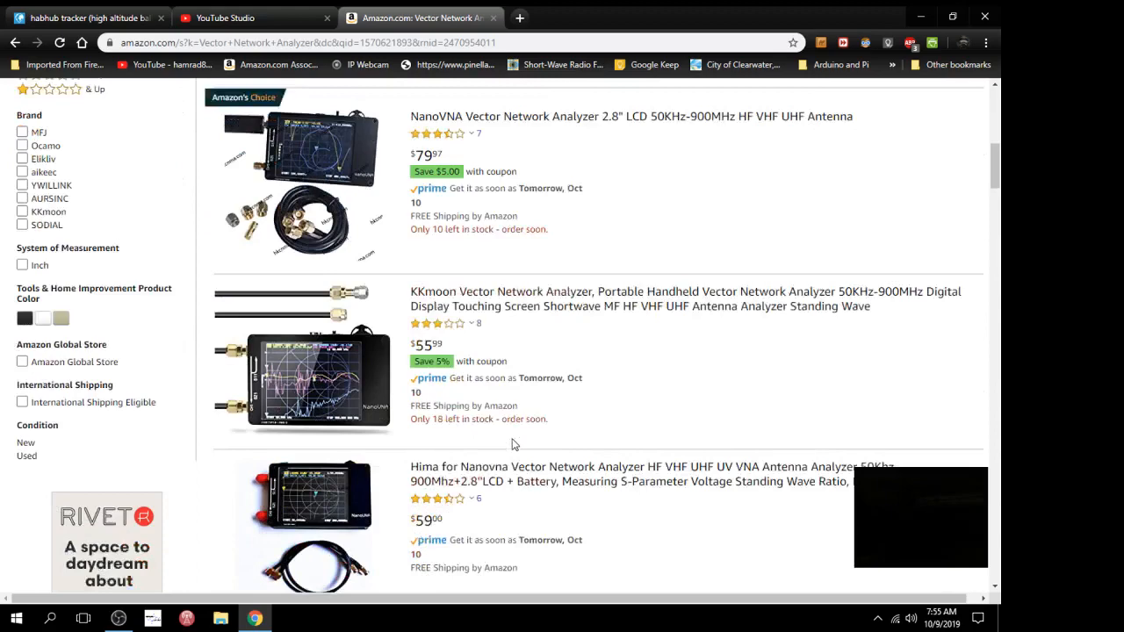
pyautogui.scroll(-3)
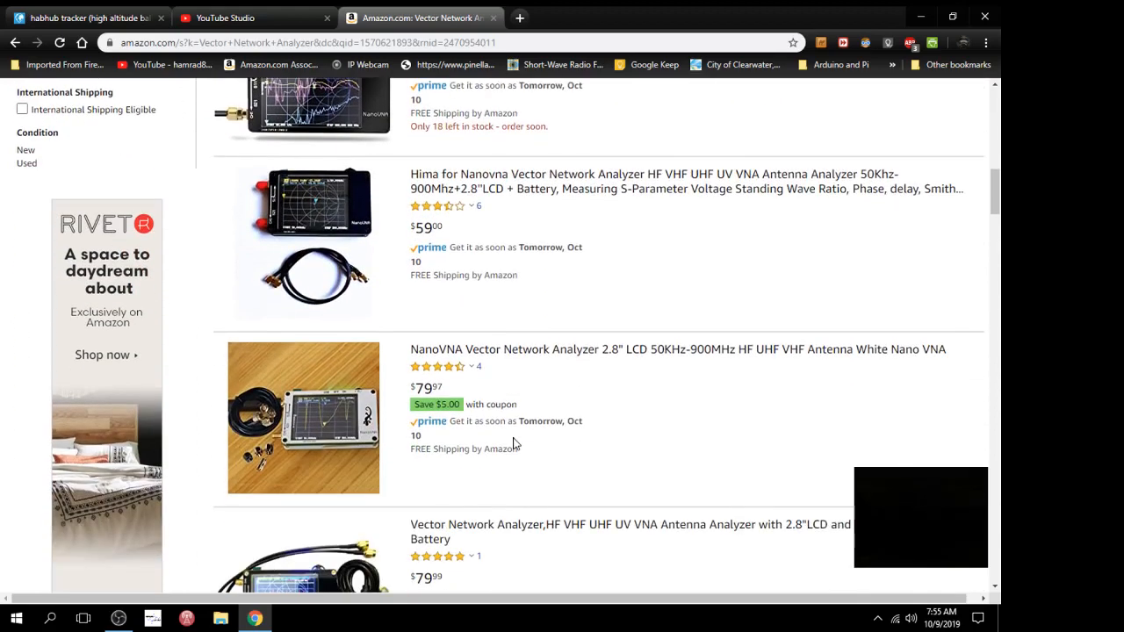
pyautogui.scroll(-3)
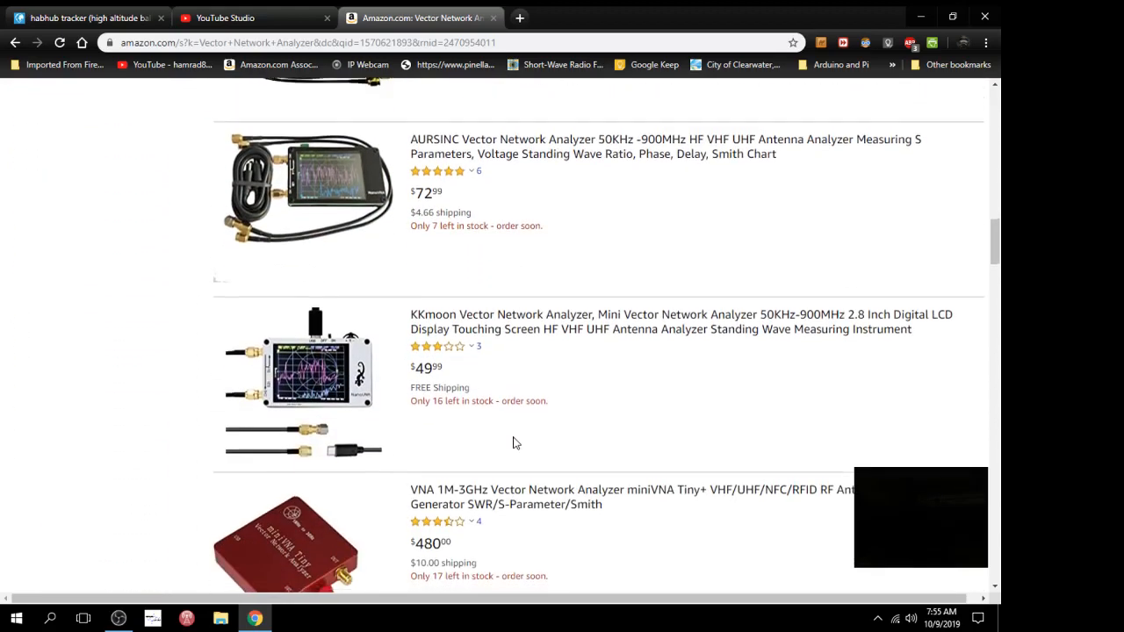
pyautogui.scroll(-3)
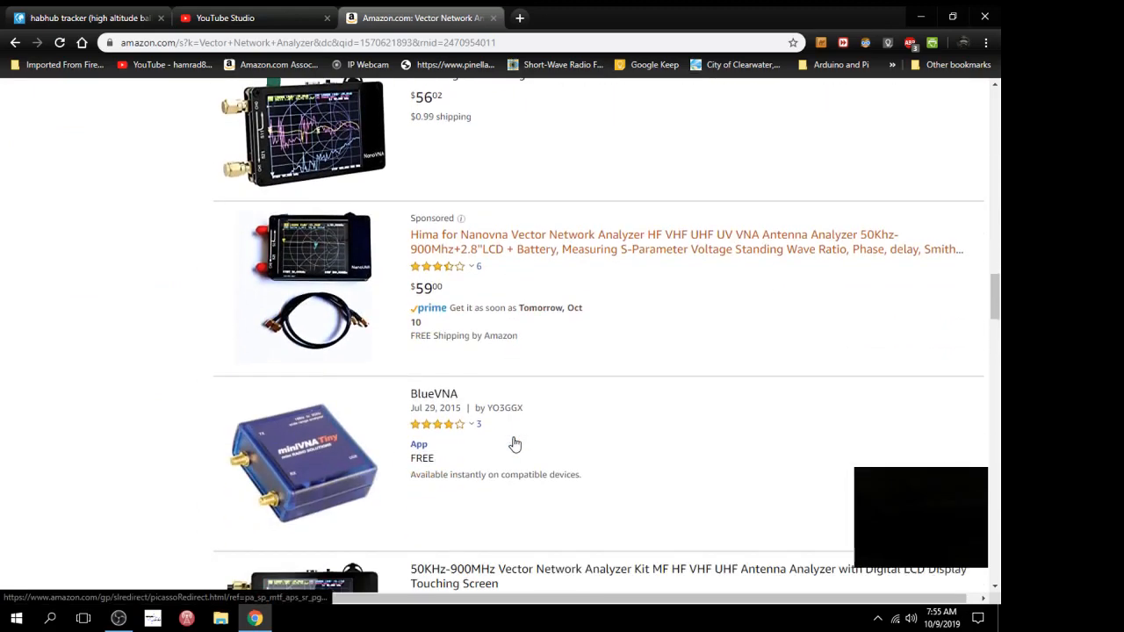
pyautogui.scroll(-3)
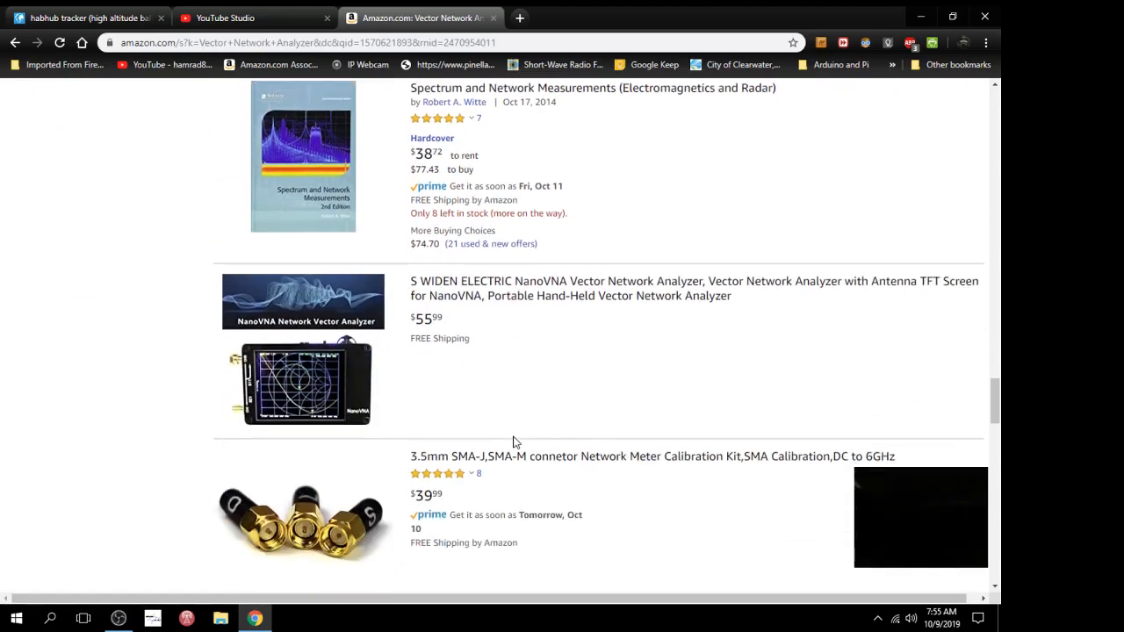
pyautogui.scroll(-3)
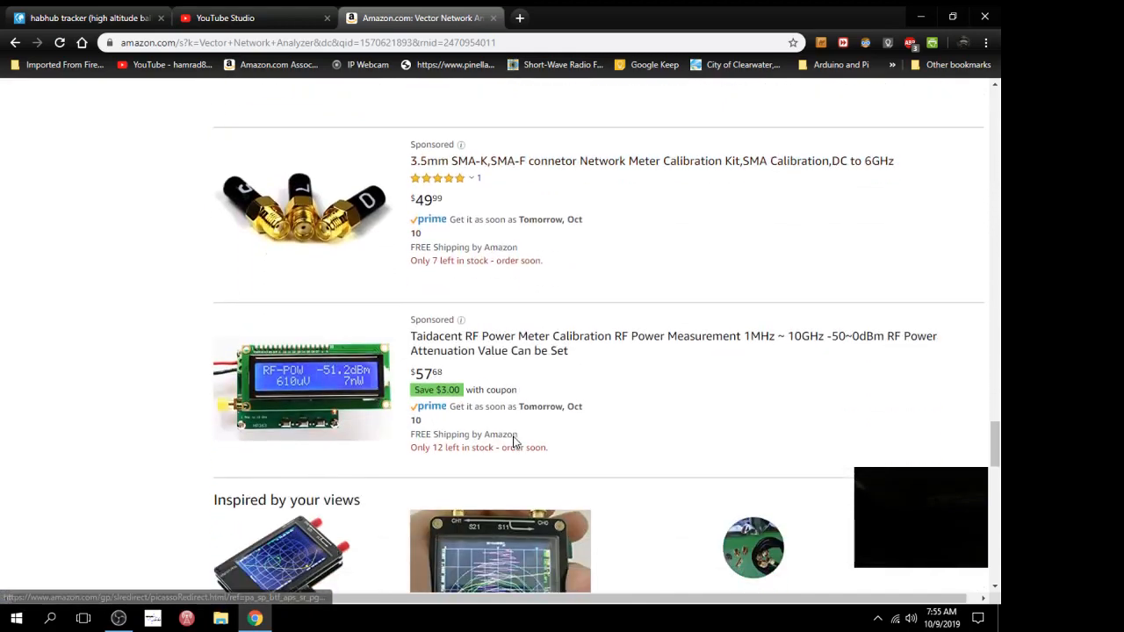
pyautogui.scroll(-3)
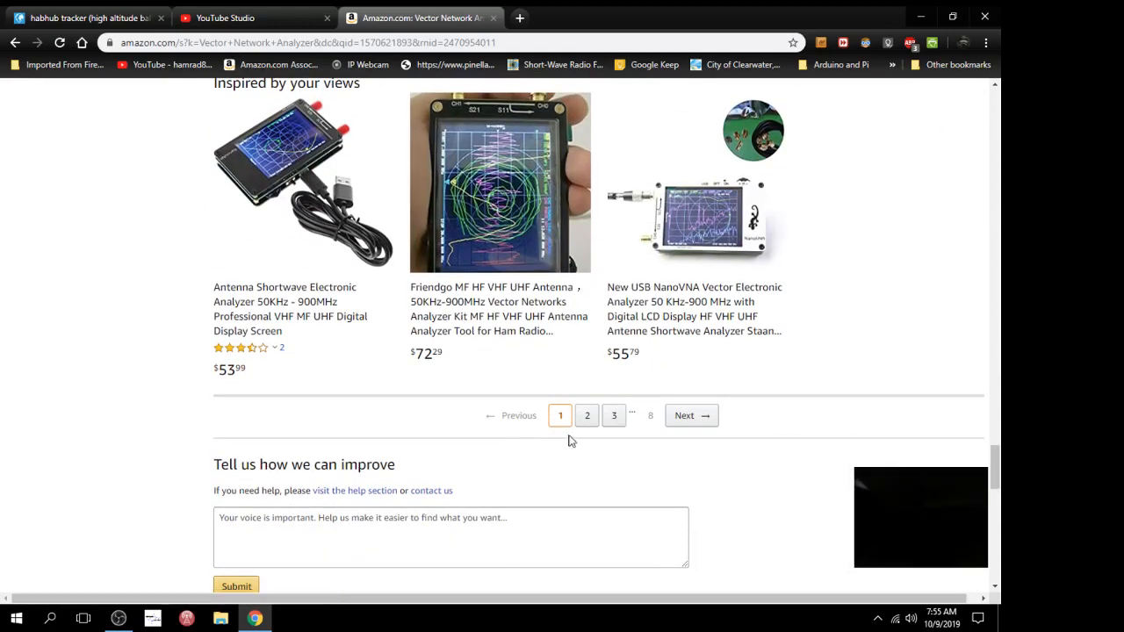
pyautogui.moveTo(686, 415)
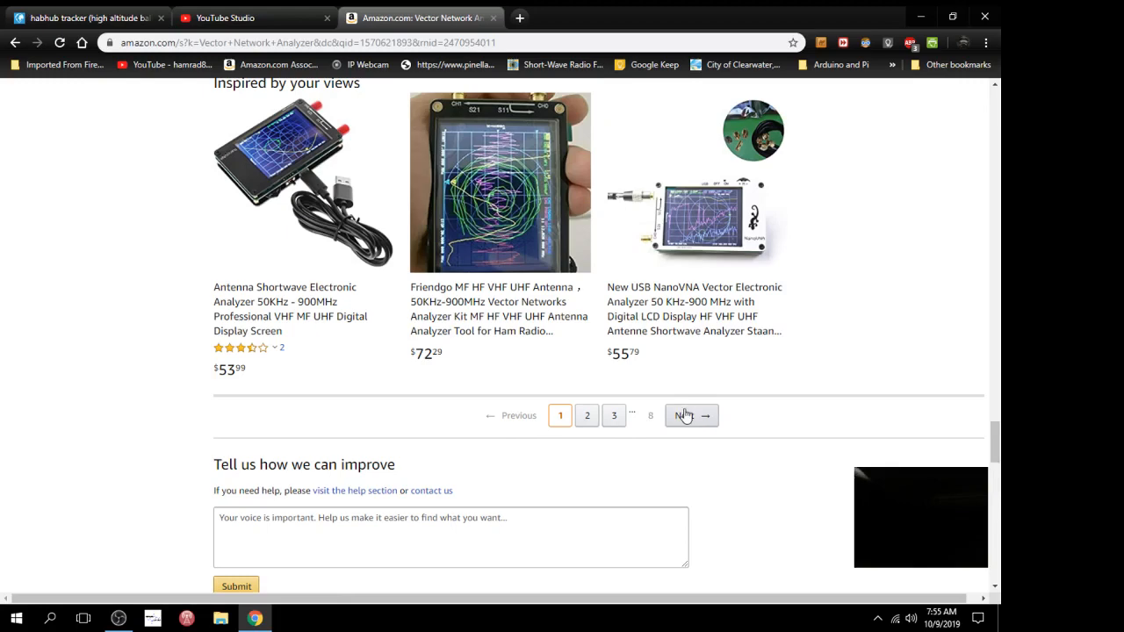
pyautogui.click(685, 415)
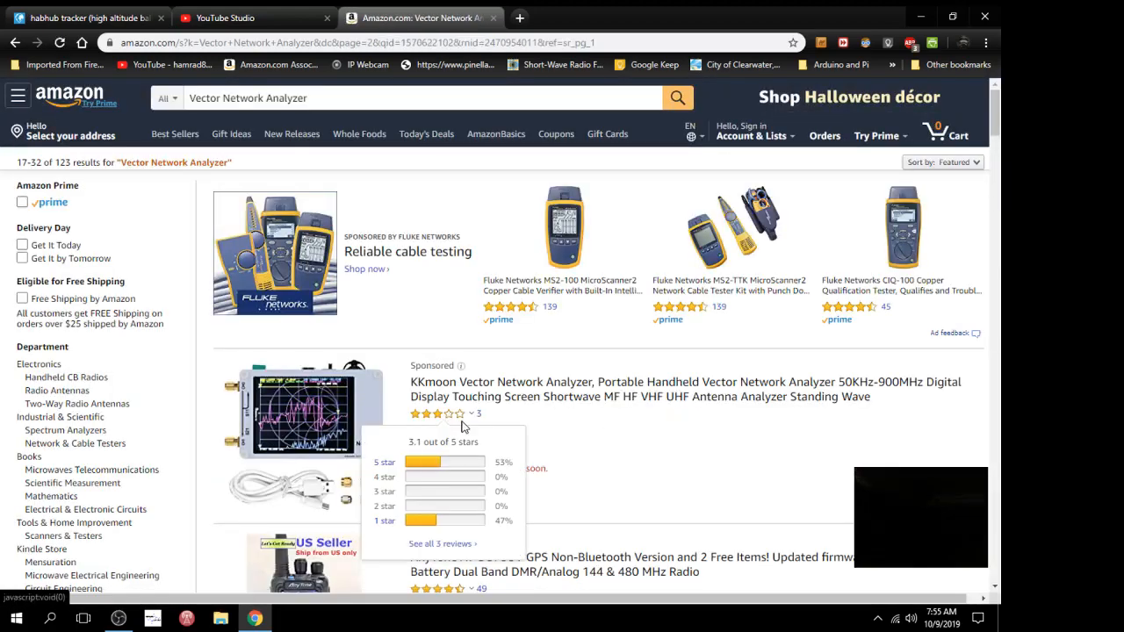
pyautogui.moveTo(531, 424)
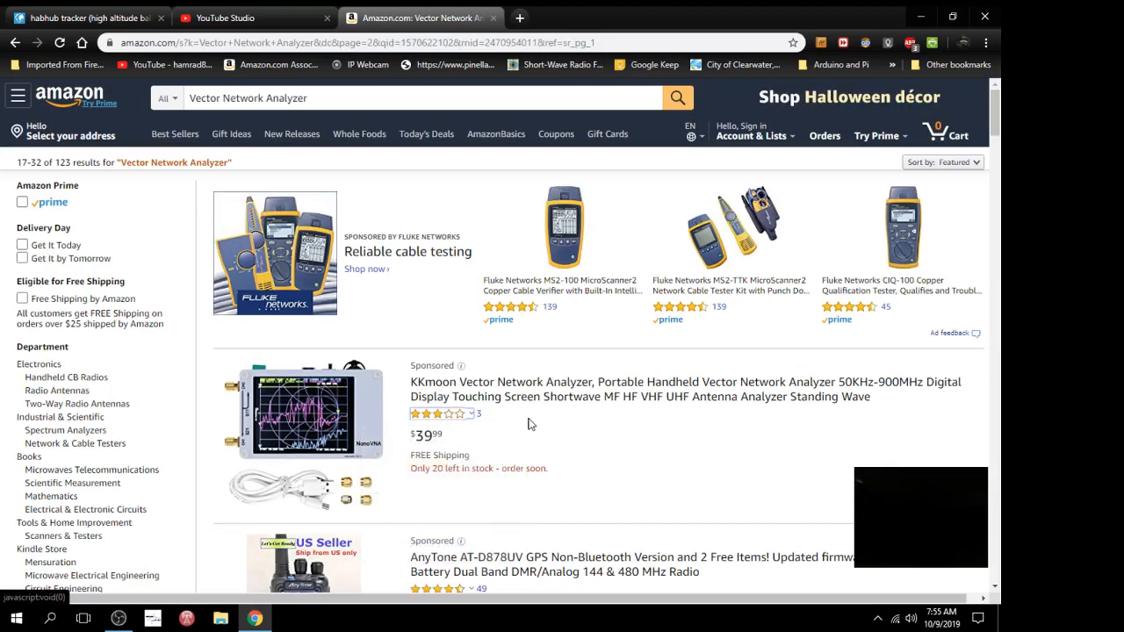
pyautogui.moveTo(622, 420)
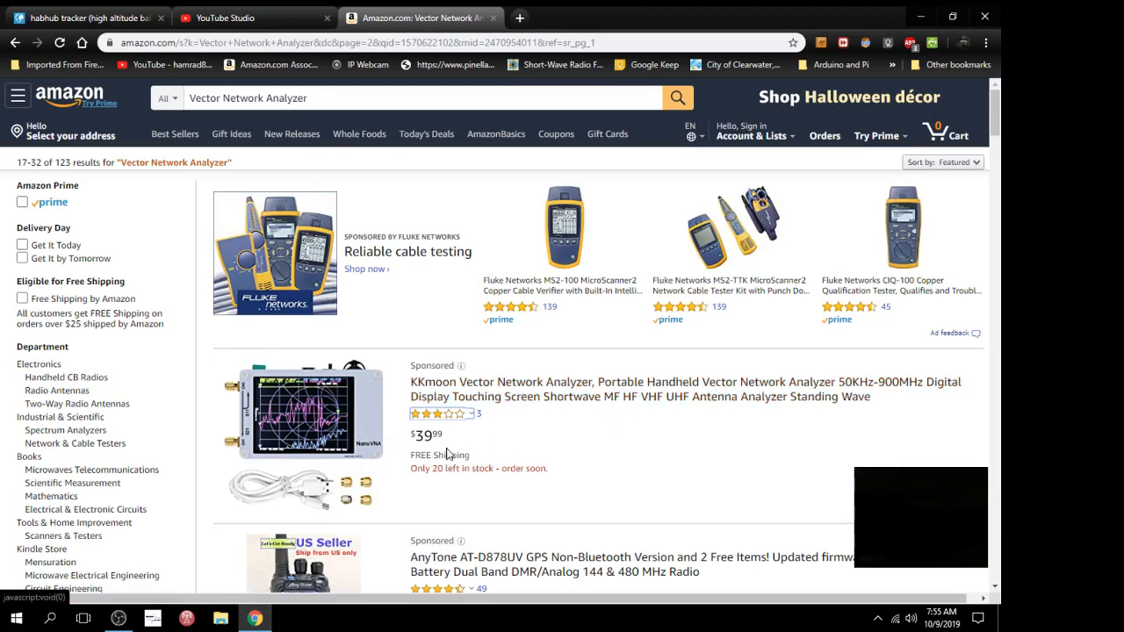
pyautogui.moveTo(482, 485)
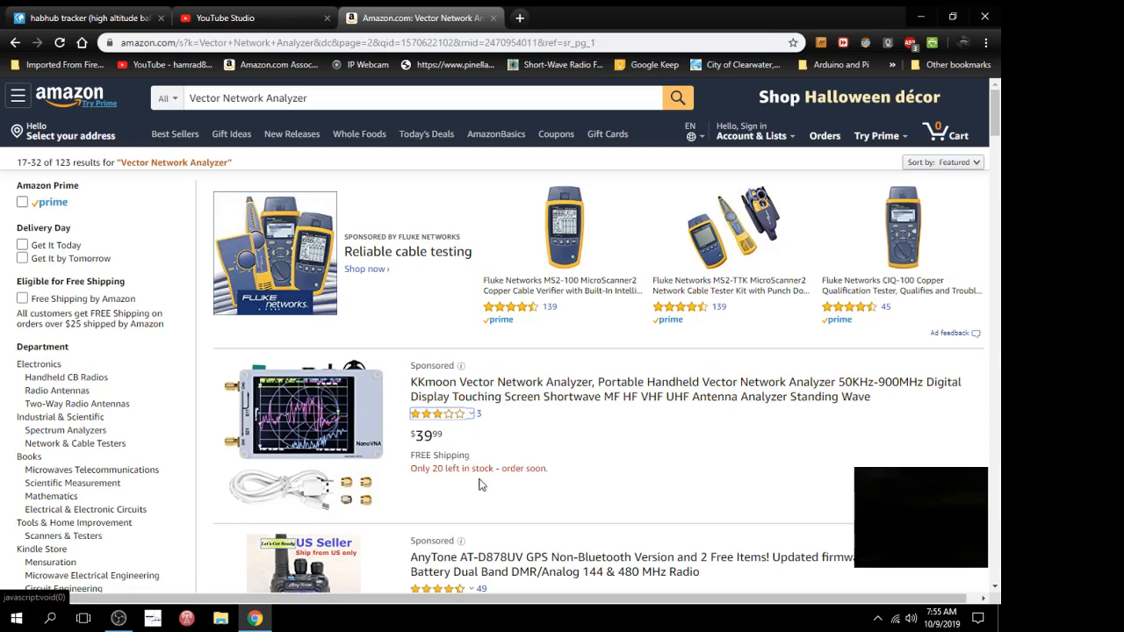
pyautogui.moveTo(495, 397)
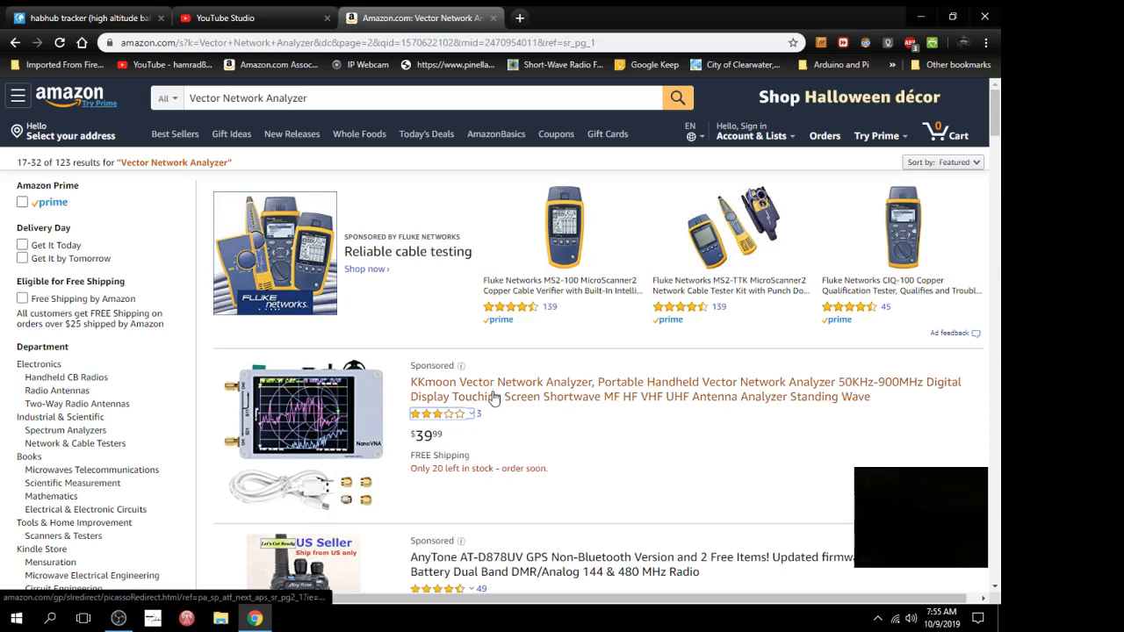
# Open the $39.99 KKmoon handheld vector network analyzer listing and look down its page.
pyautogui.click(686, 390)
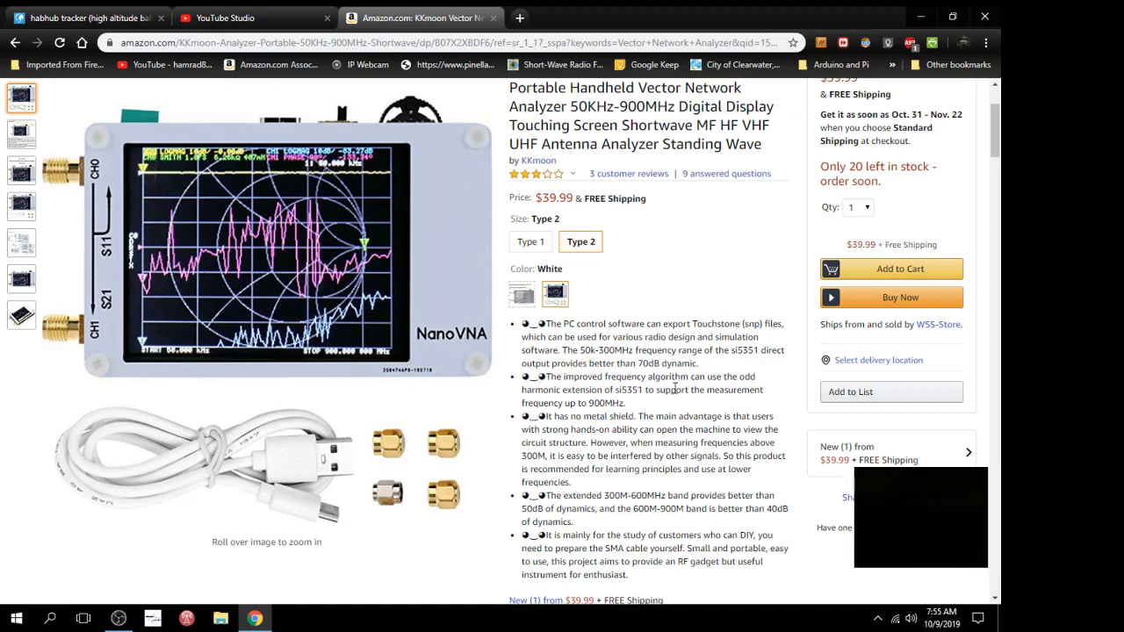
pyautogui.scroll(-3)
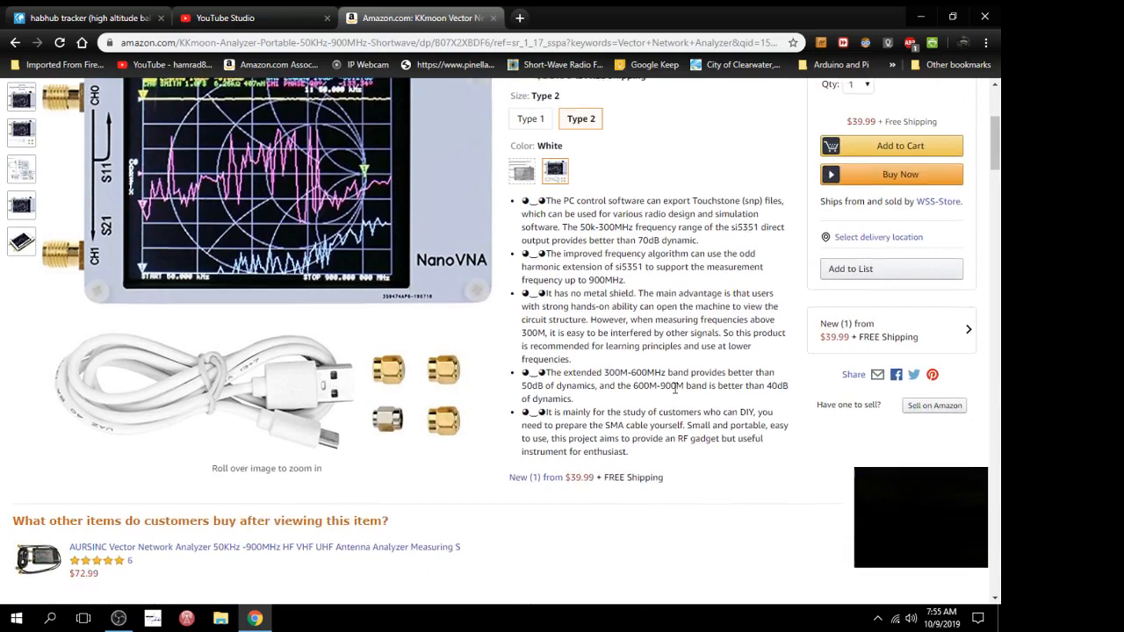
pyautogui.scroll(-3)
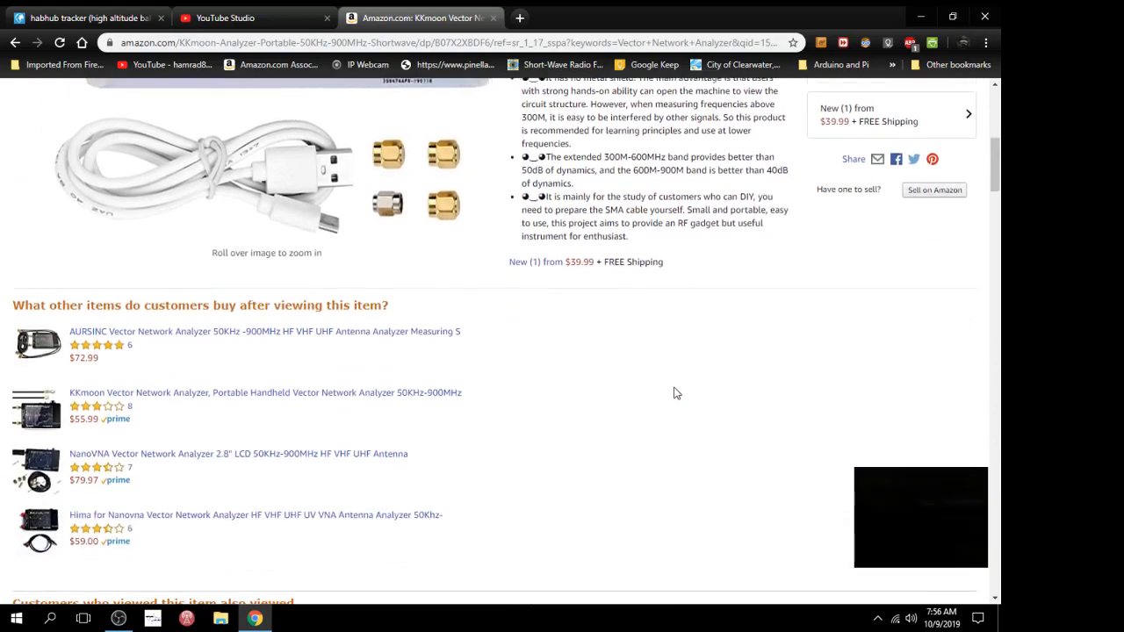
pyautogui.scroll(3)
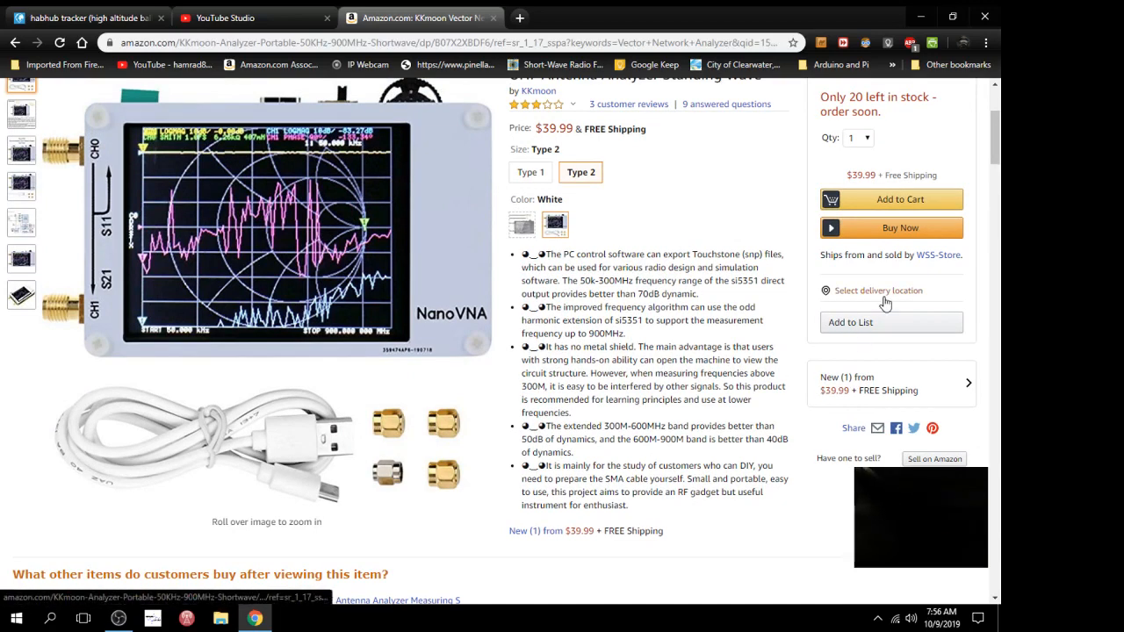
# Set the delivery location to zip code 33755 (Clearwater).
pyautogui.click(878, 291)
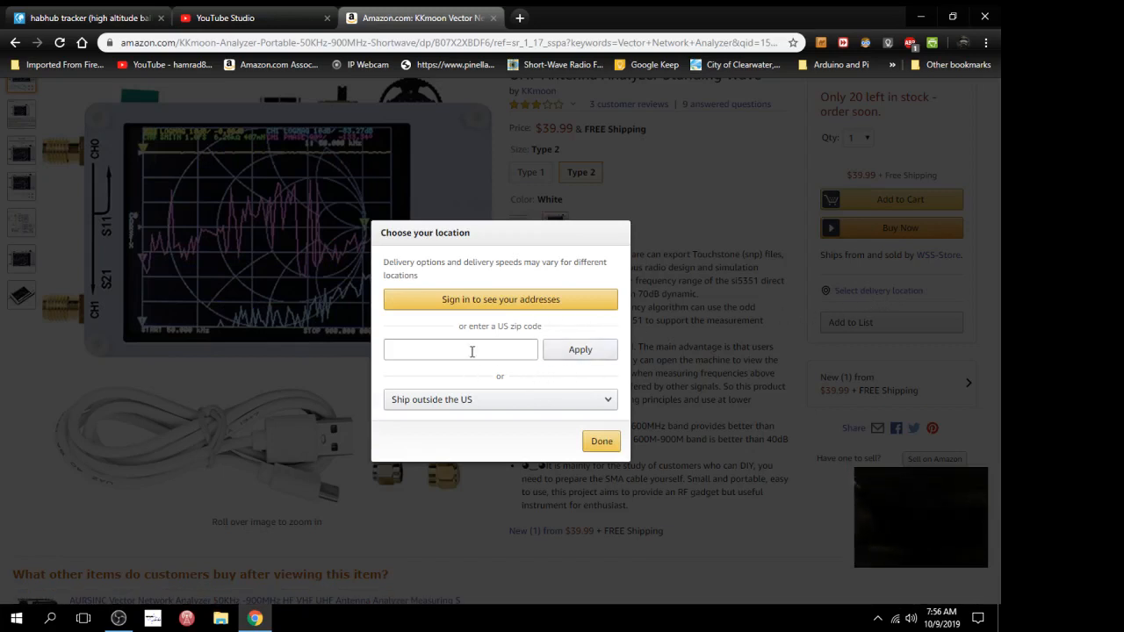
pyautogui.write('33755')
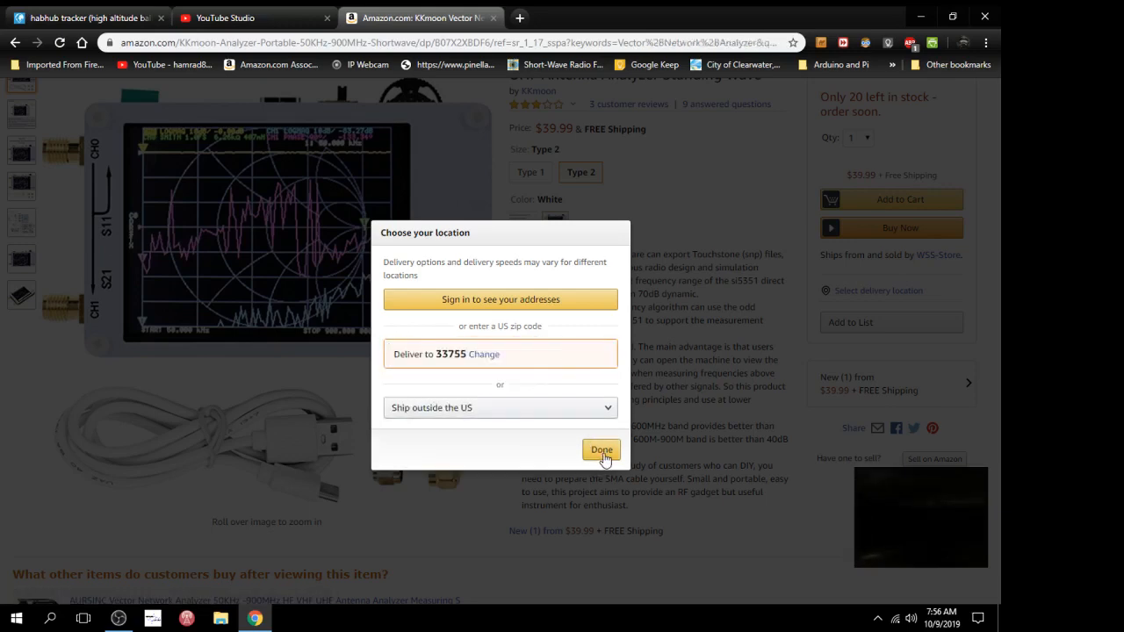
pyautogui.click(601, 449)
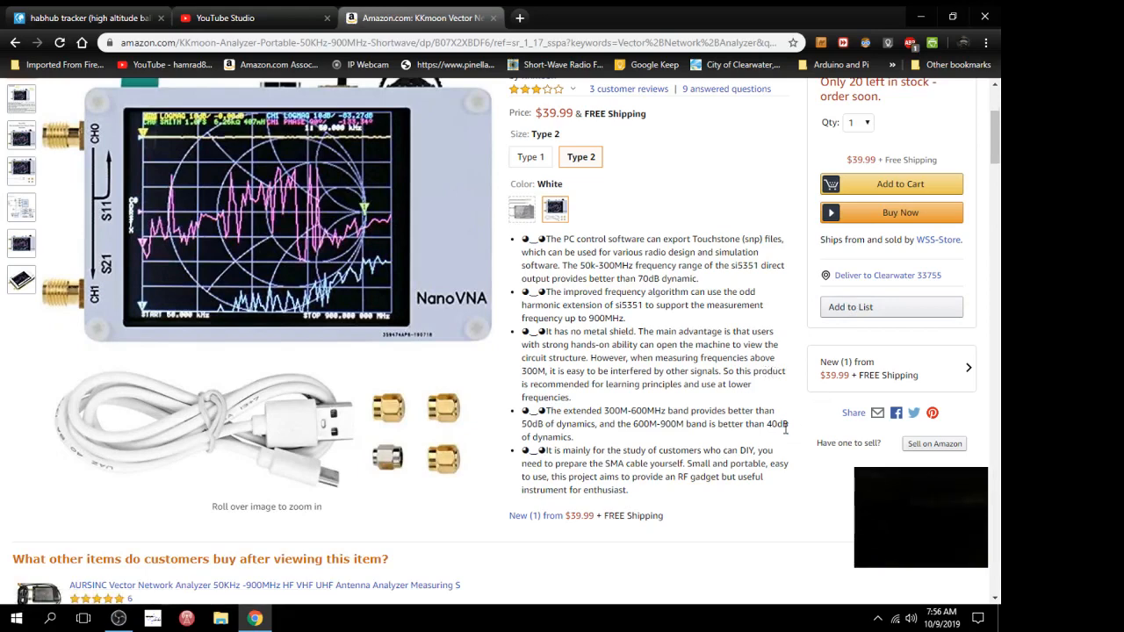
pyautogui.scroll(3)
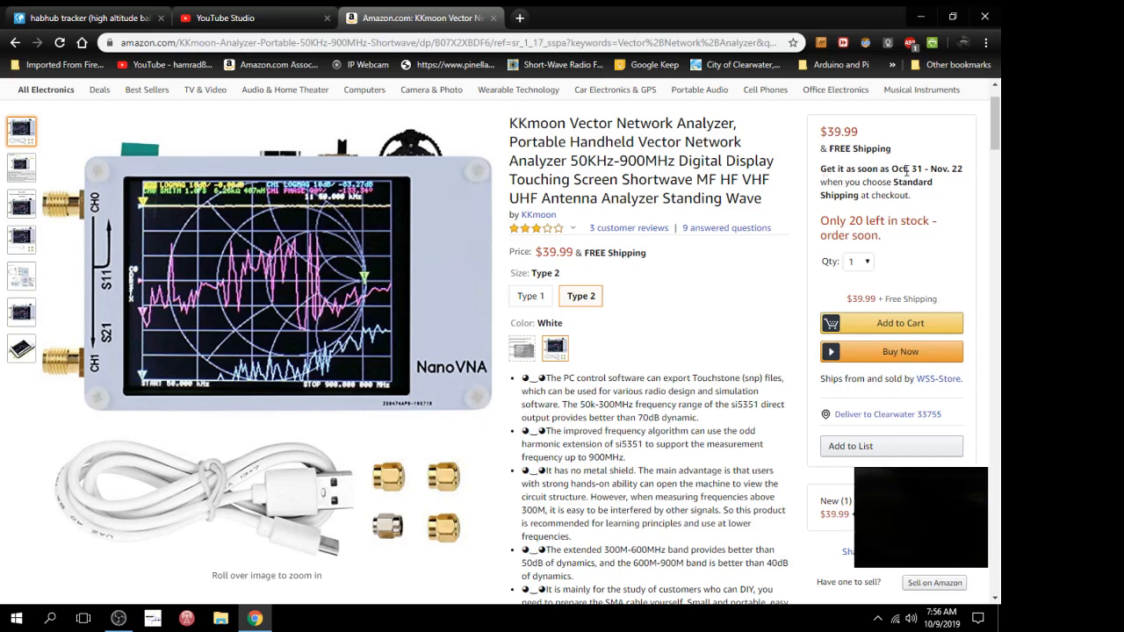
pyautogui.moveTo(922, 179)
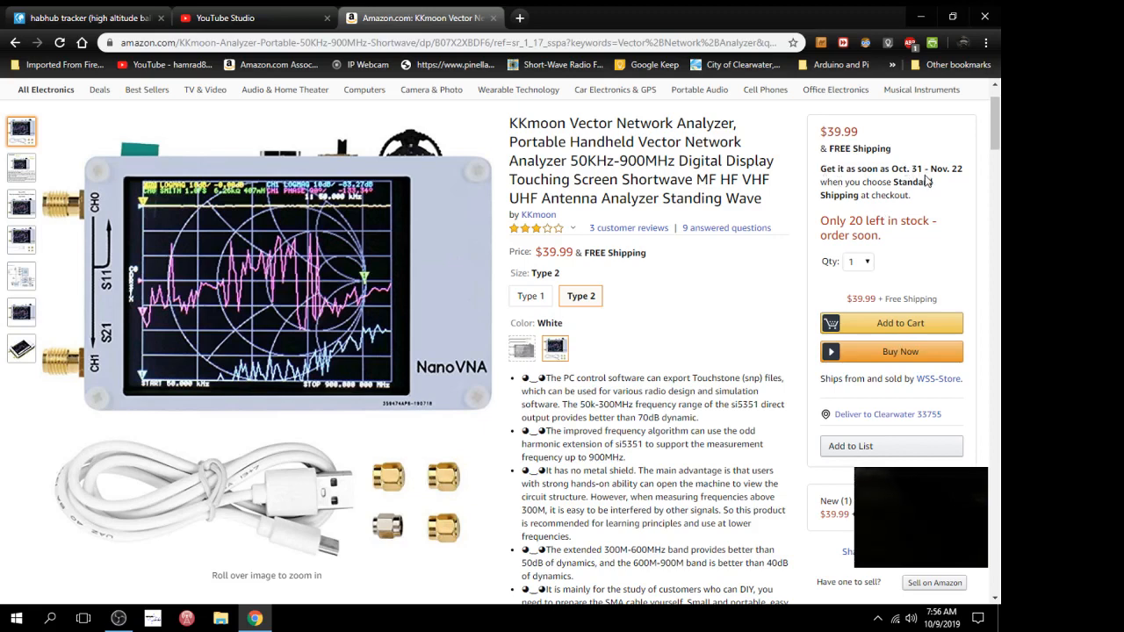
pyautogui.moveTo(947, 186)
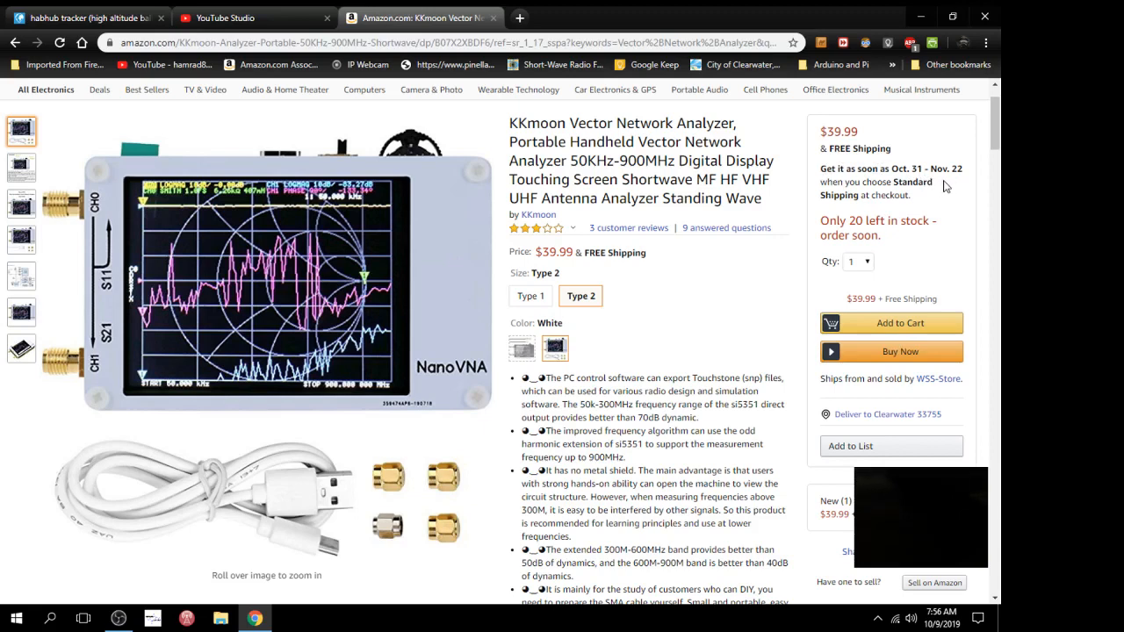
pyautogui.moveTo(958, 174)
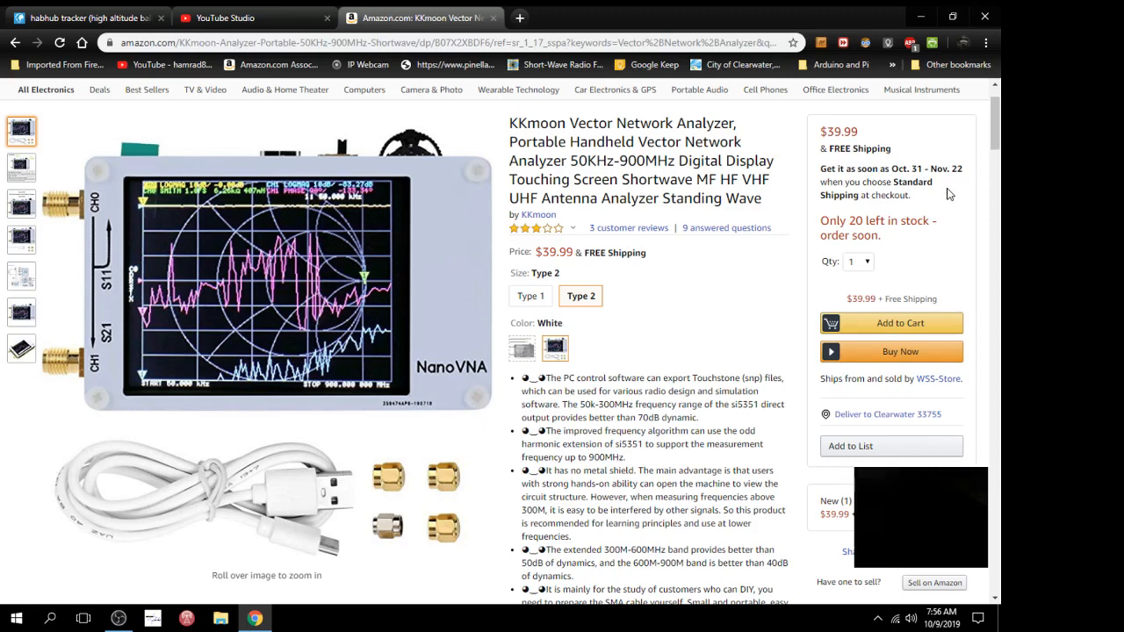
pyautogui.moveTo(935, 186)
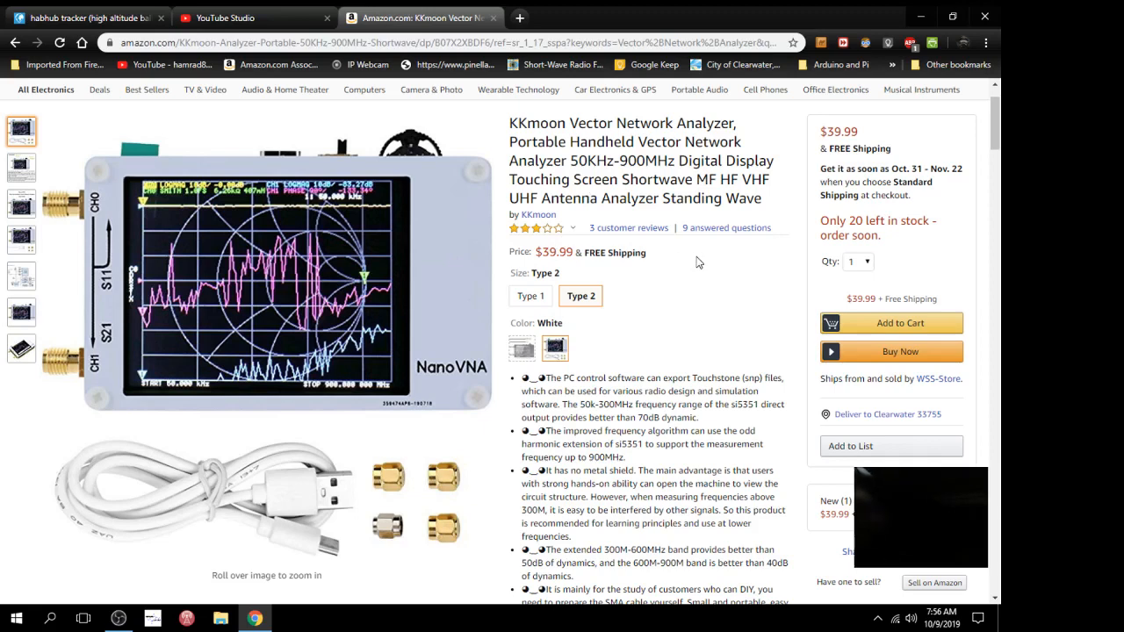
pyautogui.moveTo(736, 246)
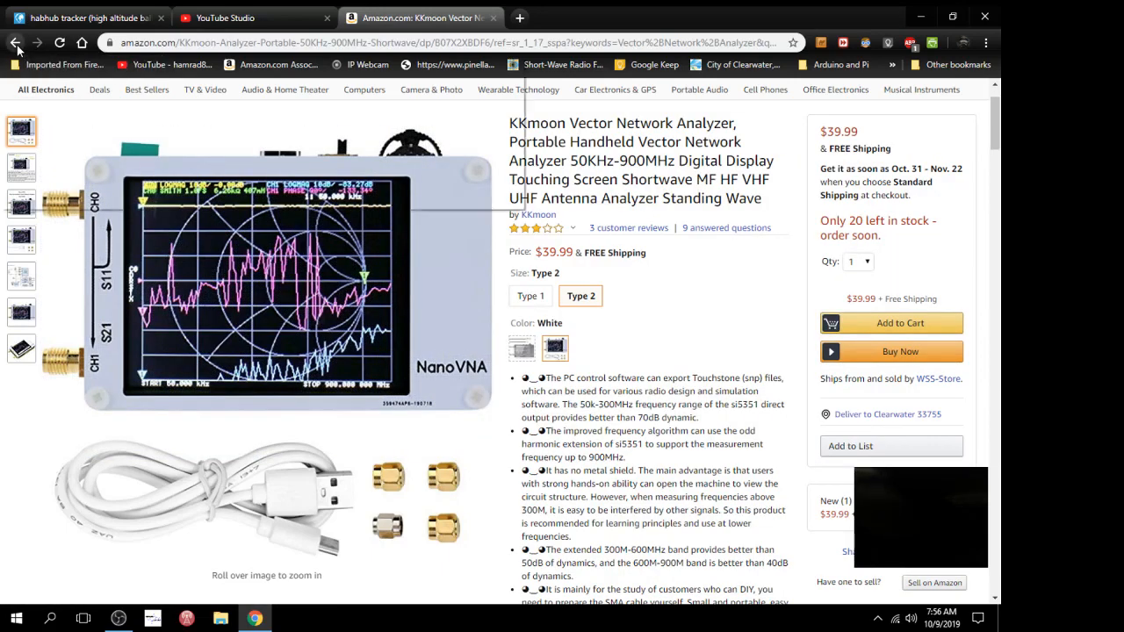
# Go back to the page-two analyzer results and skim down and back to the top.
pyautogui.click(16, 42)
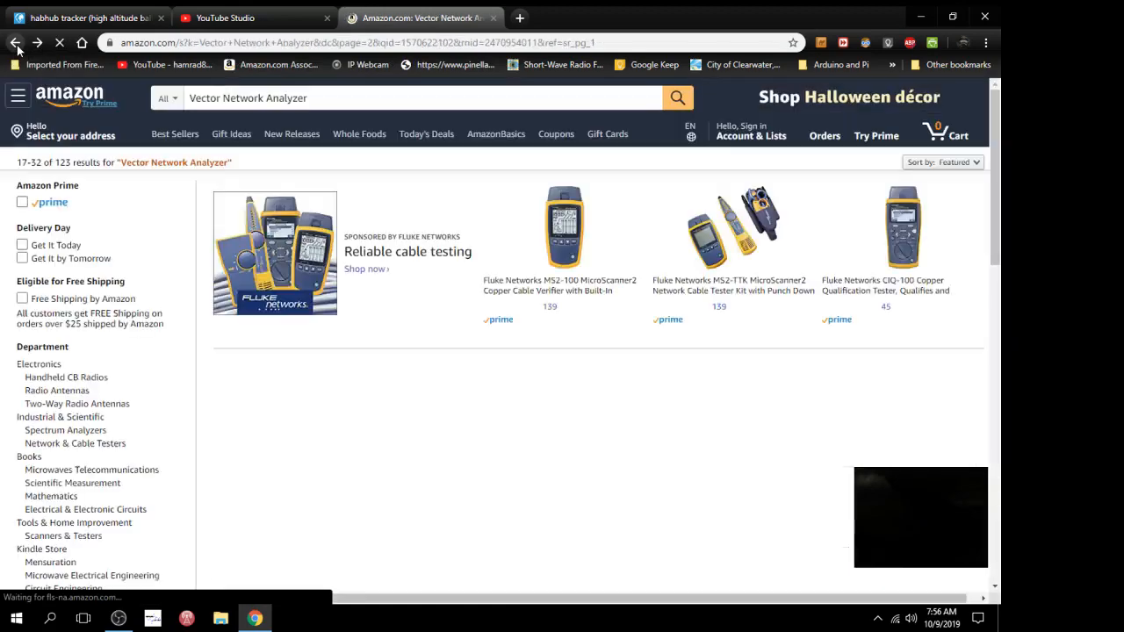
pyautogui.scroll(-3)
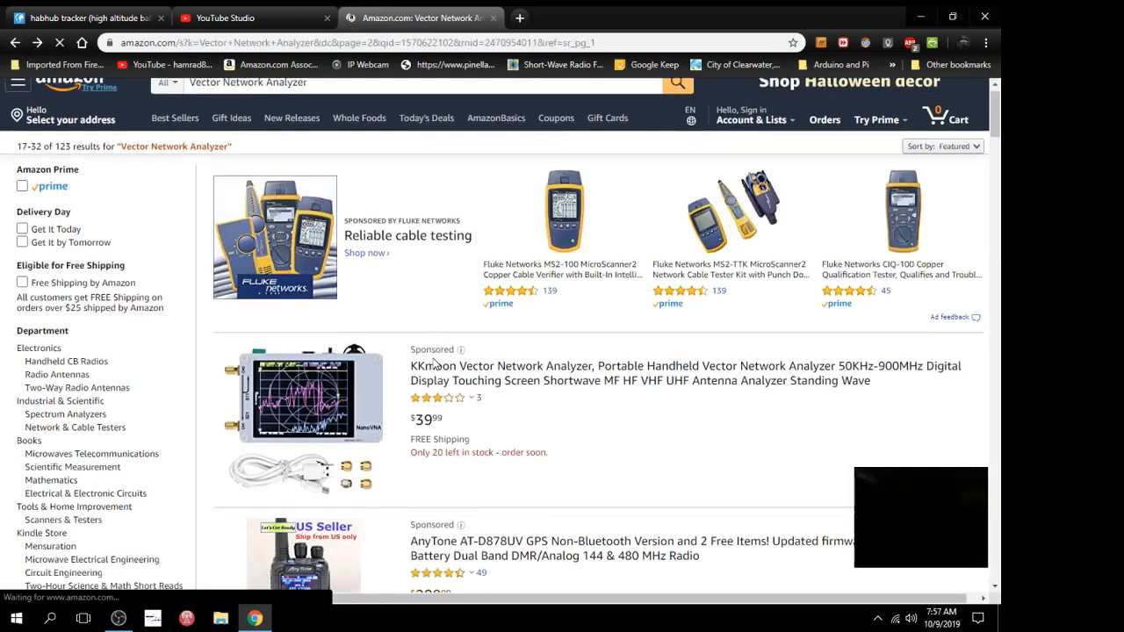
pyautogui.scroll(-3)
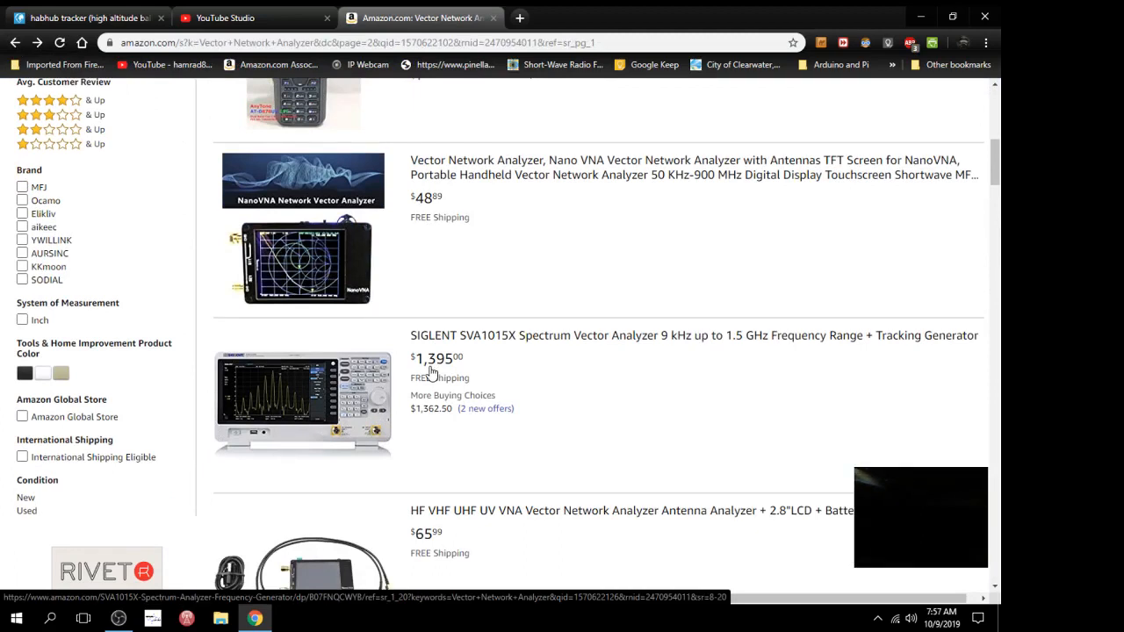
pyautogui.moveTo(464, 253)
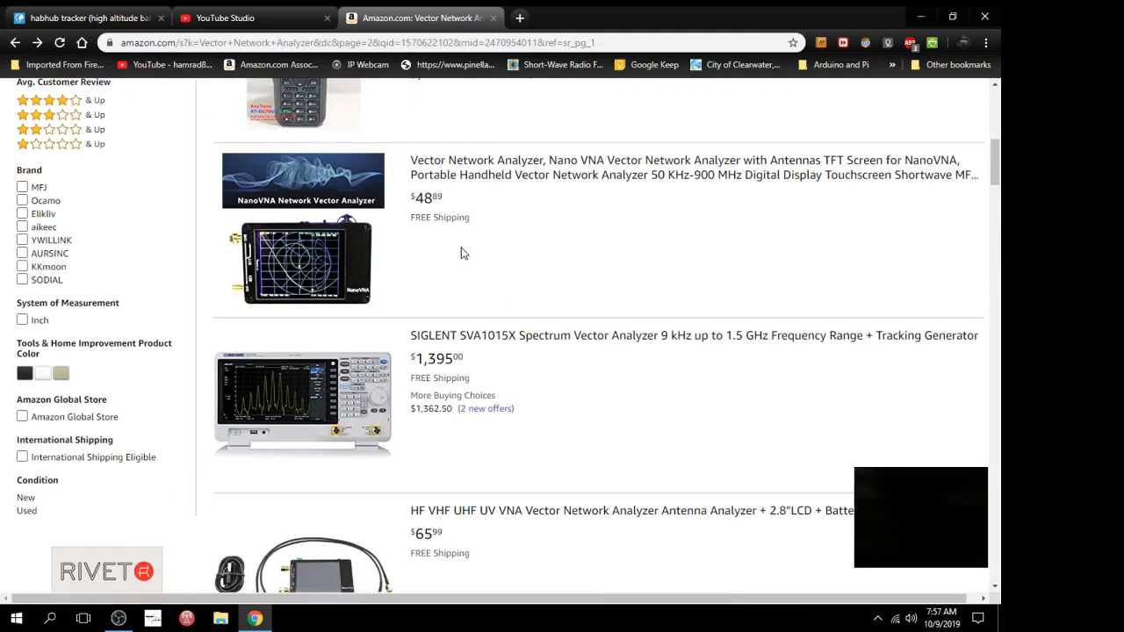
pyautogui.moveTo(618, 175)
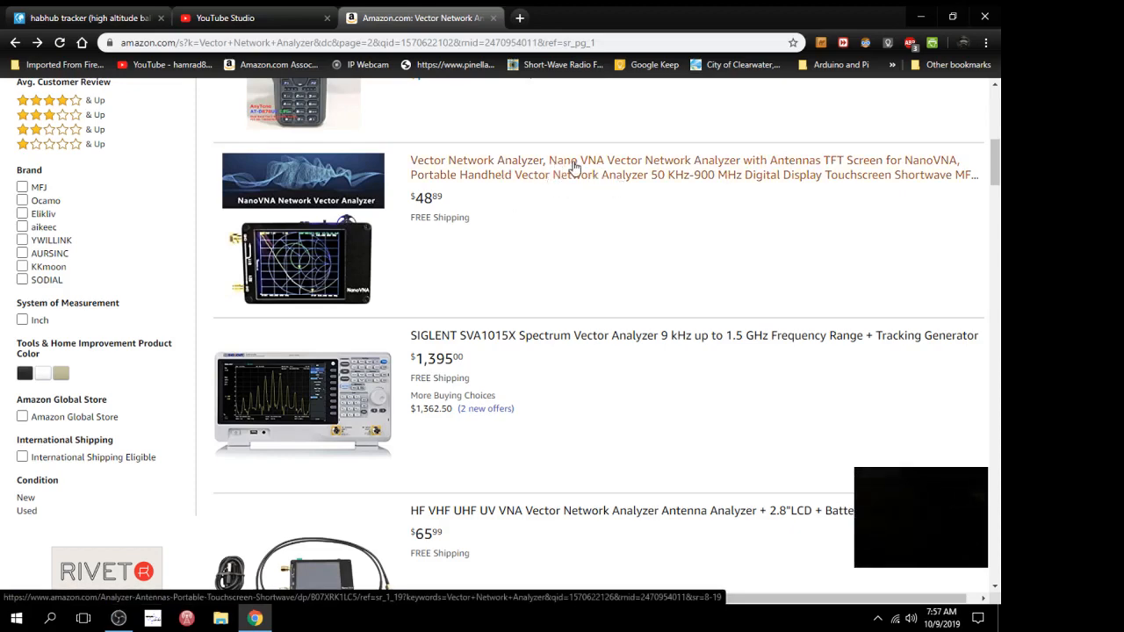
pyautogui.moveTo(489, 258)
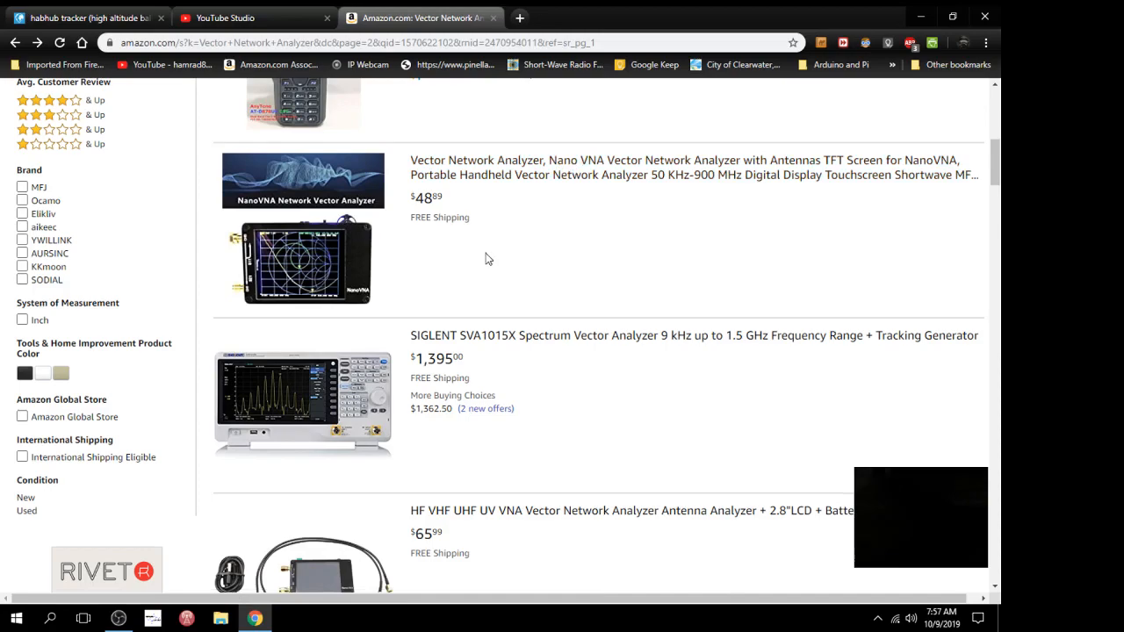
pyautogui.scroll(3)
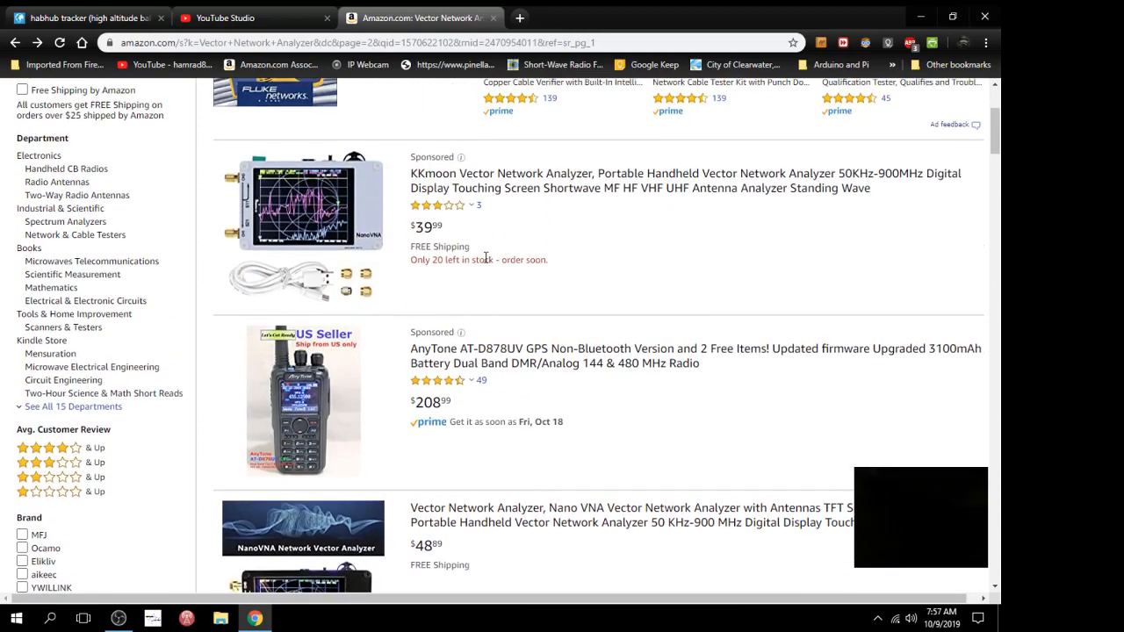
pyautogui.scroll(3)
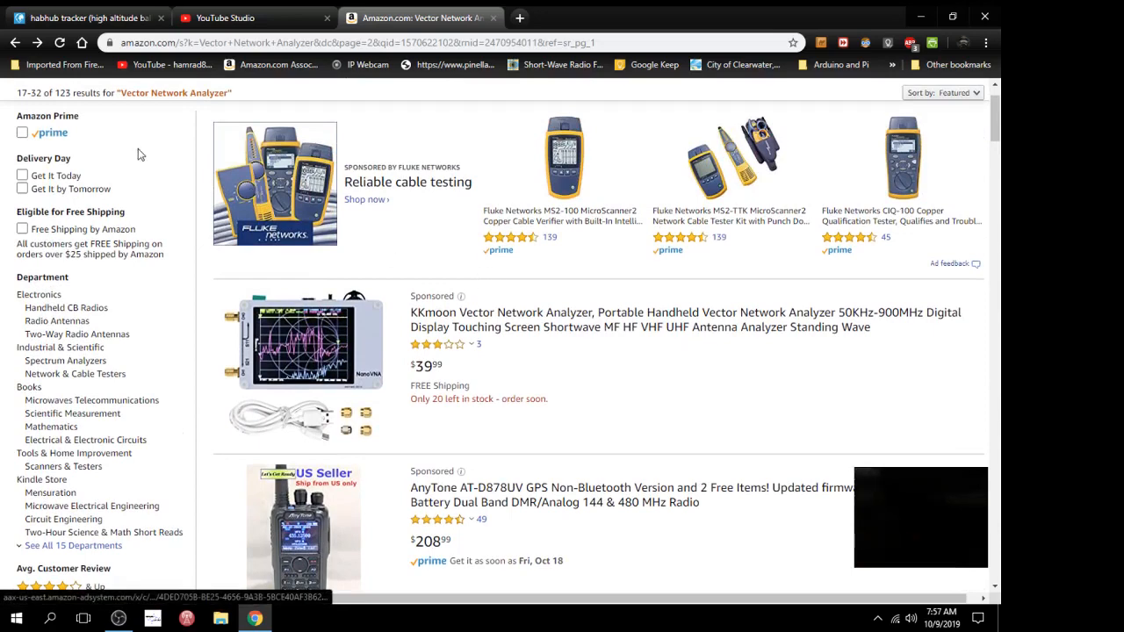
# Limit results to Prime-eligible items and scroll down to the $55.99 KKmoon listing.
pyautogui.click(21, 132)
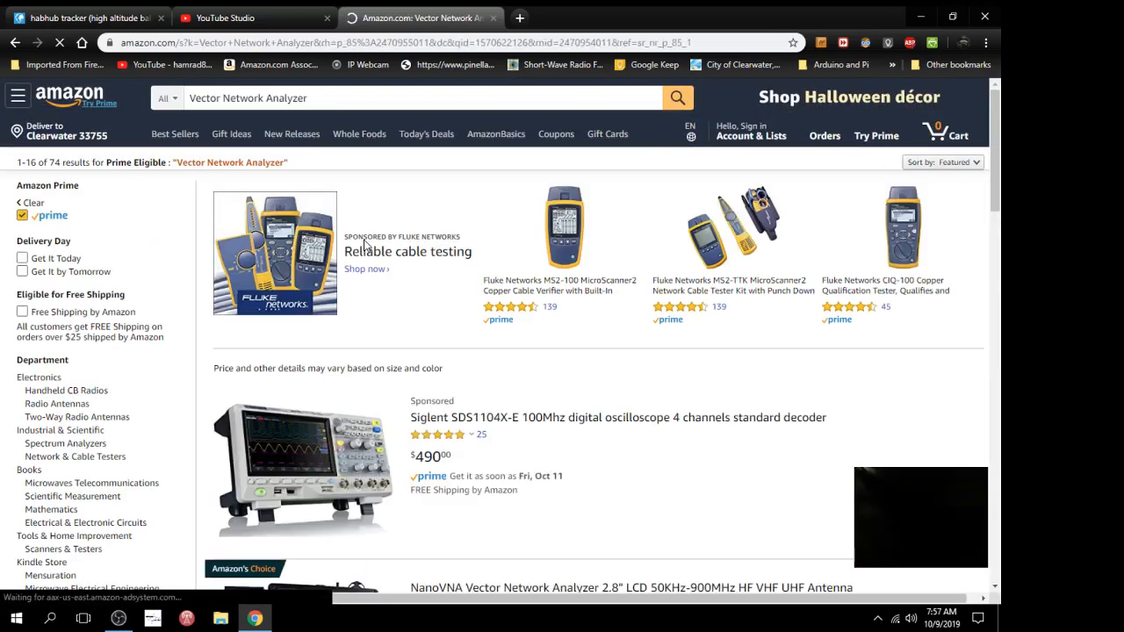
pyautogui.scroll(-3)
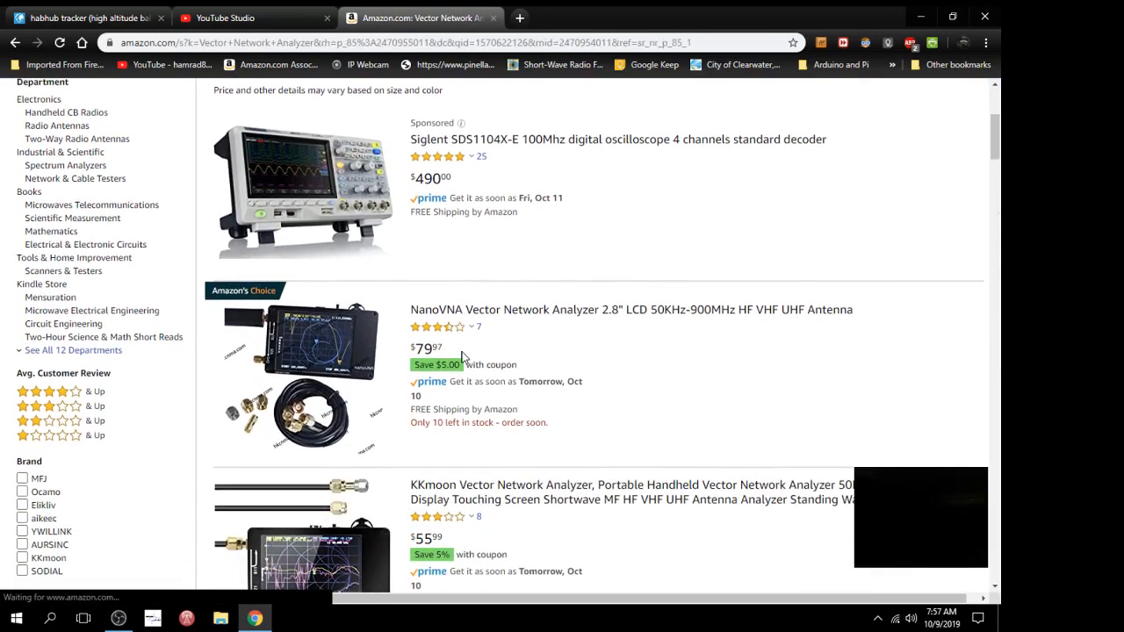
pyautogui.scroll(-3)
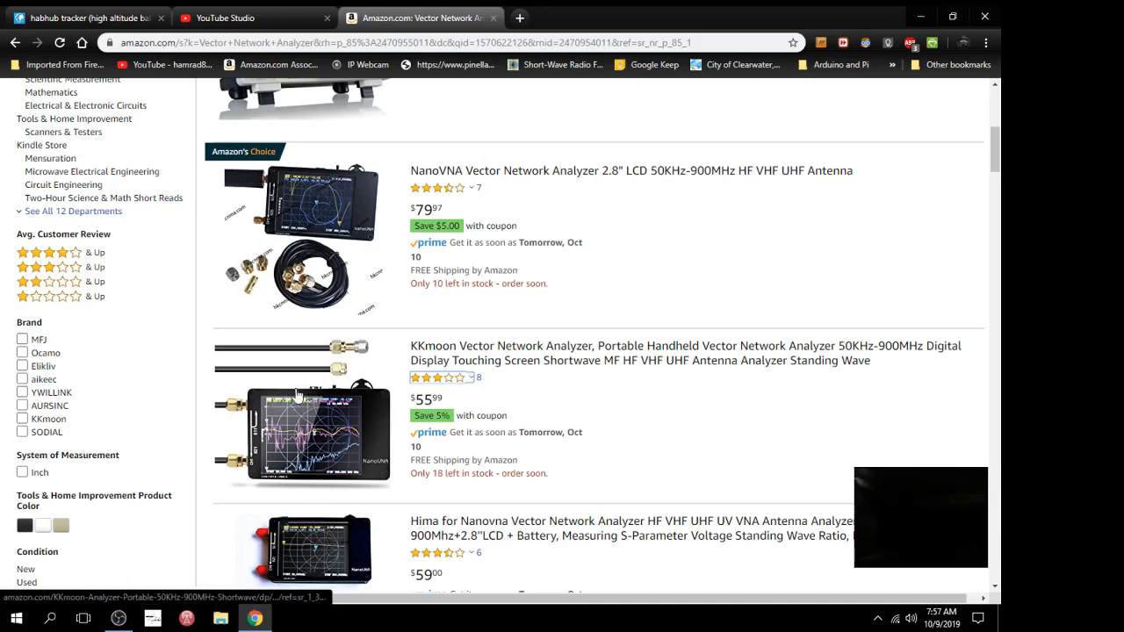
pyautogui.moveTo(244, 274)
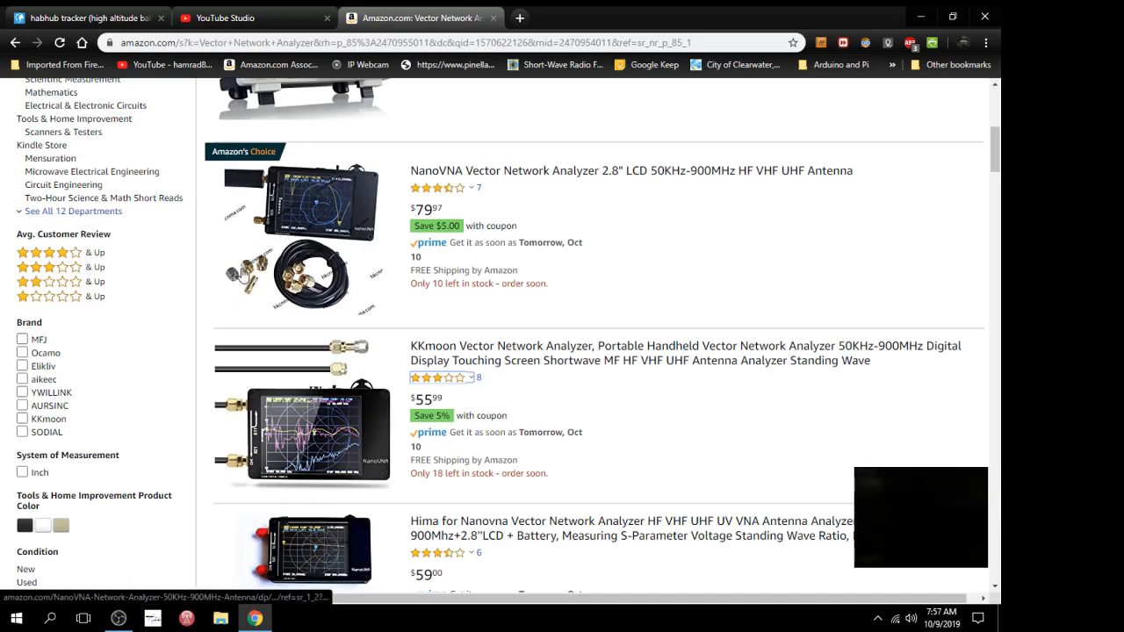
pyautogui.moveTo(518, 353)
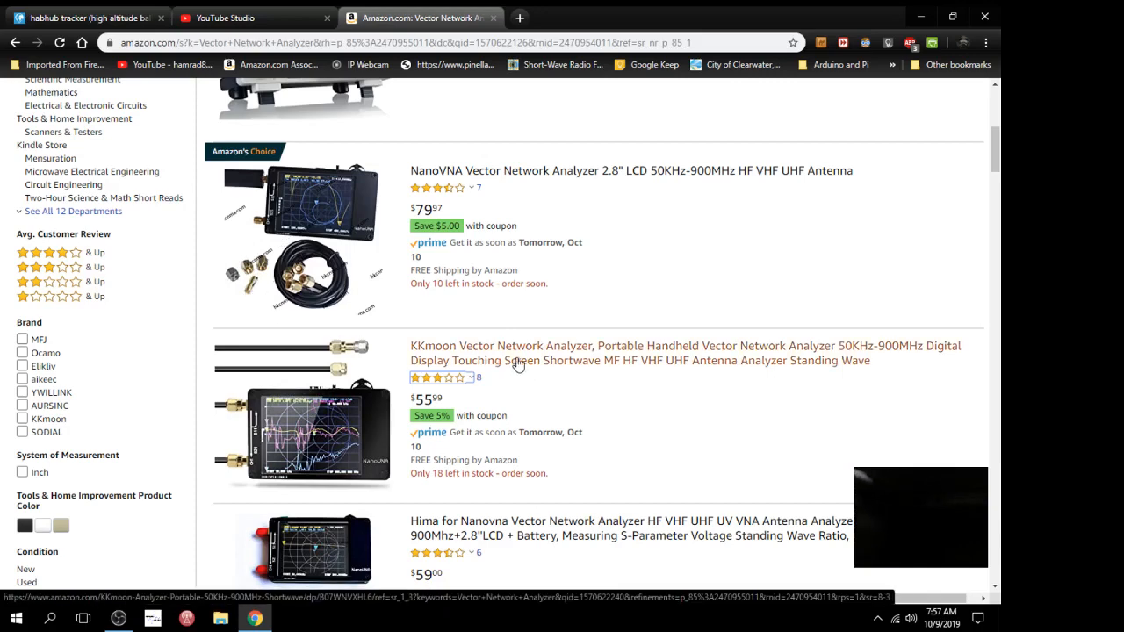
pyautogui.scroll(-3)
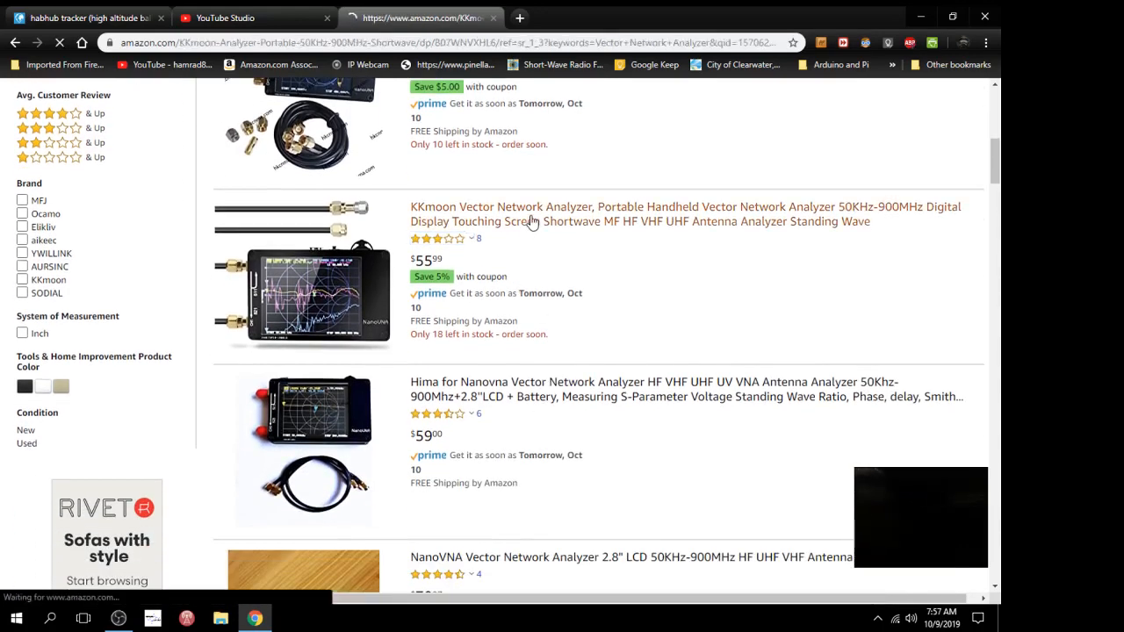
# Open the $55.99 KKmoon NanoVNA listing, browse its product photos, then close the enlarged viewer.
pyautogui.click(530, 215)
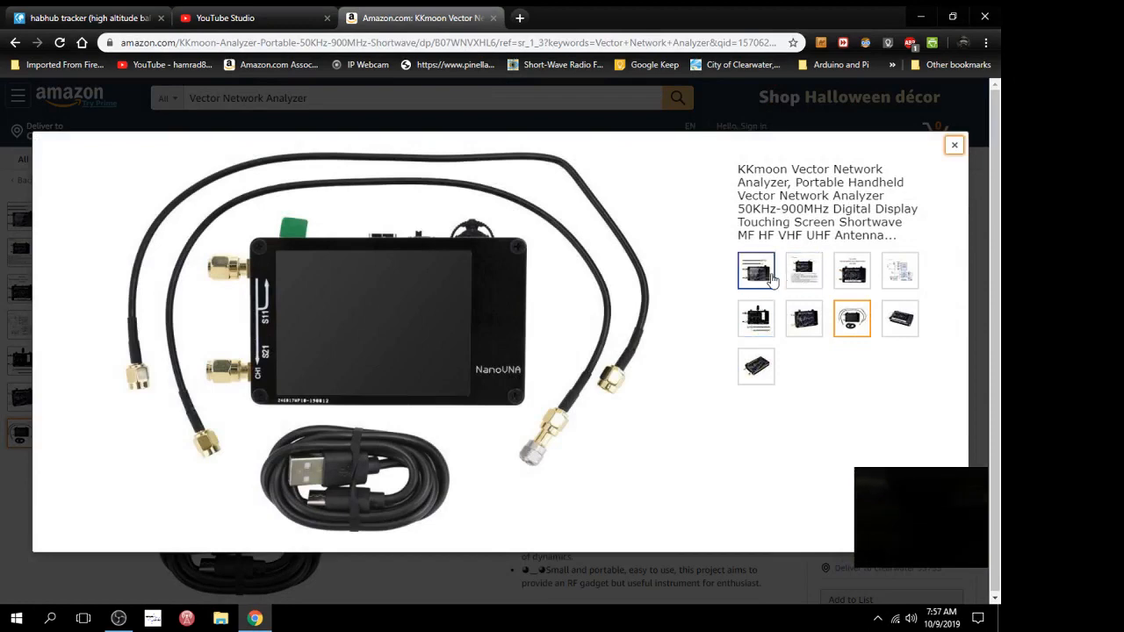
pyautogui.click(803, 271)
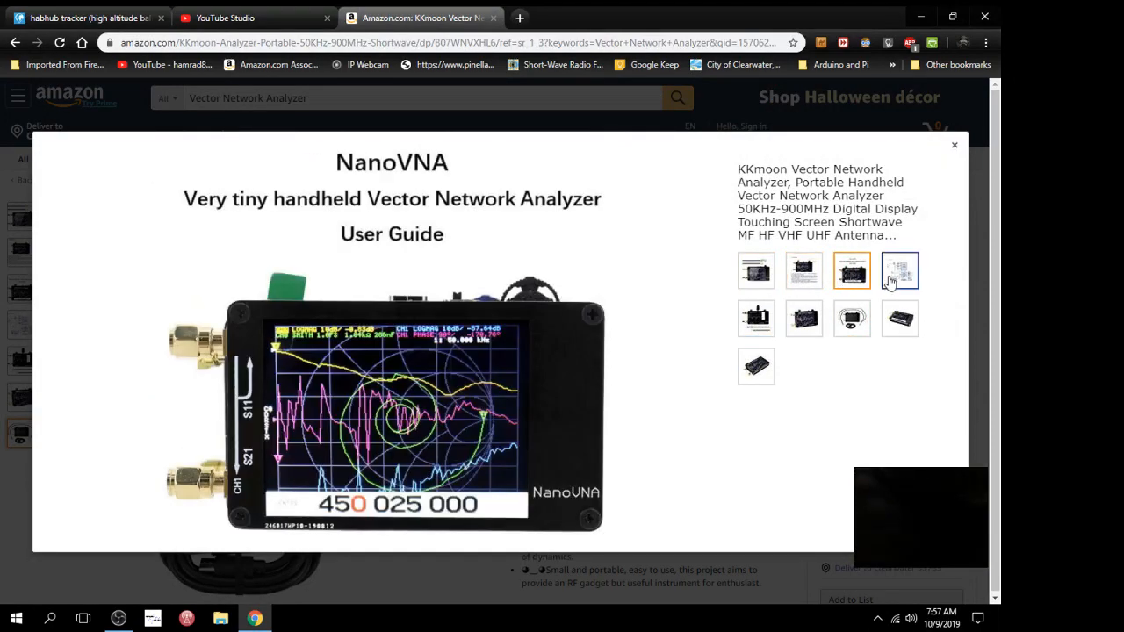
pyautogui.click(850, 318)
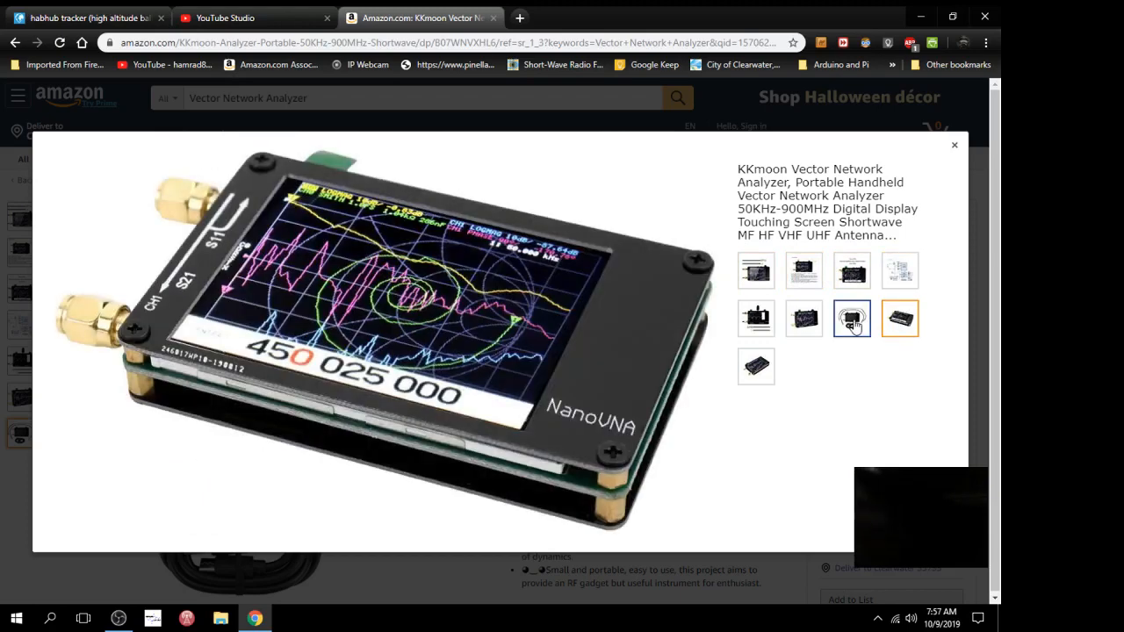
pyautogui.click(803, 318)
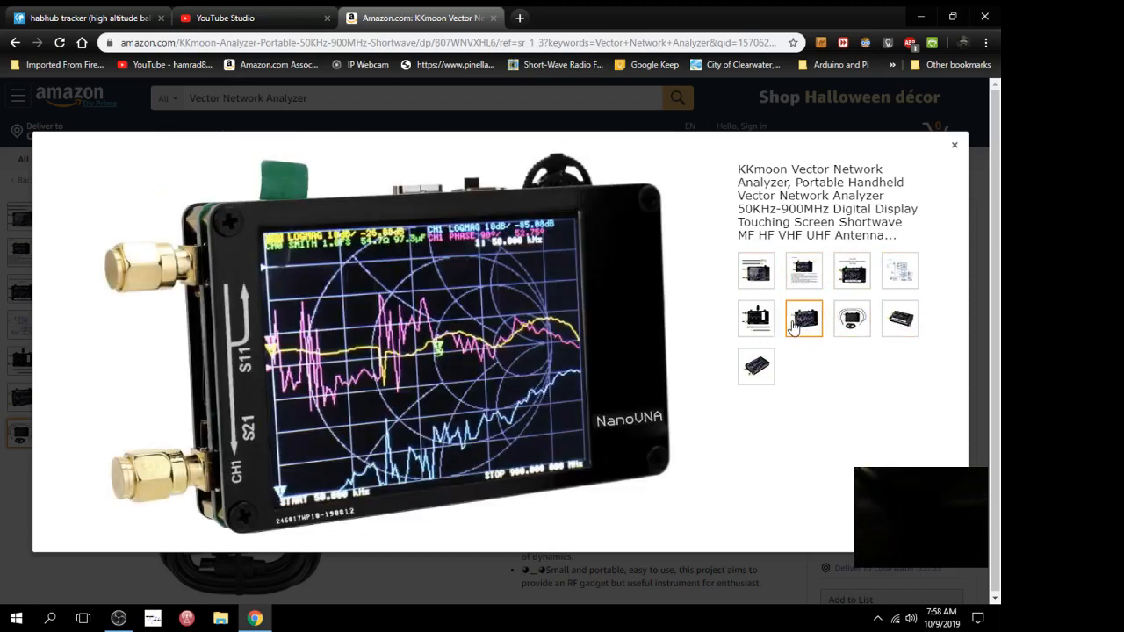
pyautogui.click(755, 319)
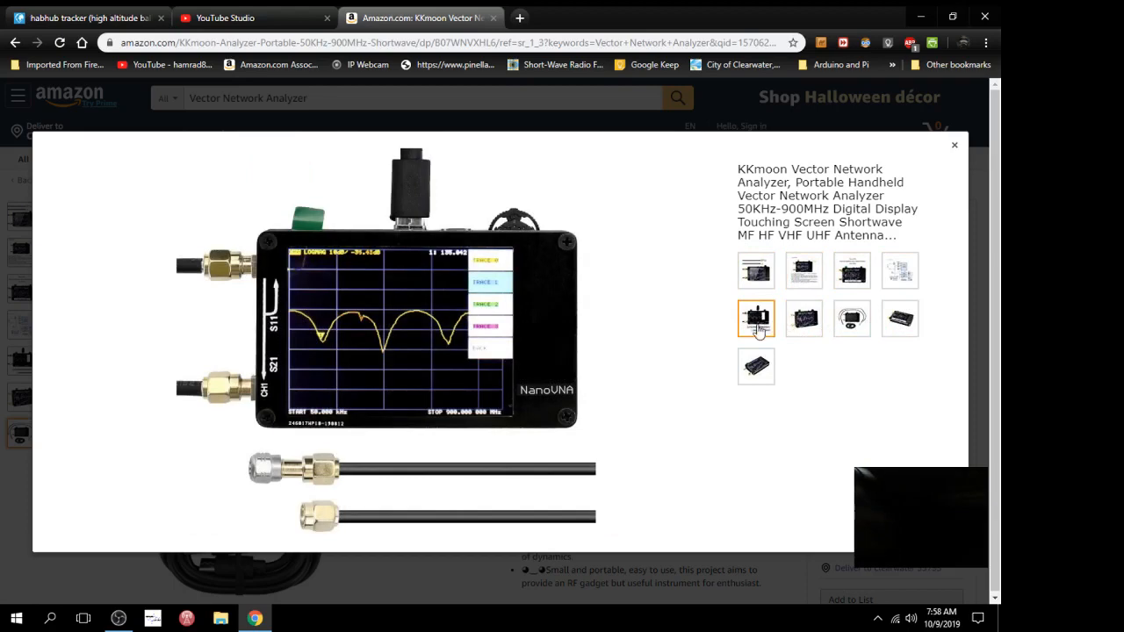
pyautogui.moveTo(700, 380)
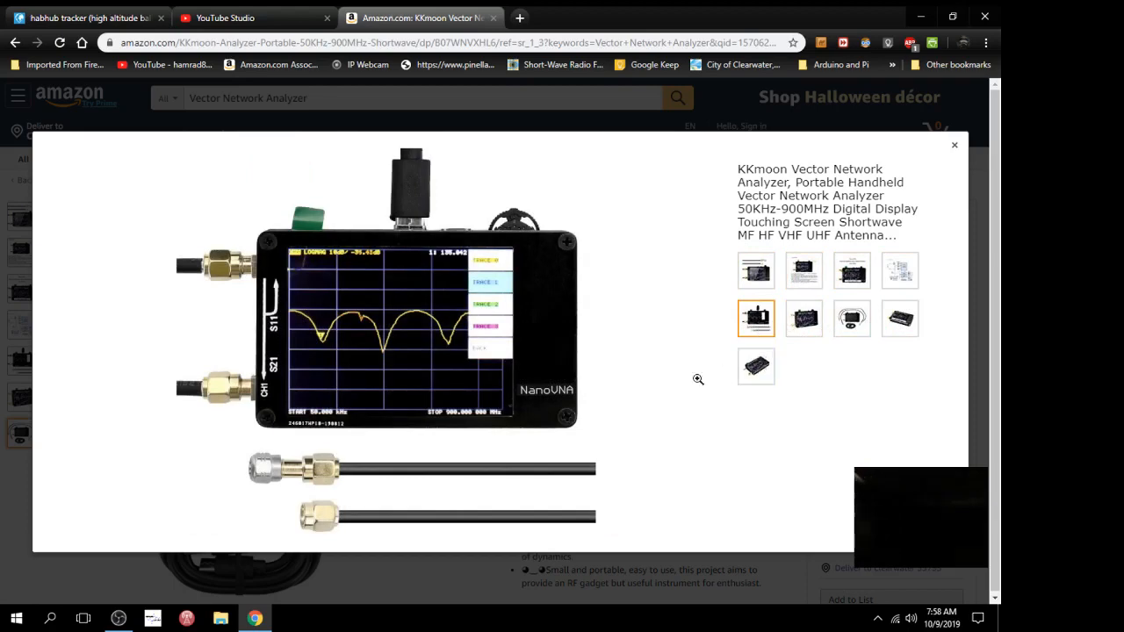
pyautogui.moveTo(260, 489)
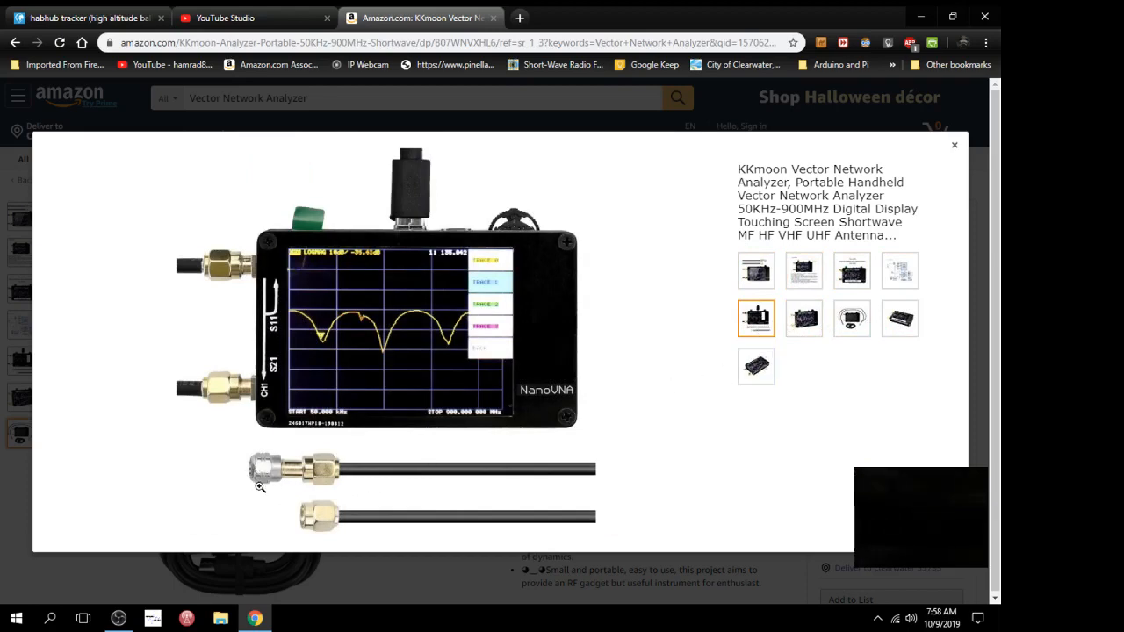
pyautogui.moveTo(471, 467)
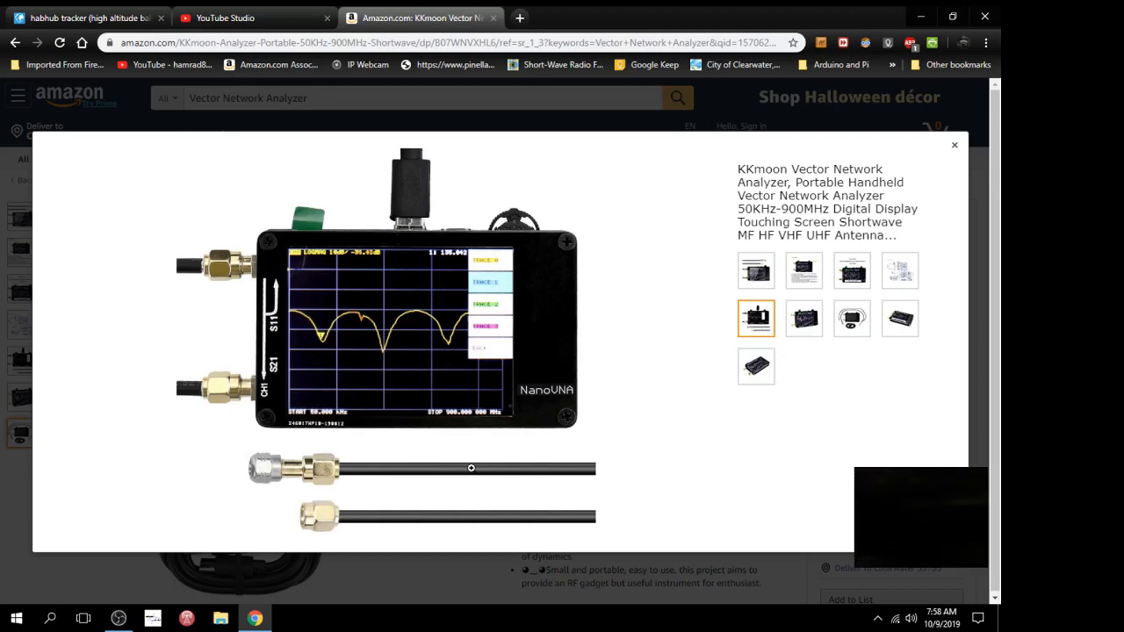
pyautogui.moveTo(704, 401)
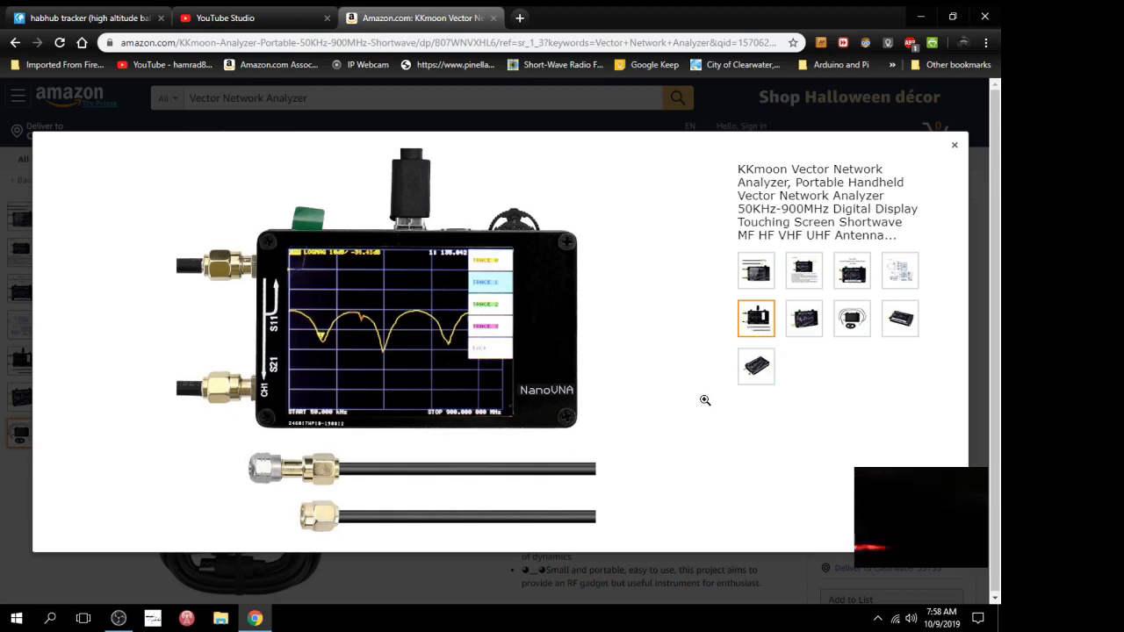
pyautogui.click(756, 367)
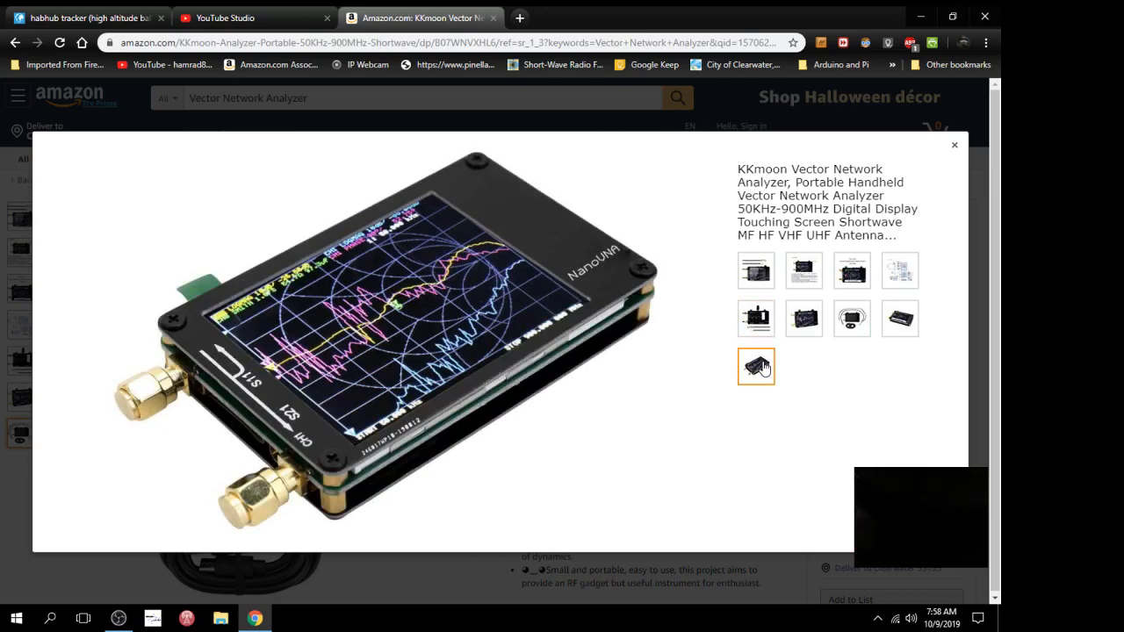
pyautogui.moveTo(132, 416)
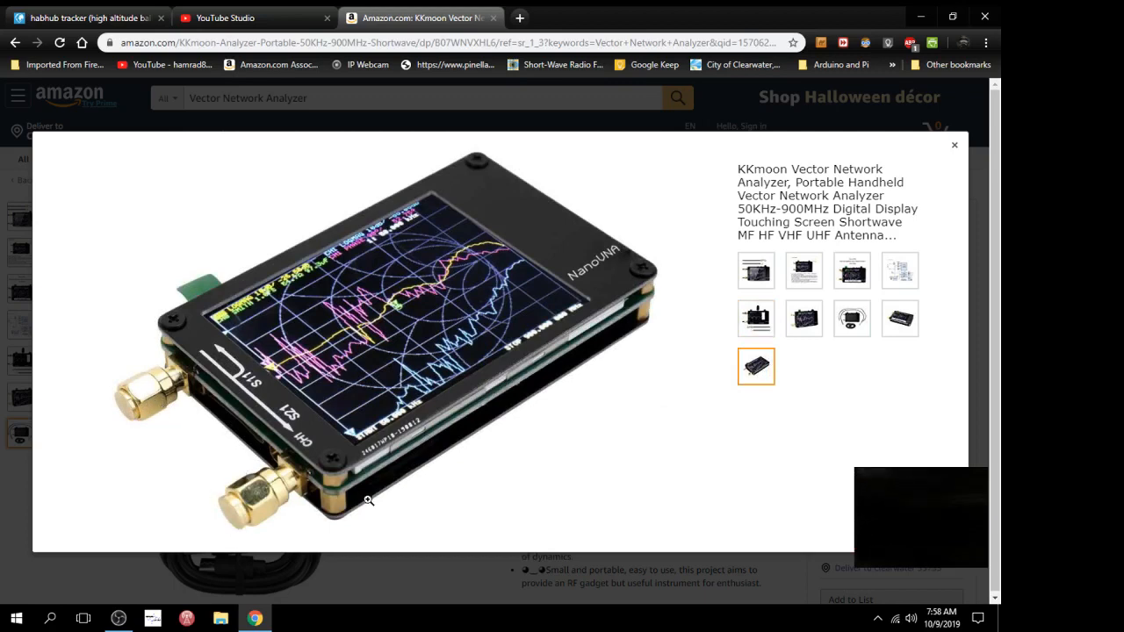
pyautogui.moveTo(641, 364)
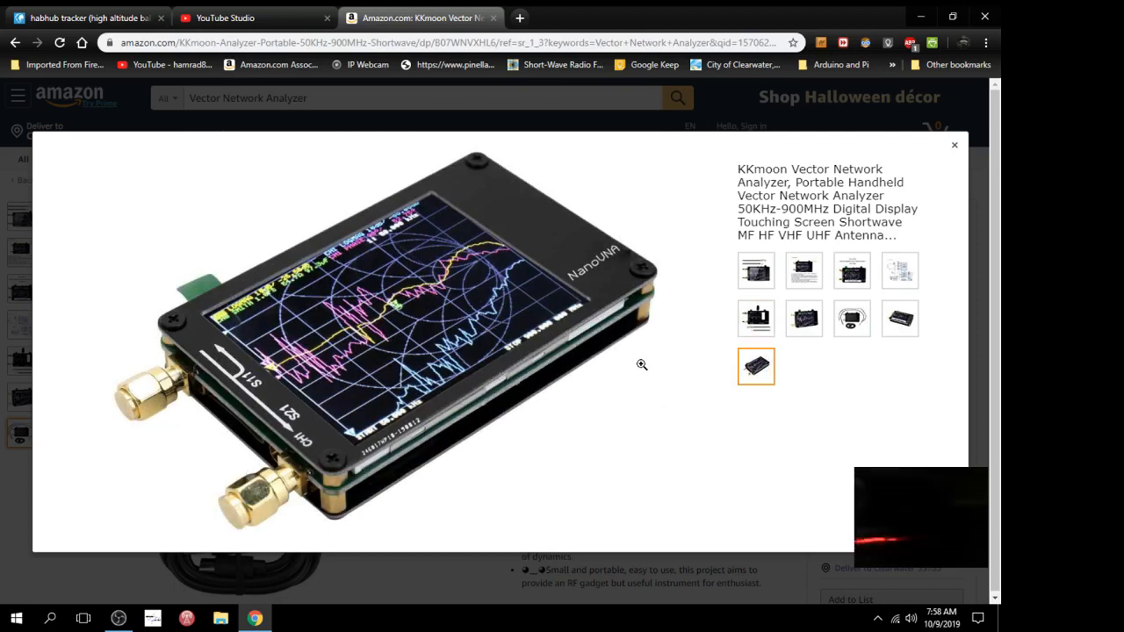
pyautogui.click(954, 144)
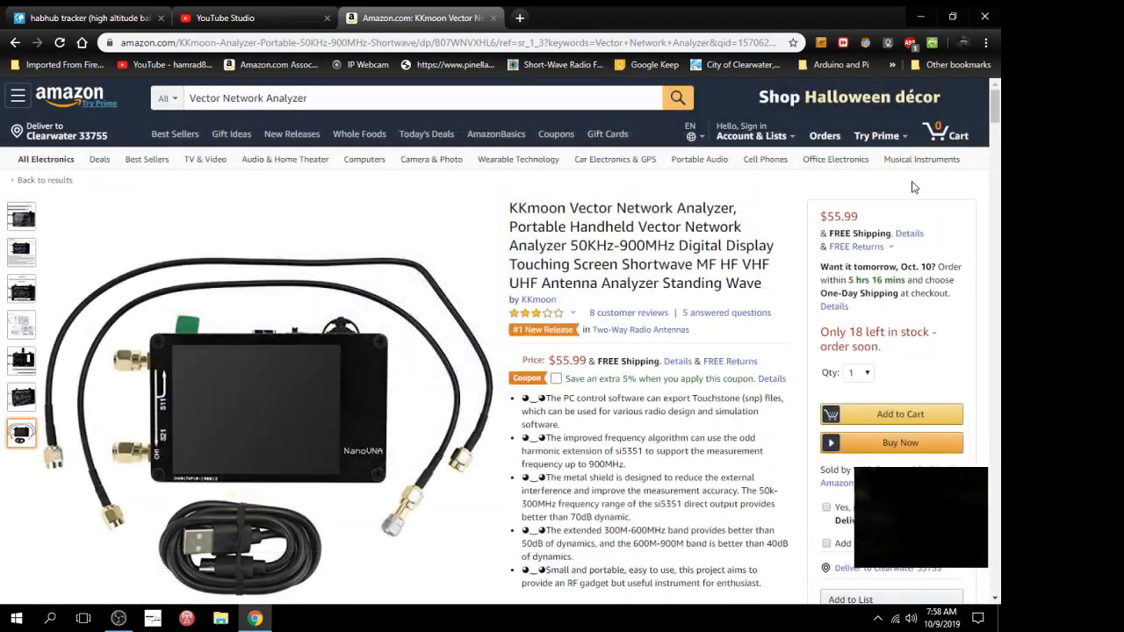
pyautogui.moveTo(839, 246)
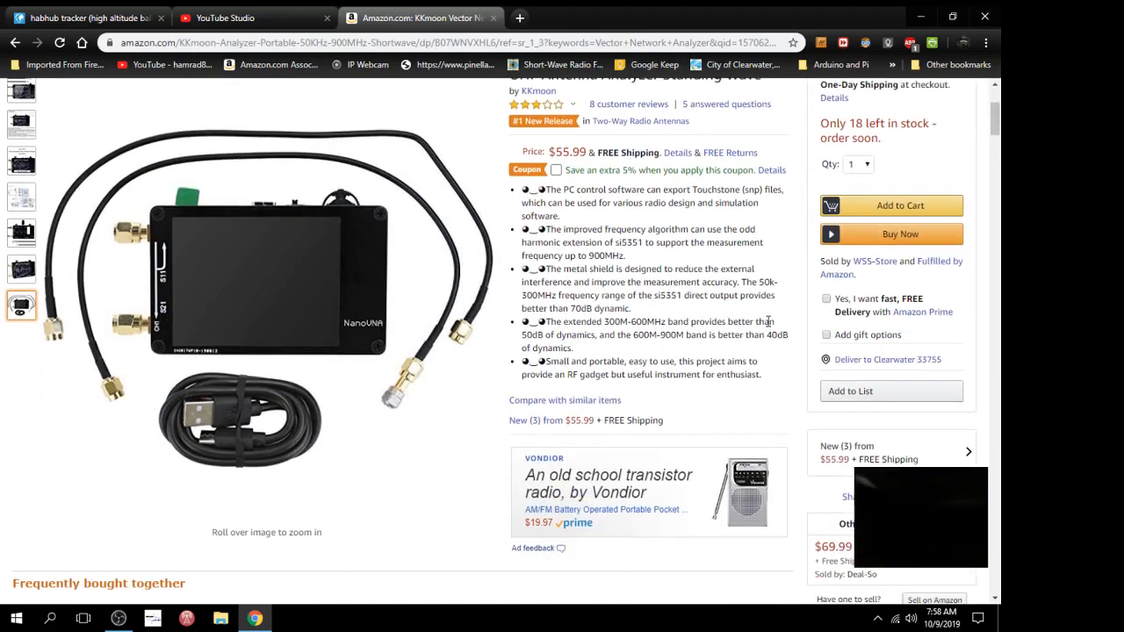
pyautogui.scroll(-3)
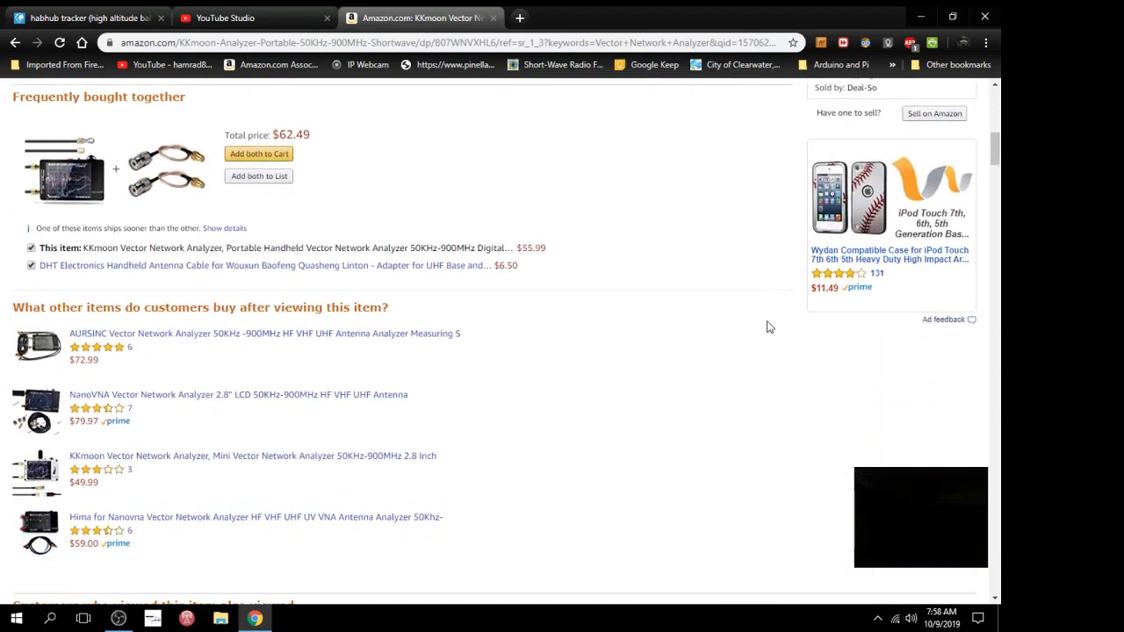
pyautogui.scroll(-3)
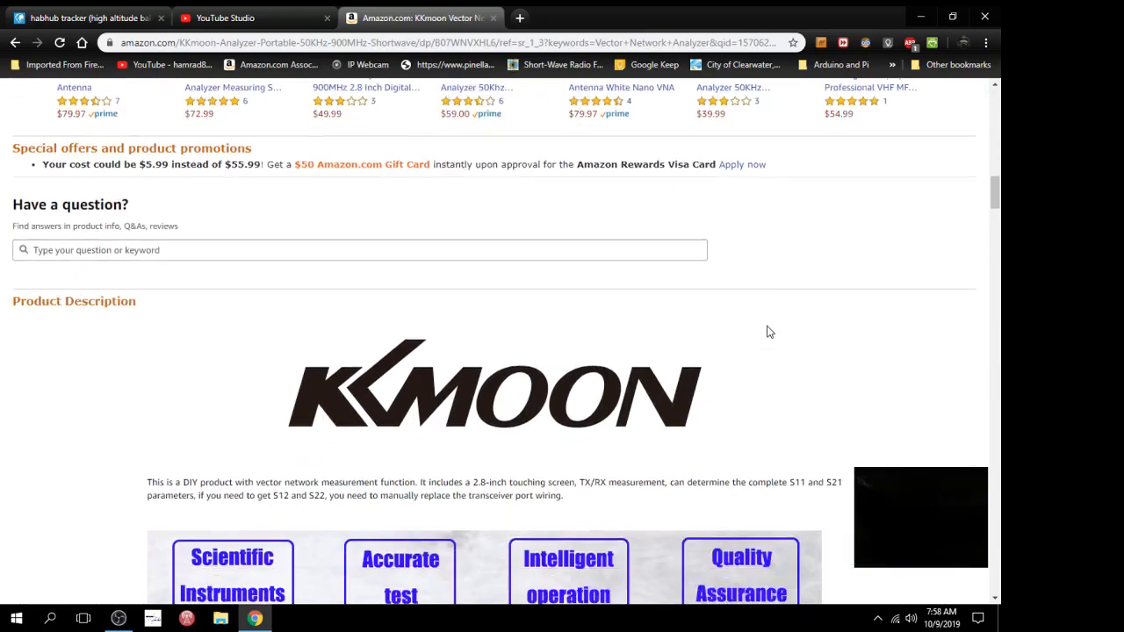
pyautogui.scroll(-3)
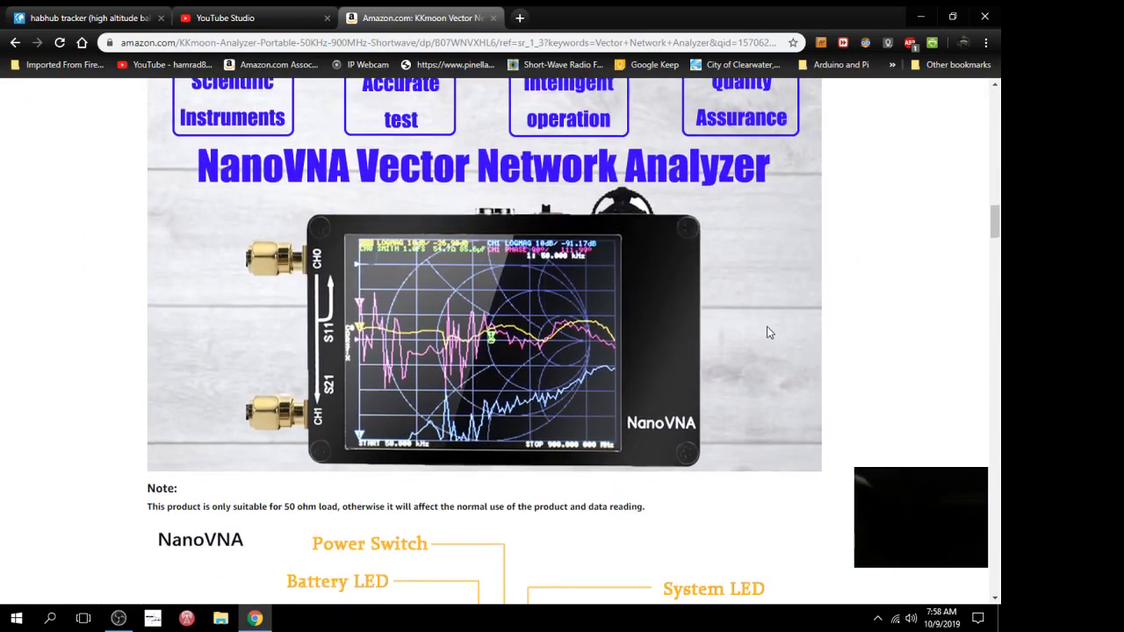
pyautogui.scroll(-3)
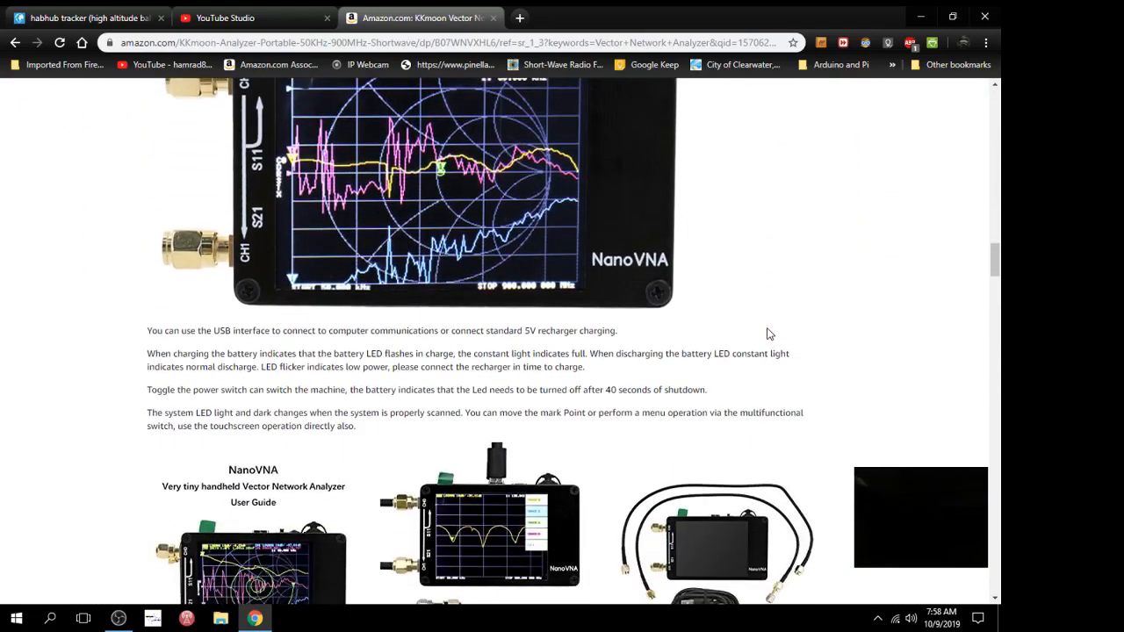
pyautogui.scroll(-3)
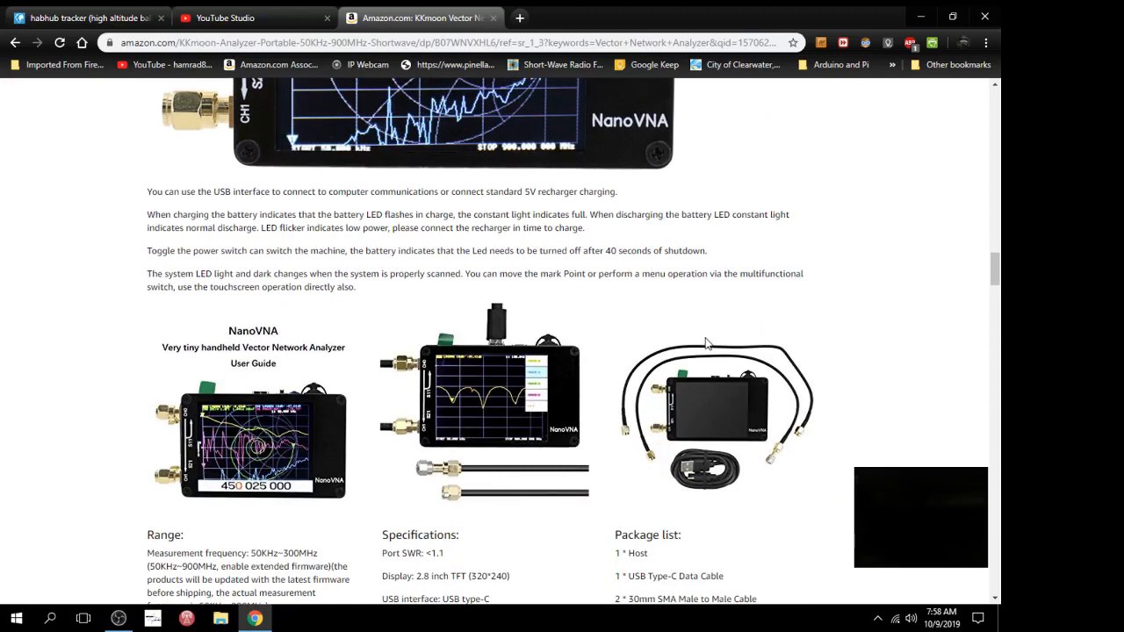
pyautogui.moveTo(271, 348)
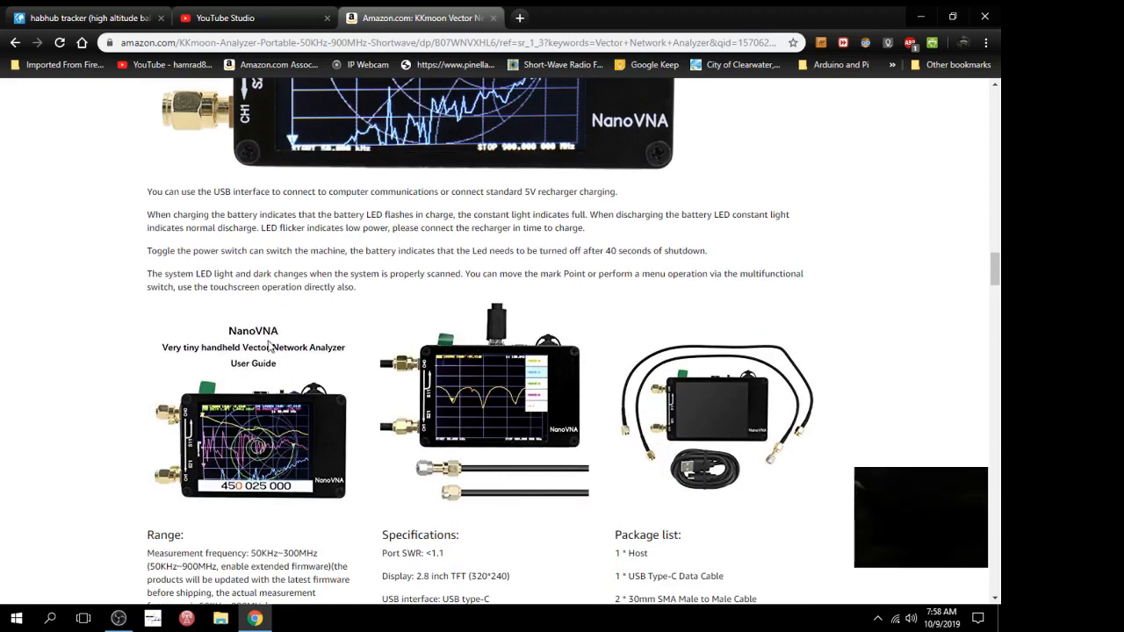
pyautogui.moveTo(425, 380)
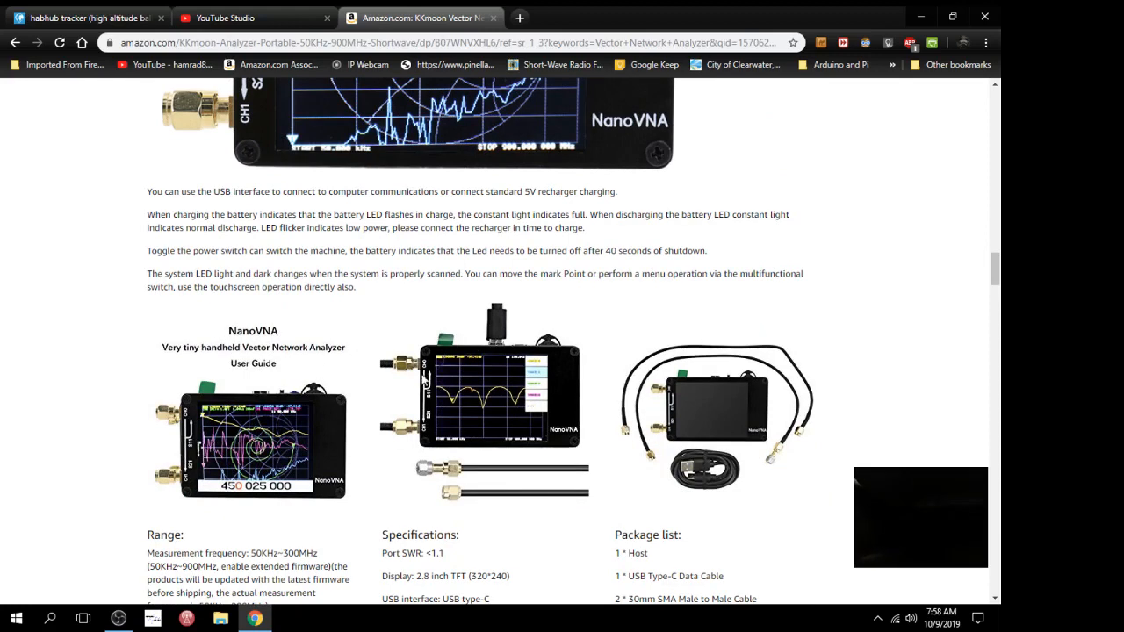
pyautogui.scroll(3)
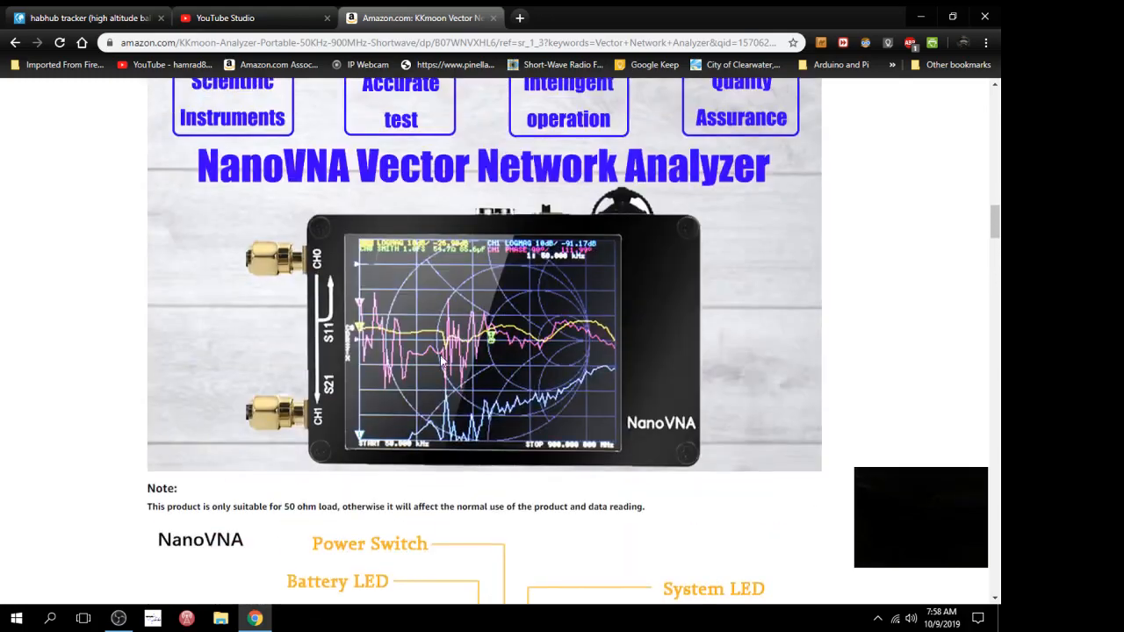
pyautogui.scroll(3)
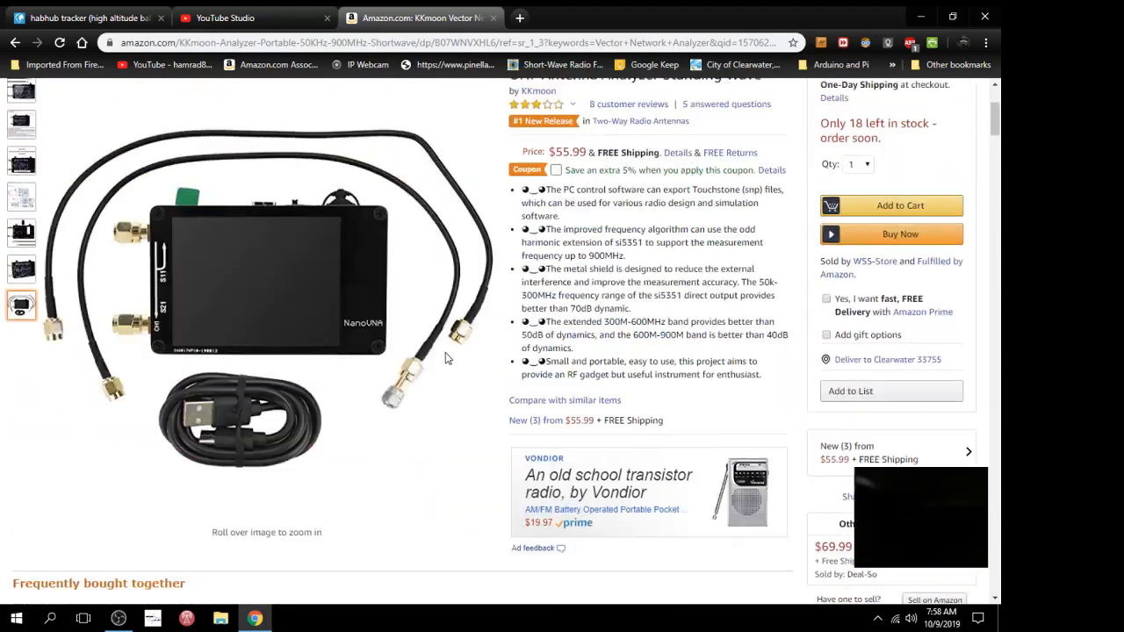
pyautogui.moveTo(654, 527)
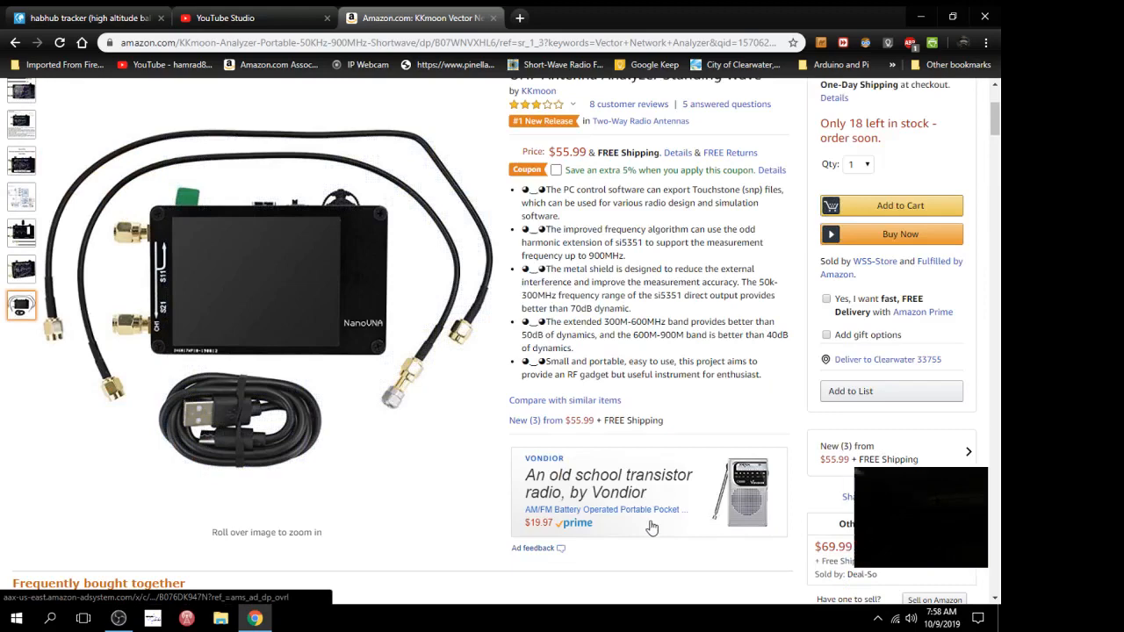
pyautogui.scroll(3)
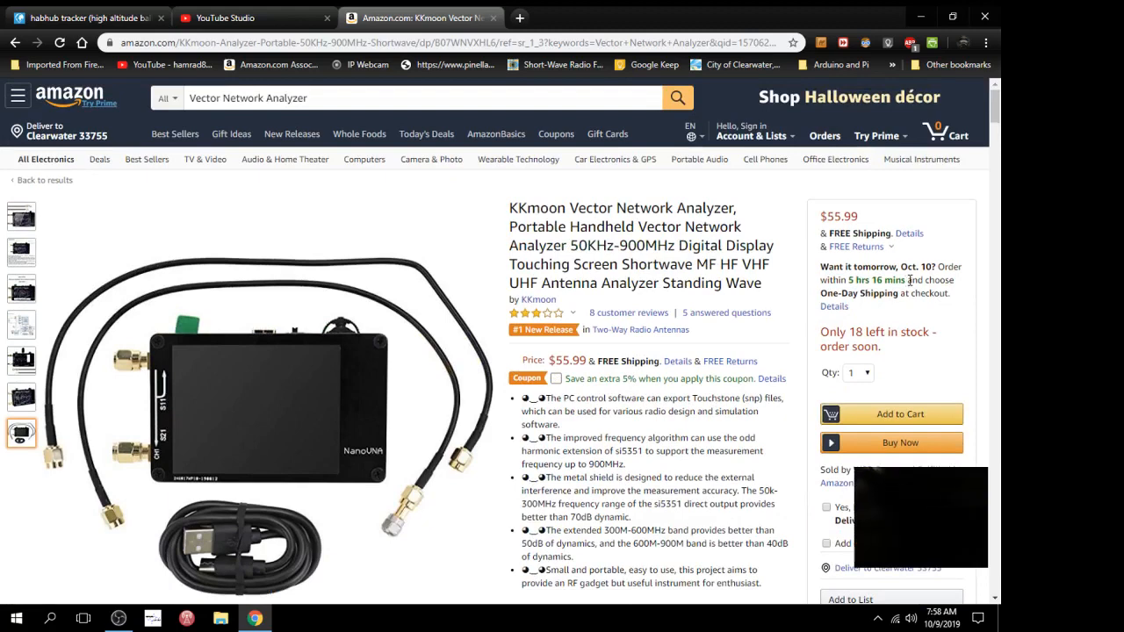
pyautogui.moveTo(945, 292)
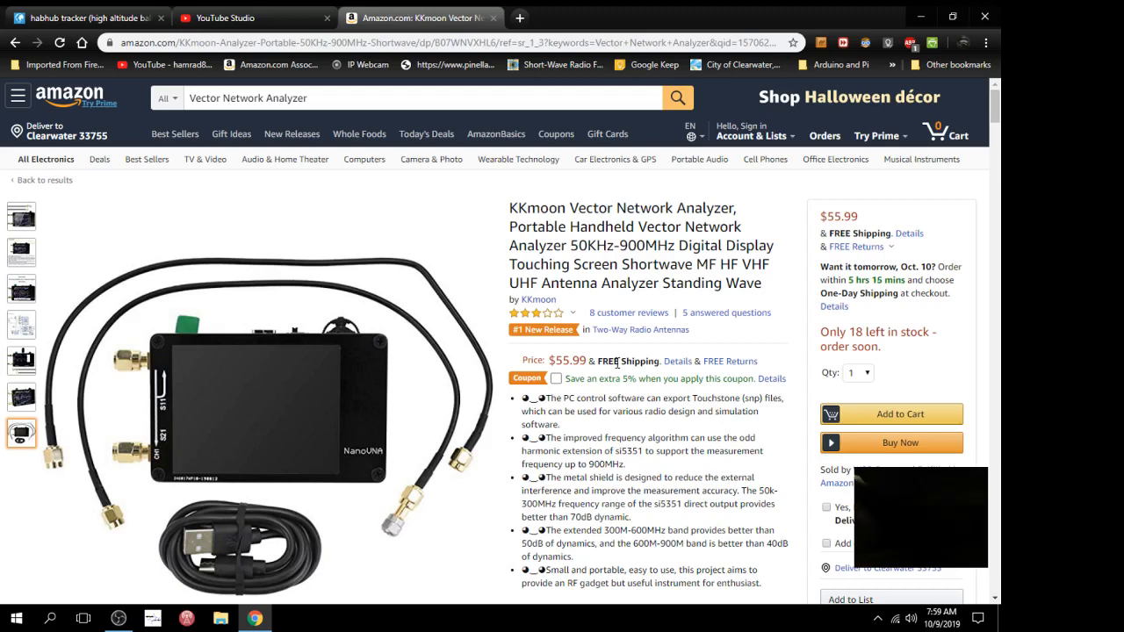
pyautogui.click(555, 380)
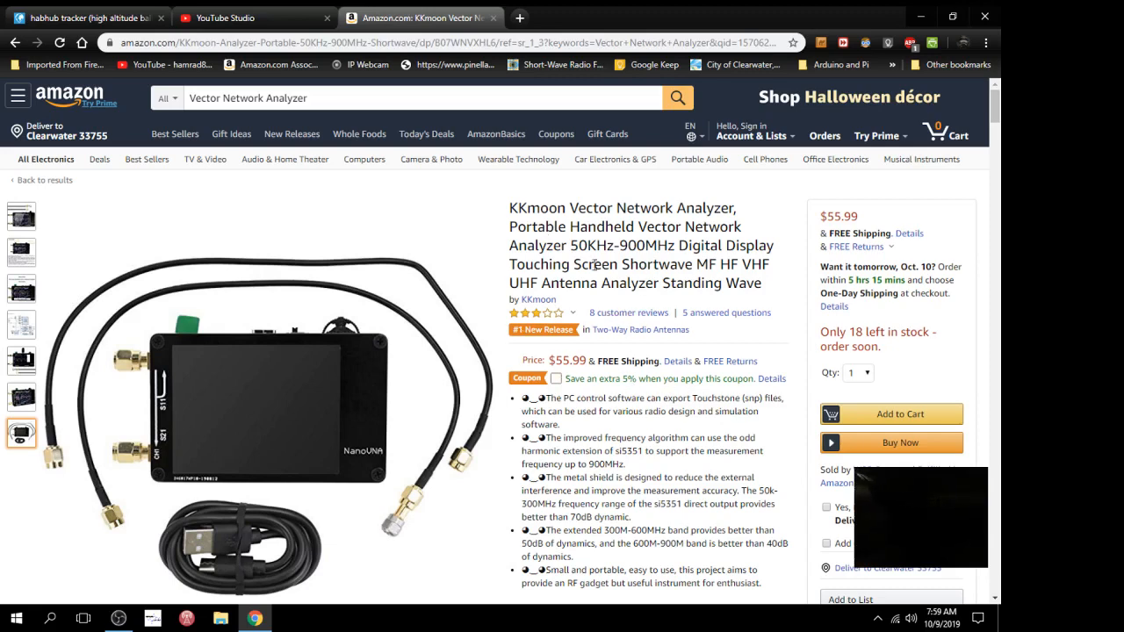
pyautogui.click(555, 378)
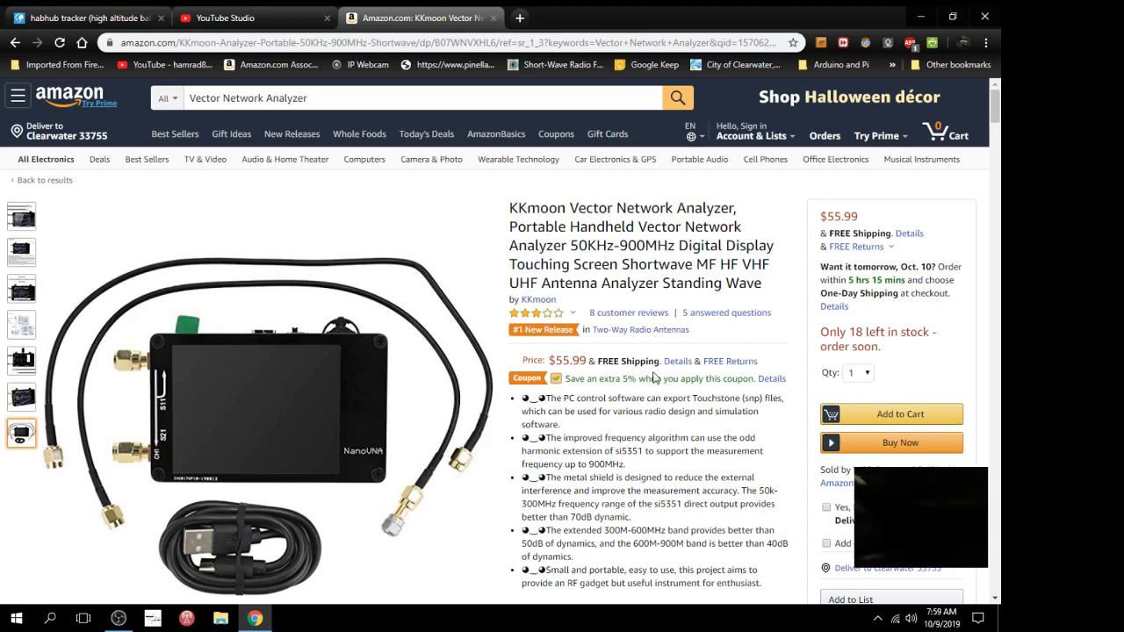
pyautogui.click(556, 378)
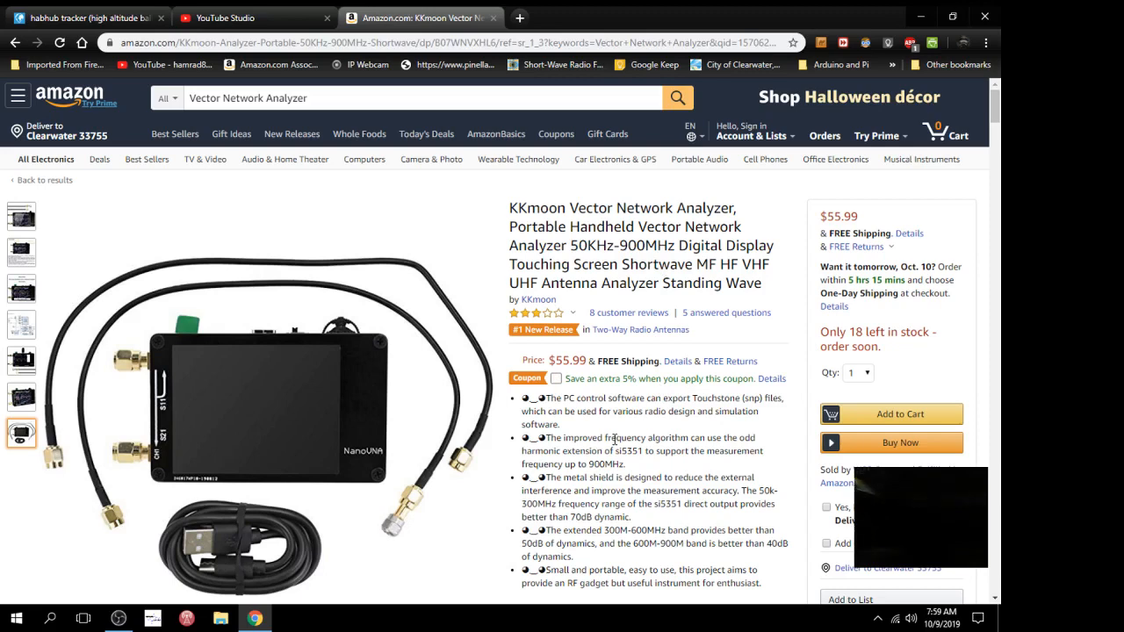